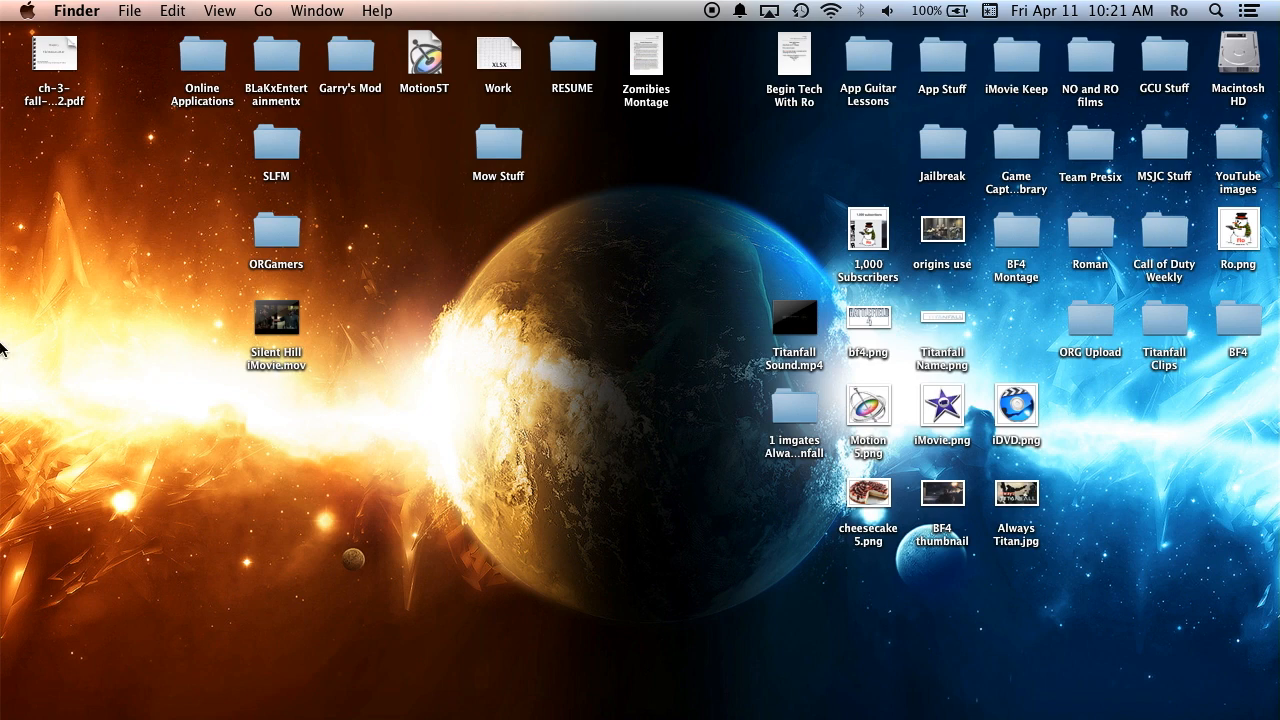
pyautogui.moveTo(592, 313)
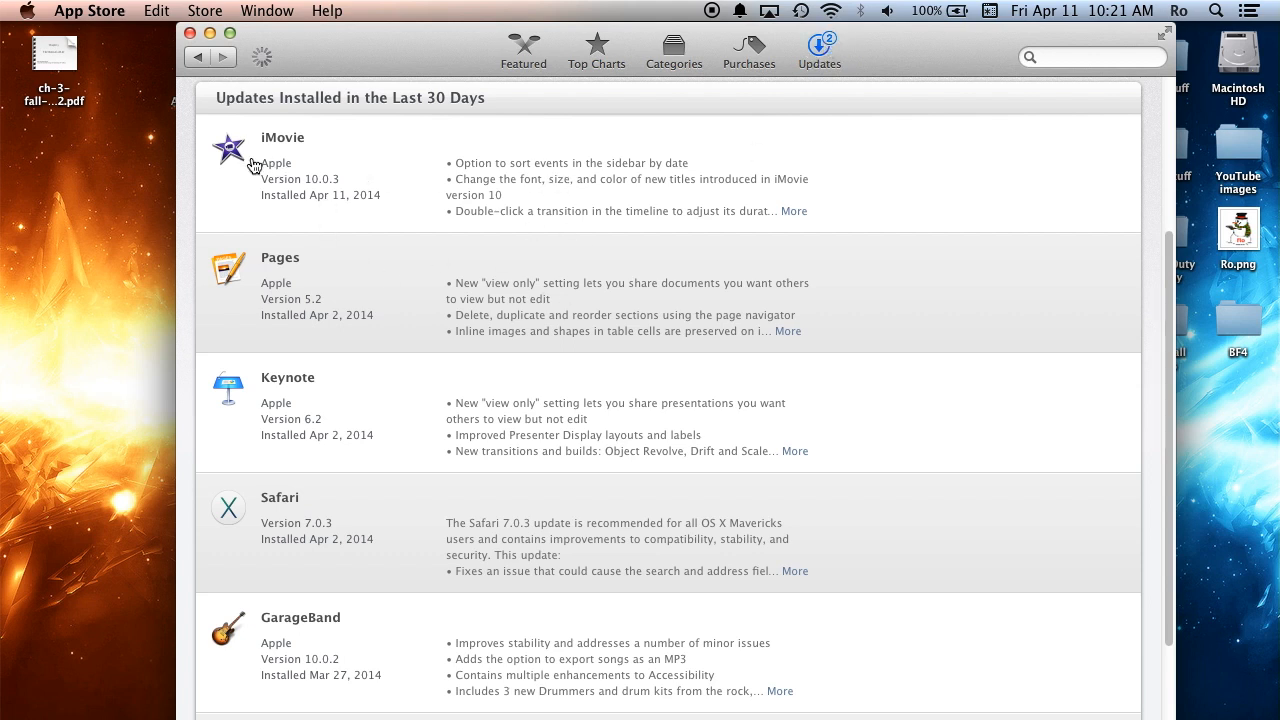
pyautogui.moveTo(280, 190)
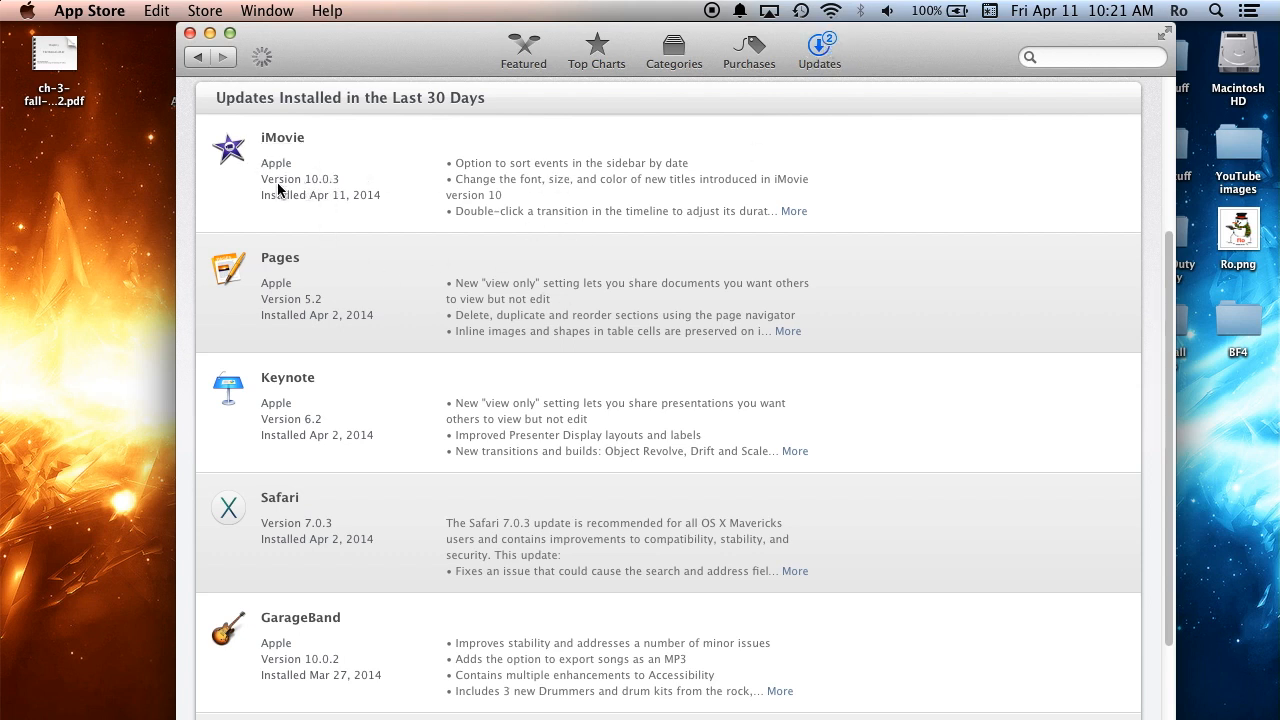
pyautogui.moveTo(378, 190)
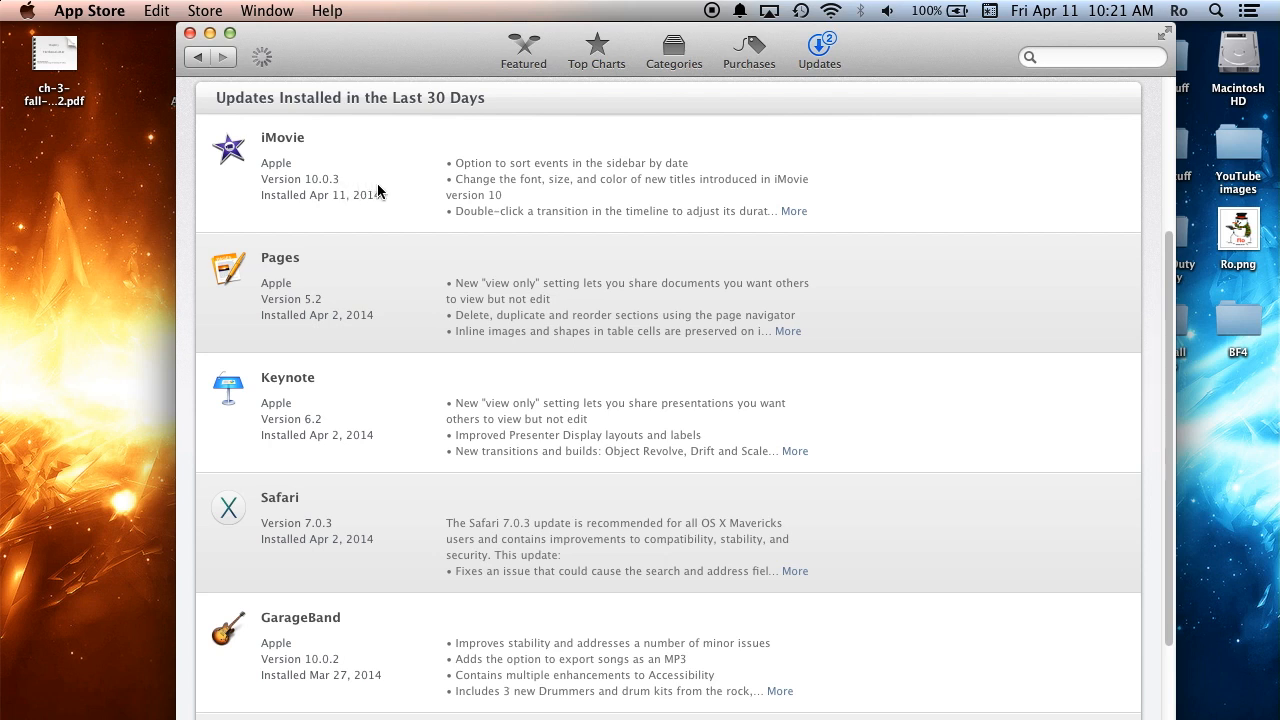
# Step: Read the iMovie 10.0.3 update notes in App Store, then launch iMovie from the Dock
pyautogui.click(794, 210)
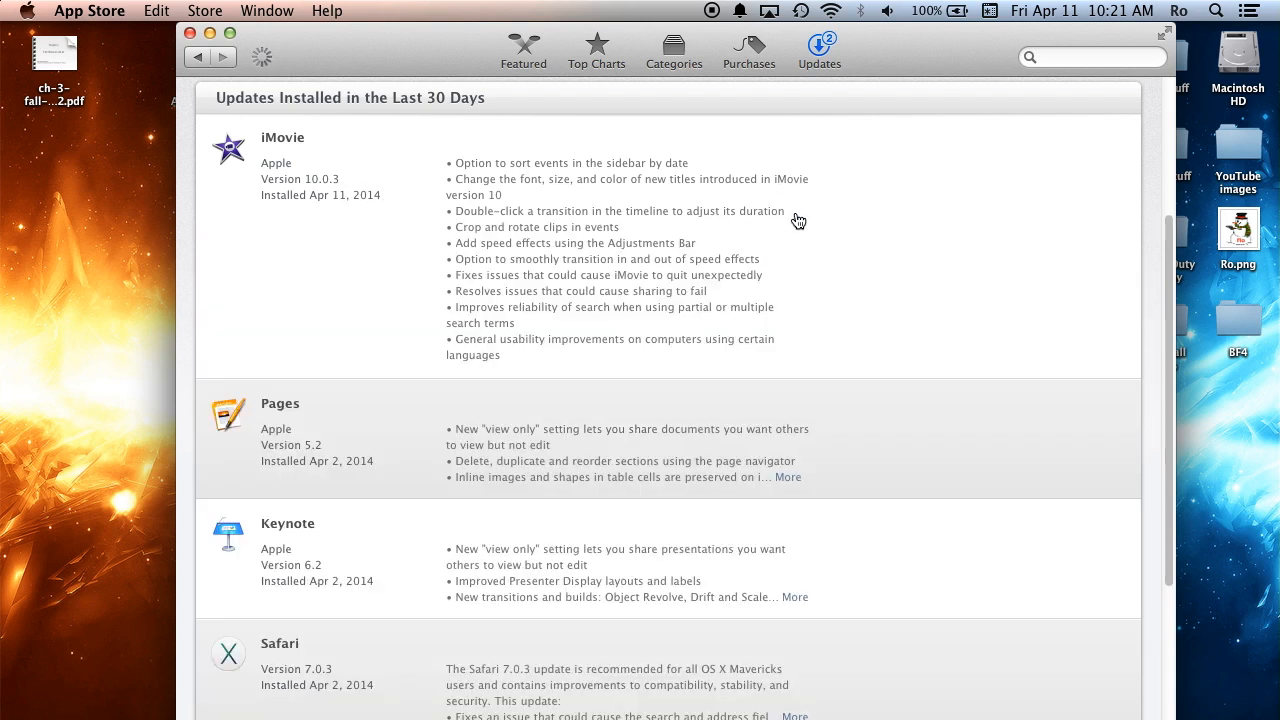
pyautogui.moveTo(586, 322)
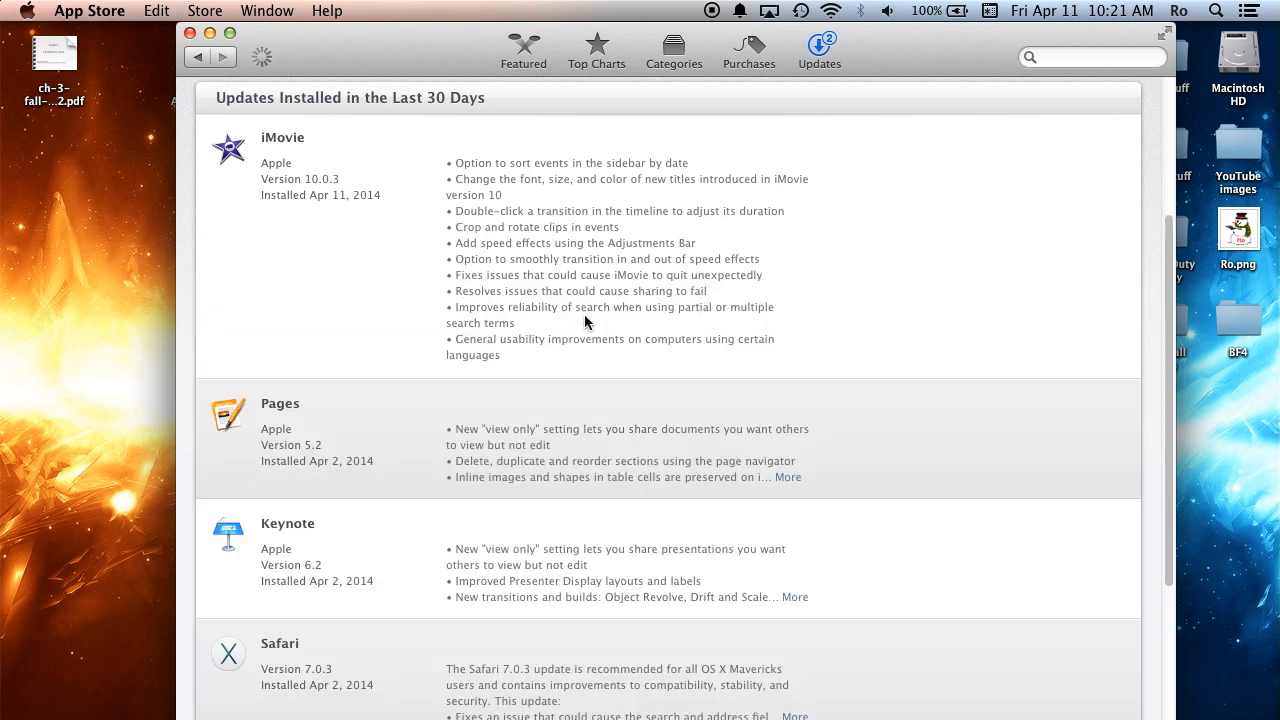
pyautogui.moveTo(512, 198)
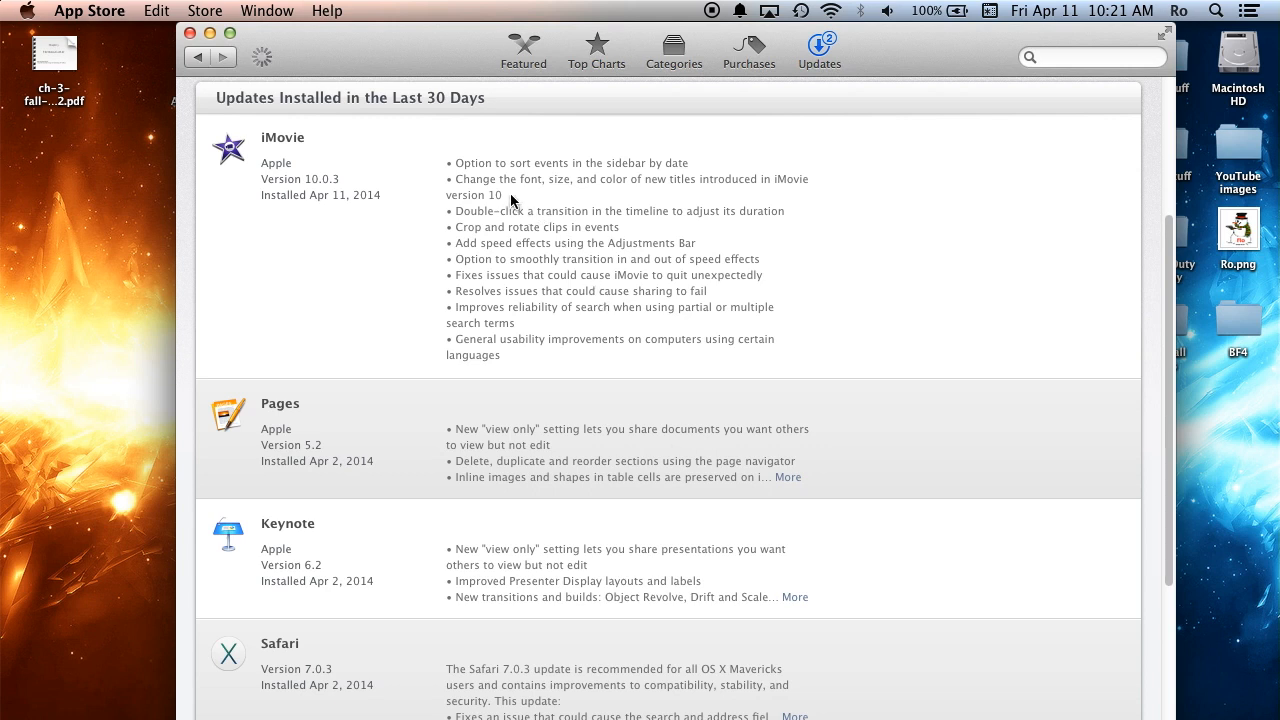
pyautogui.moveTo(505, 187)
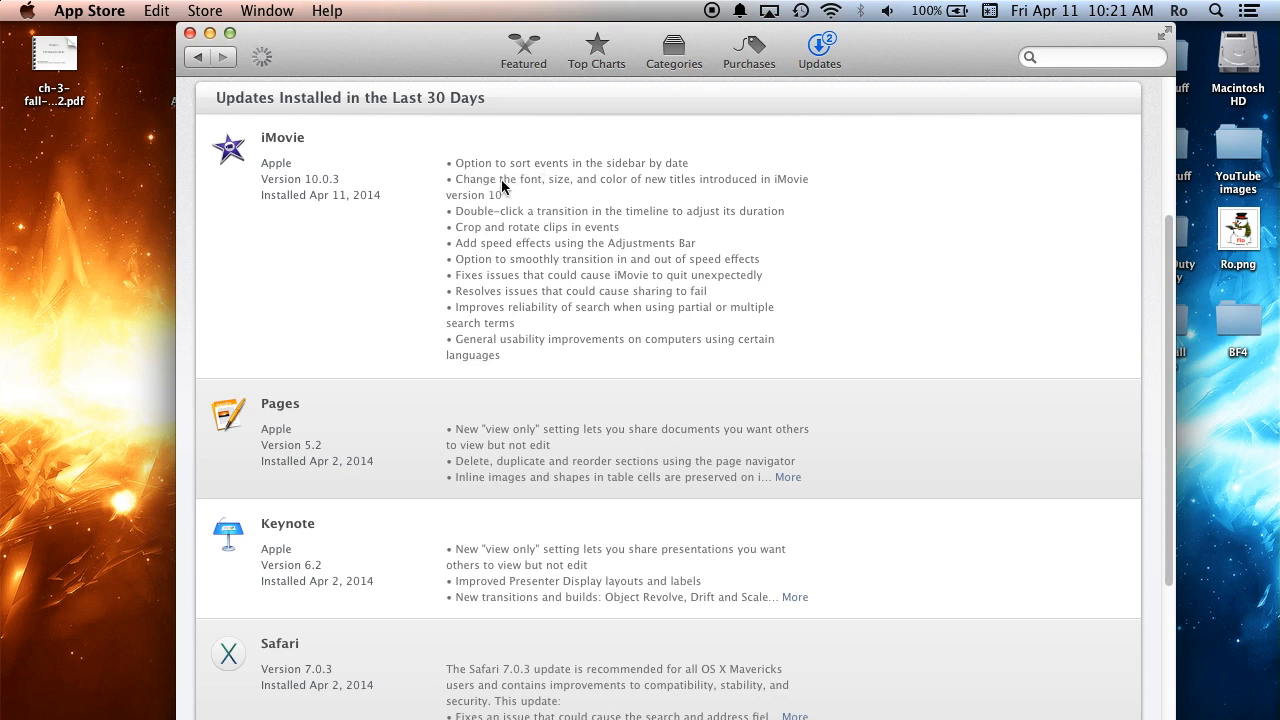
pyautogui.moveTo(723, 271)
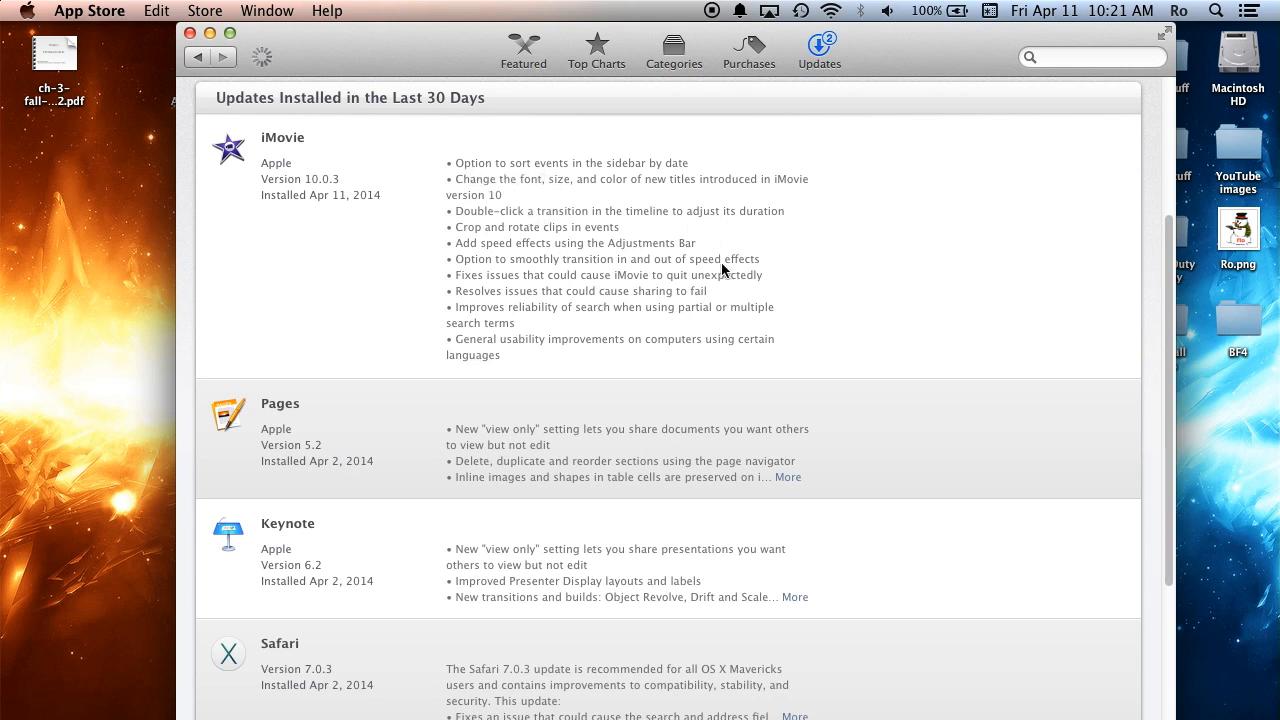
pyautogui.moveTo(538, 224)
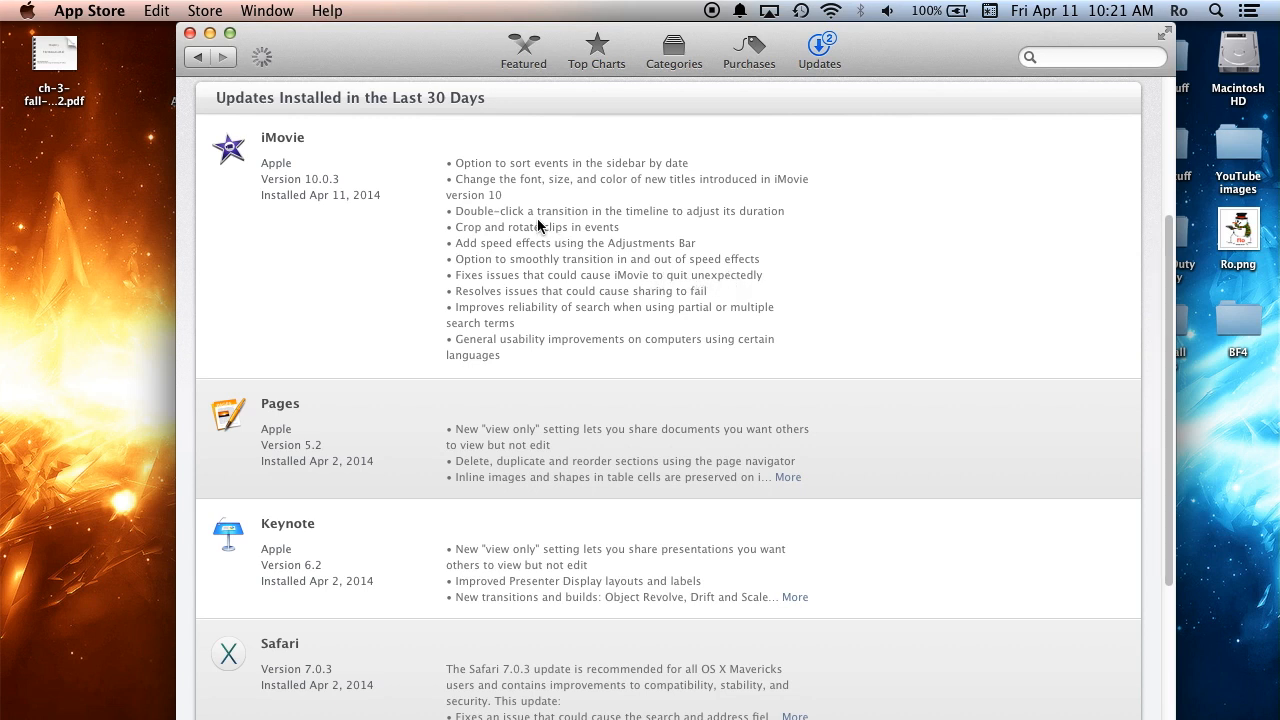
pyautogui.moveTo(685, 222)
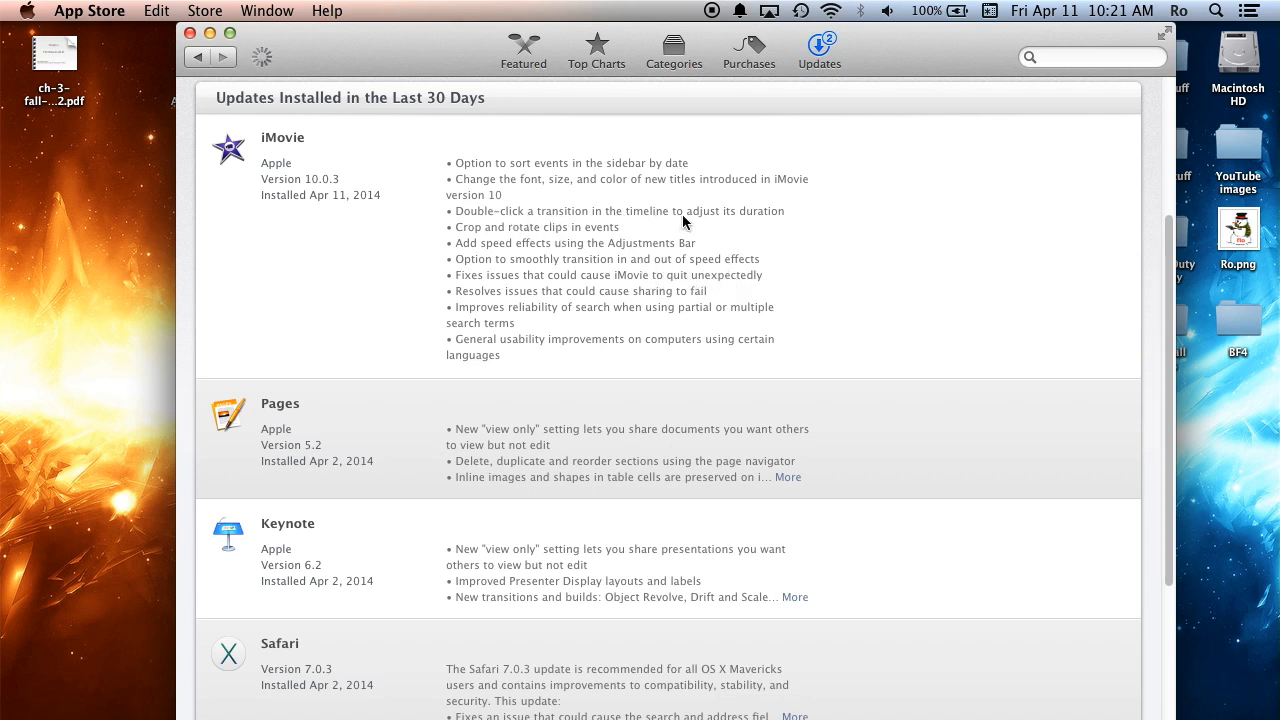
pyautogui.moveTo(563, 235)
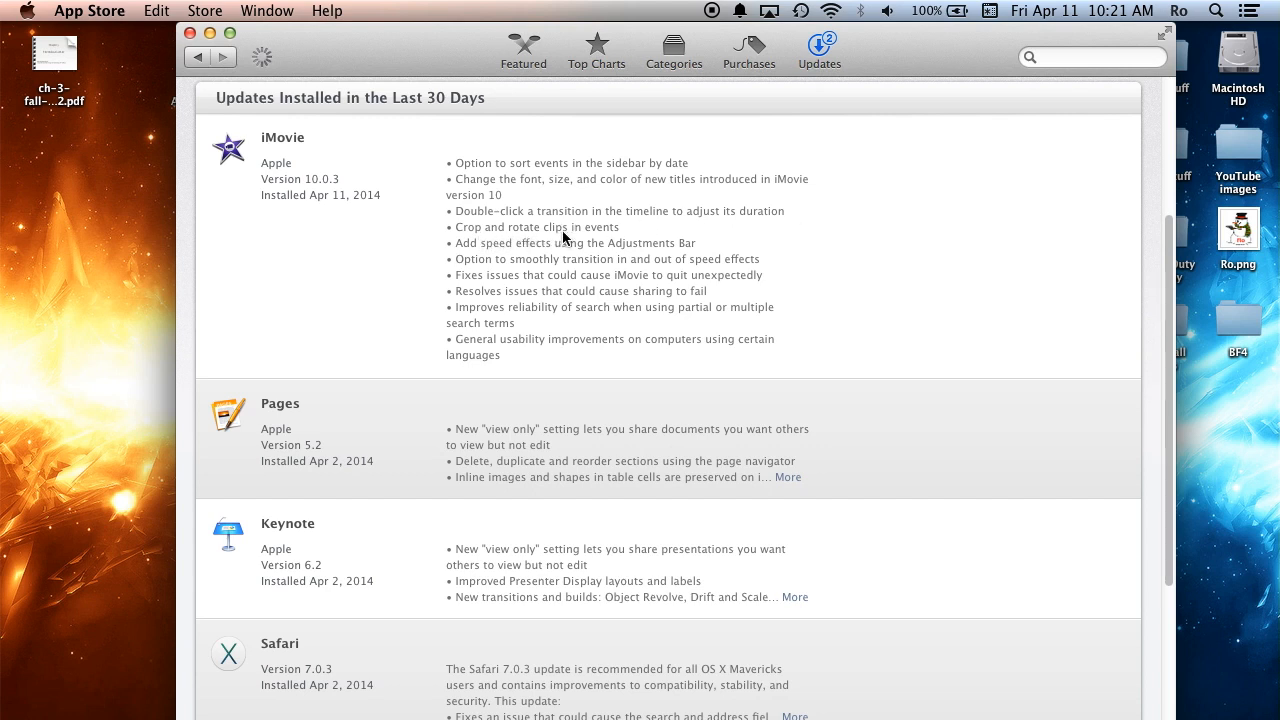
pyautogui.moveTo(505, 188)
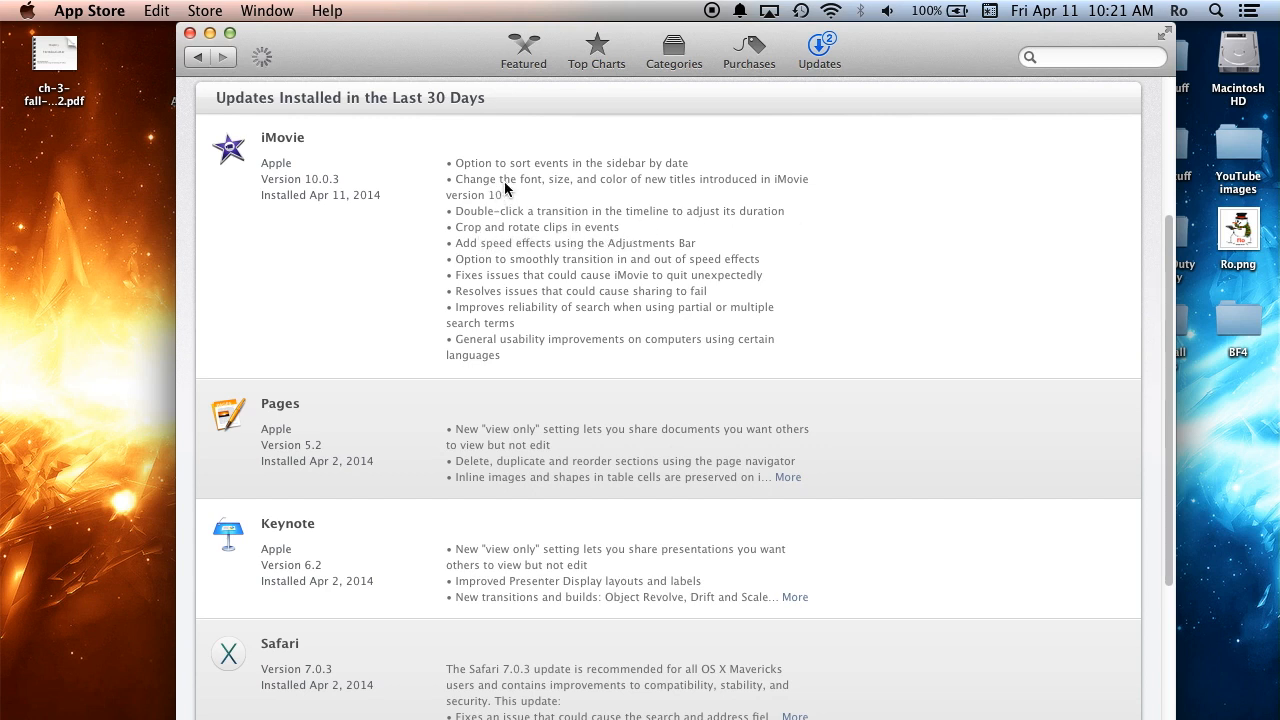
pyautogui.moveTo(728, 194)
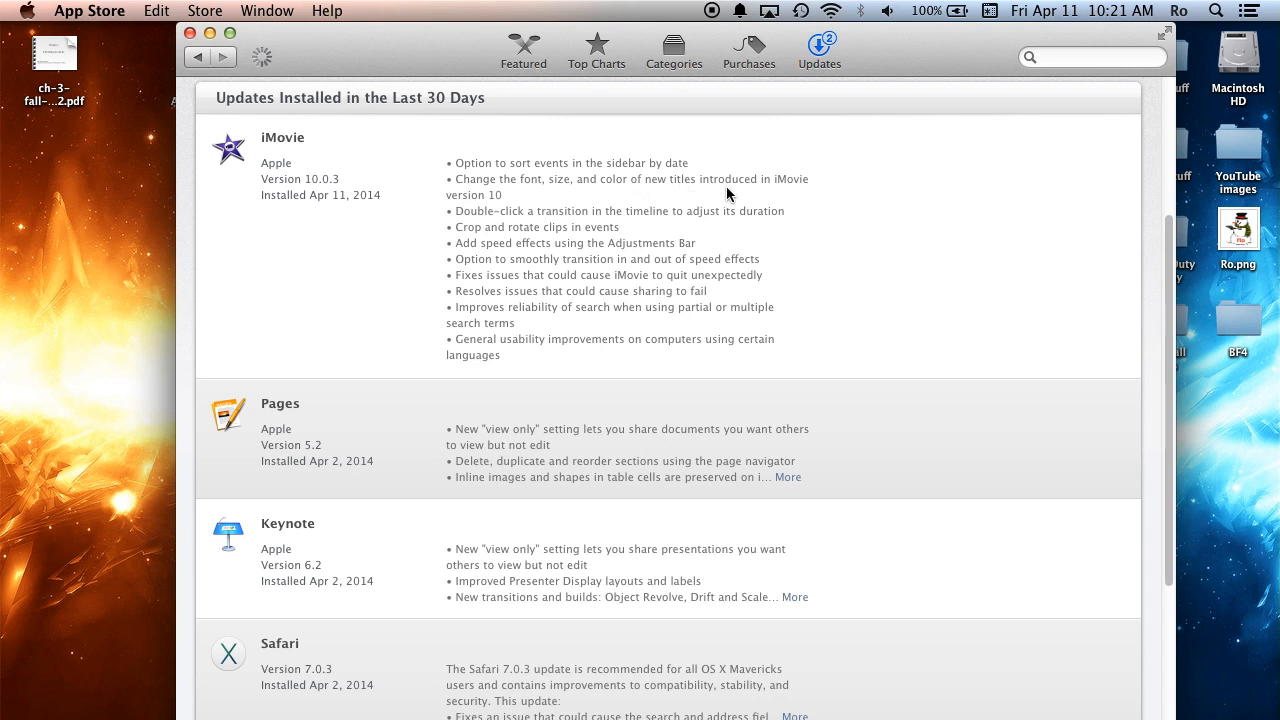
pyautogui.moveTo(539, 207)
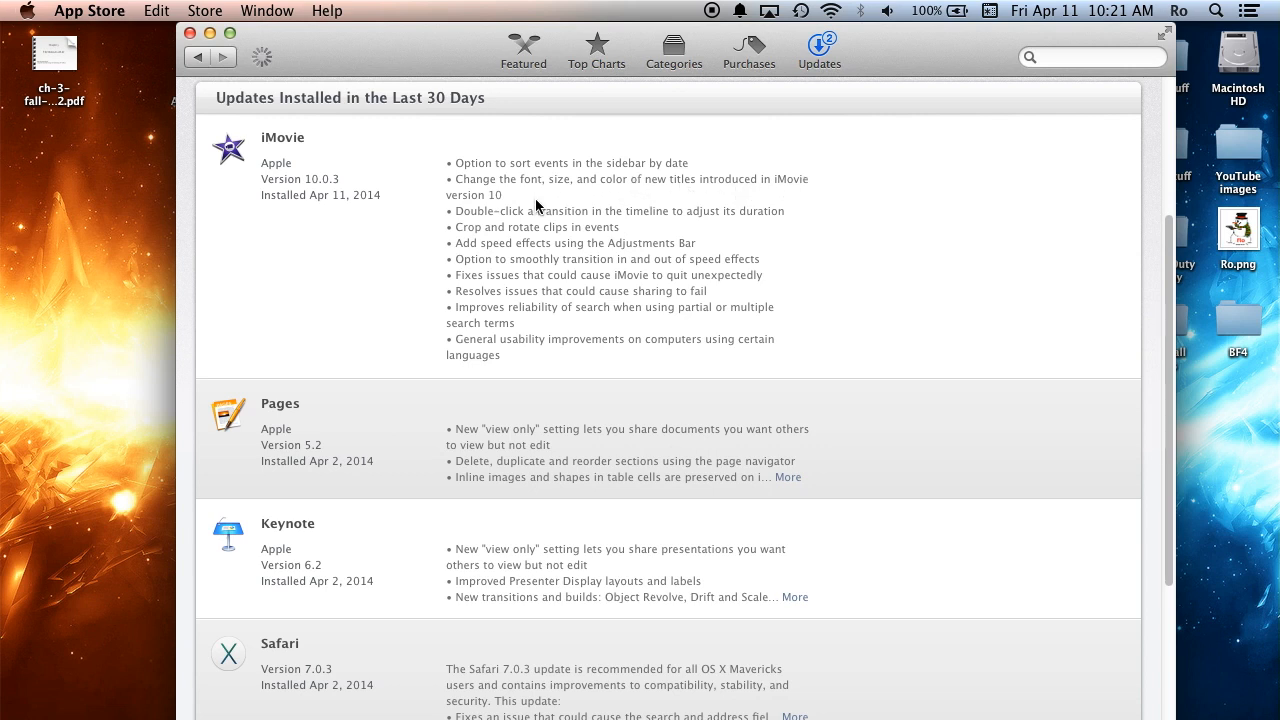
pyautogui.moveTo(554, 186)
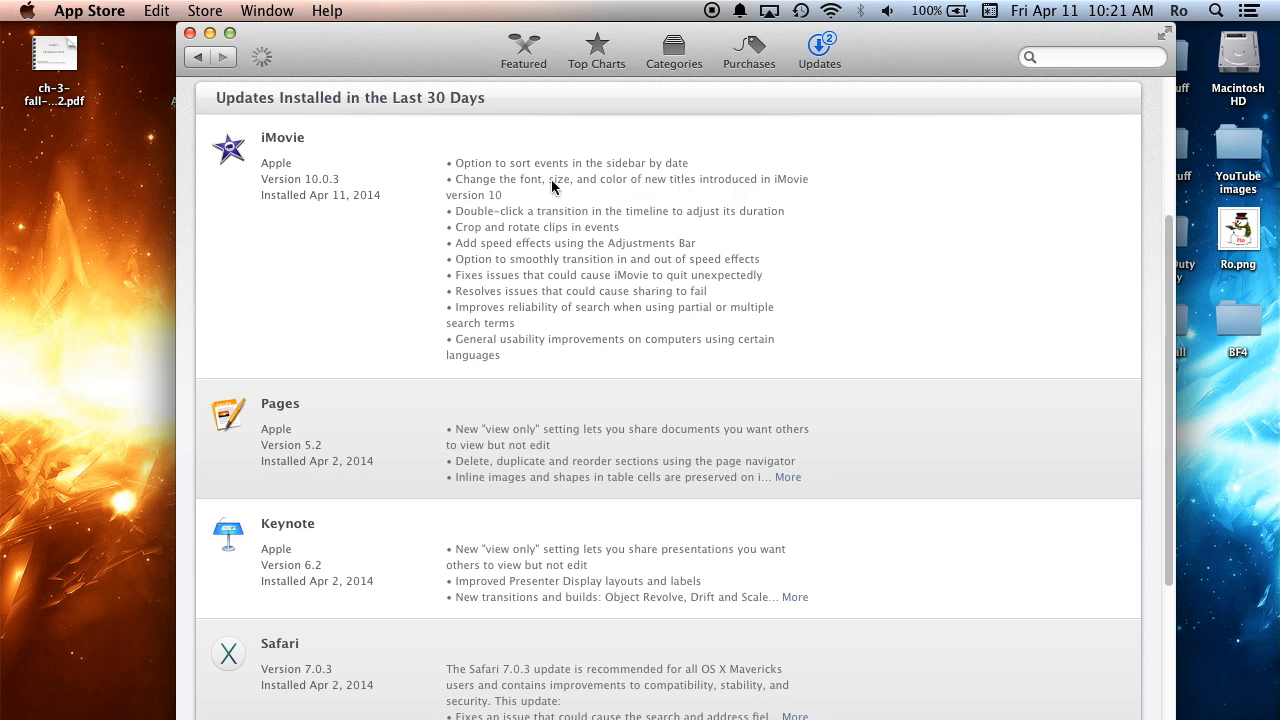
pyautogui.moveTo(563, 186)
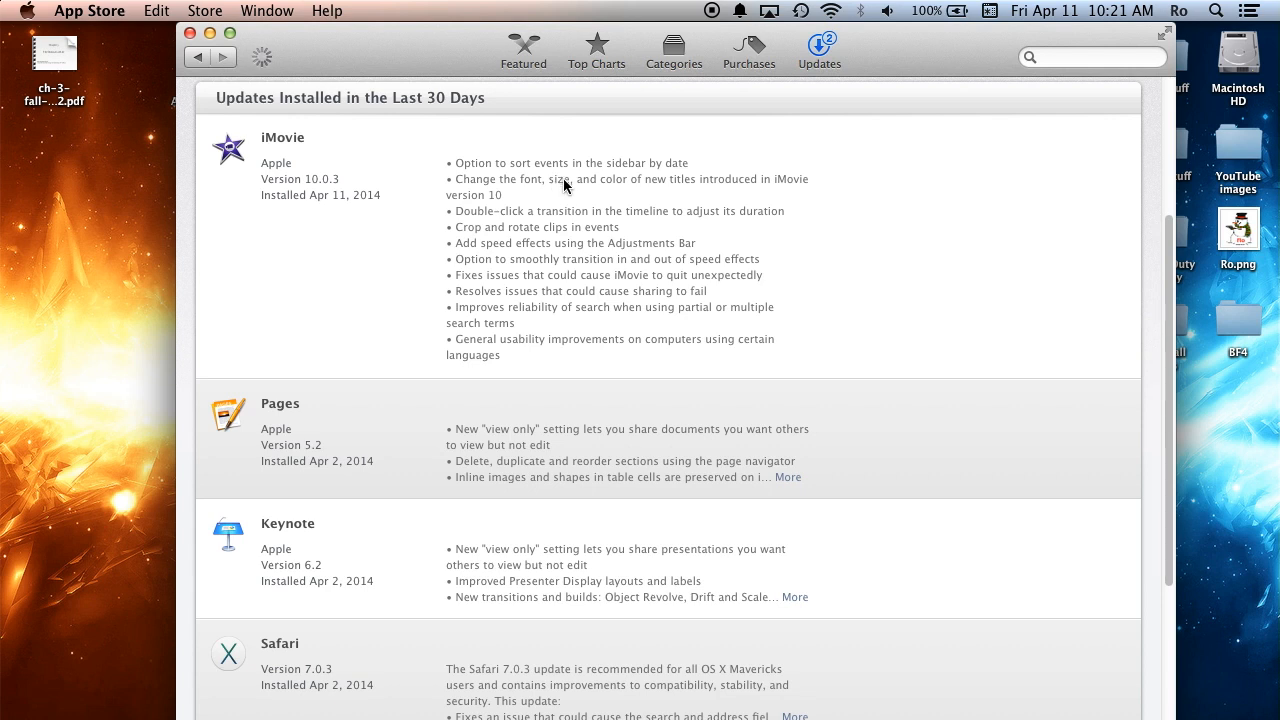
pyautogui.moveTo(525, 173)
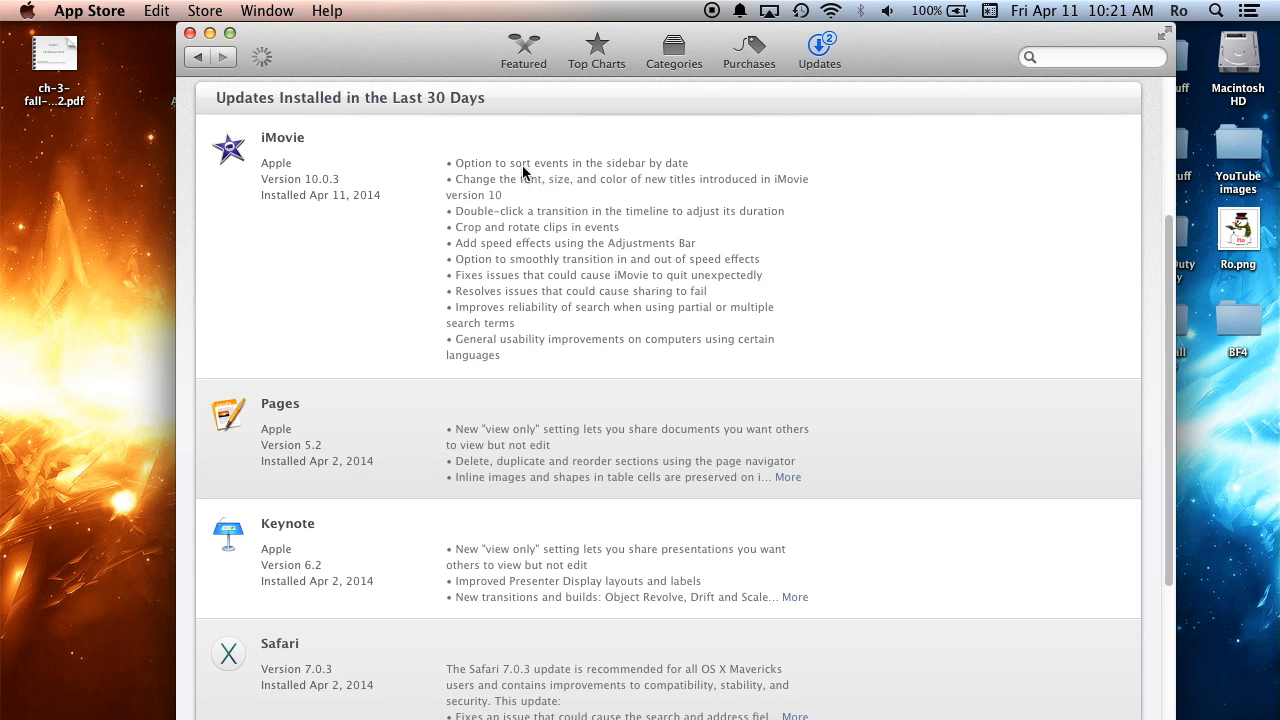
pyautogui.moveTo(646, 194)
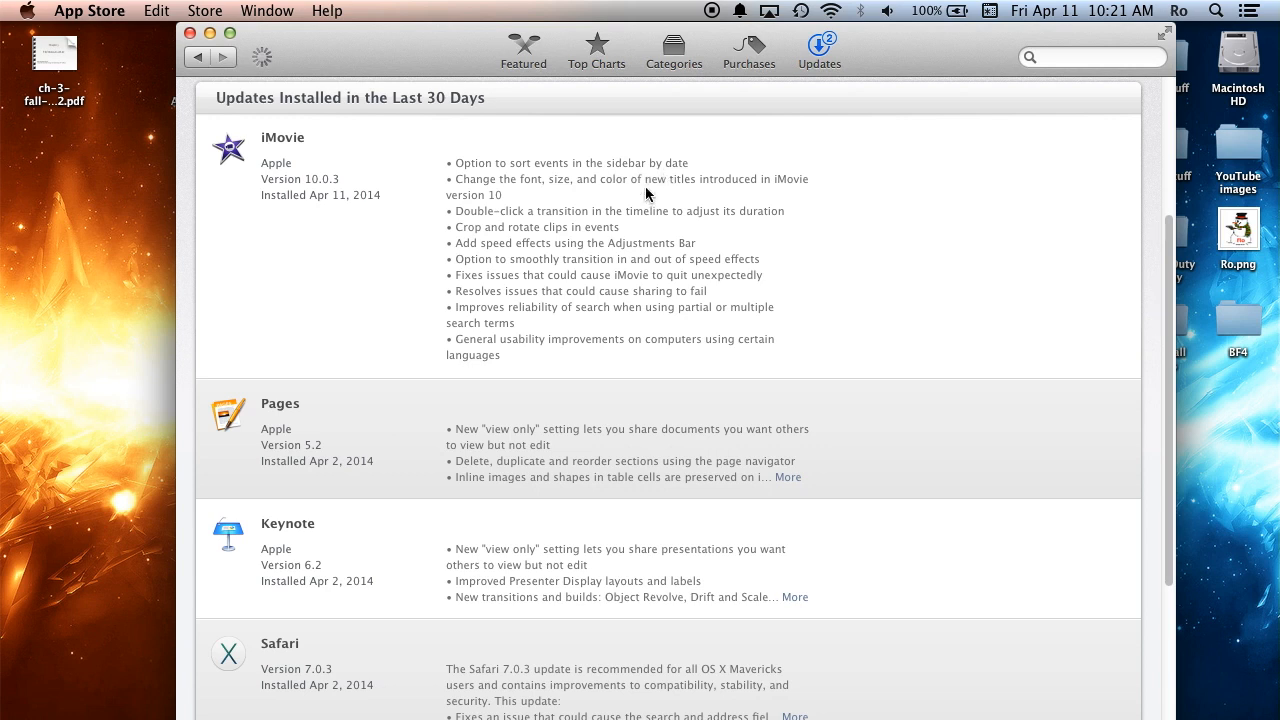
pyautogui.moveTo(505, 280)
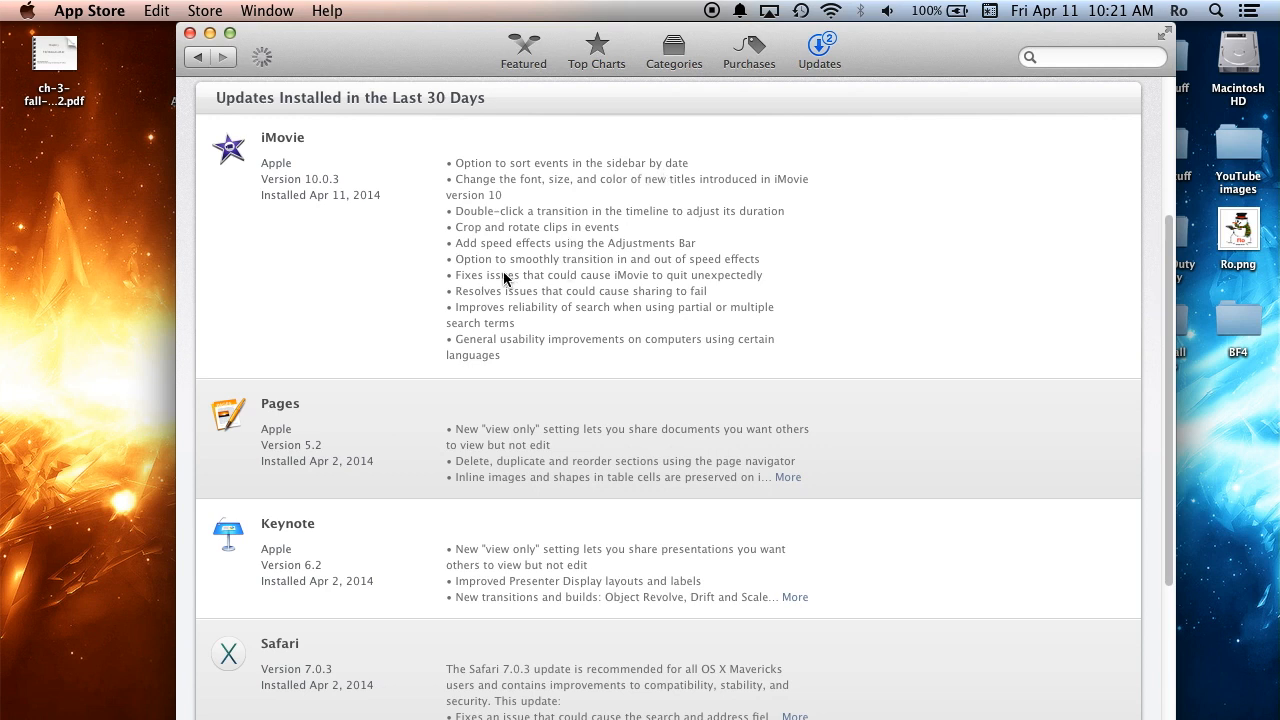
pyautogui.moveTo(570, 357)
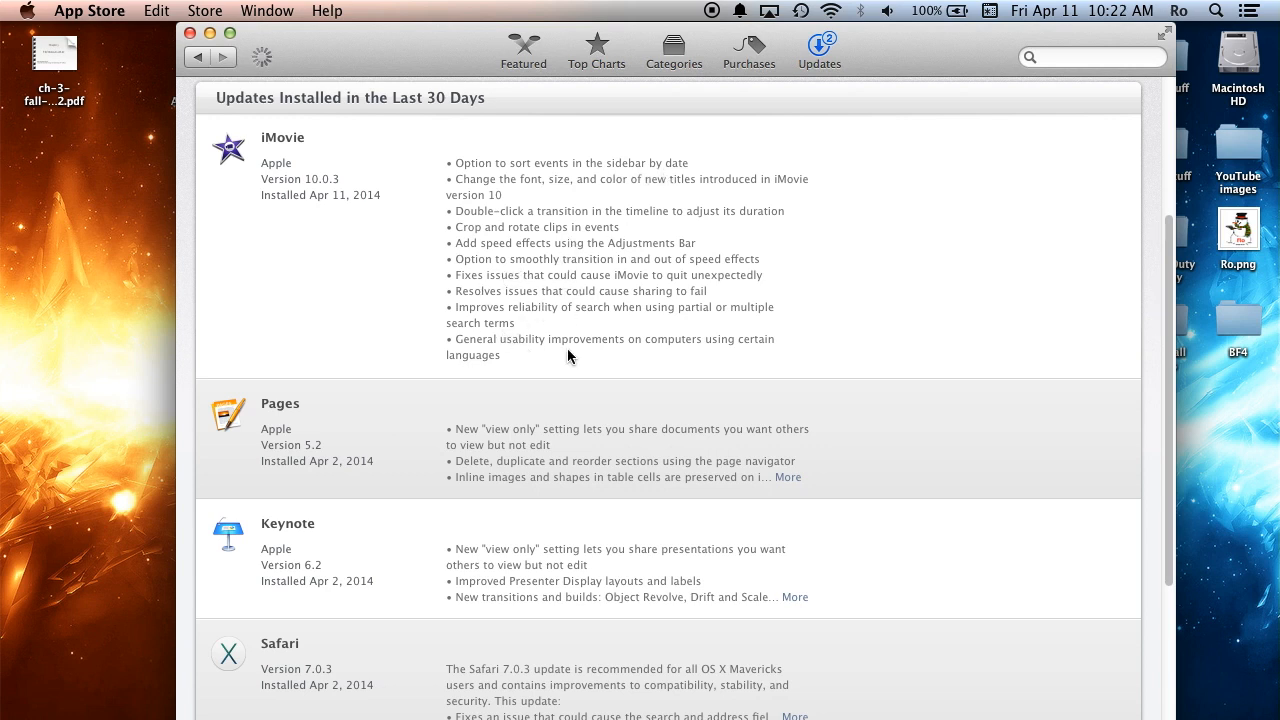
pyautogui.moveTo(591, 263)
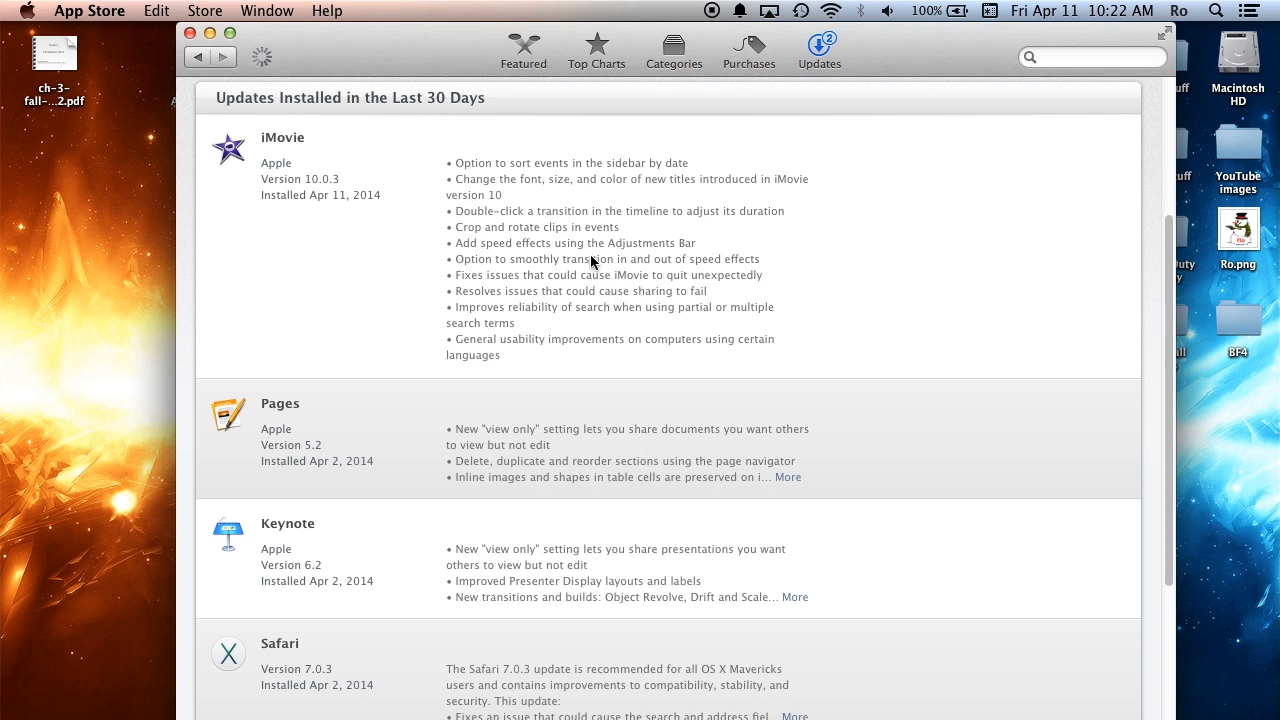
pyautogui.moveTo(615, 305)
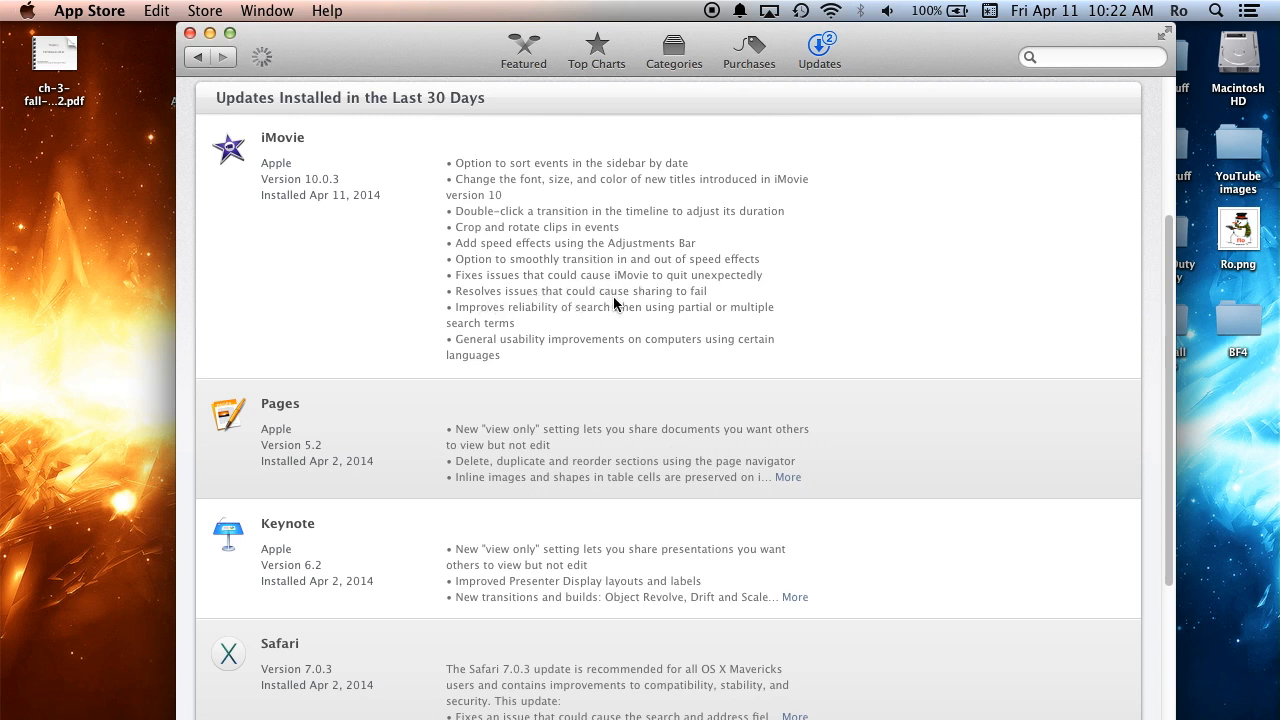
pyautogui.moveTo(533, 288)
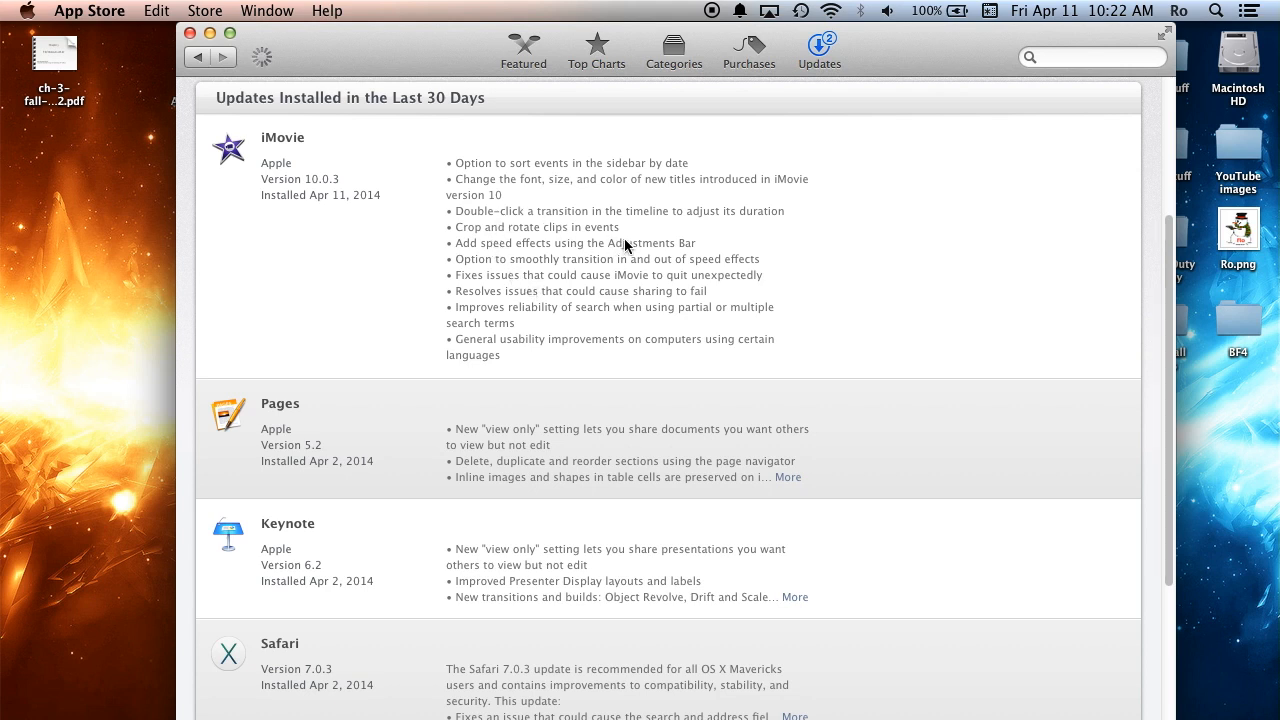
pyautogui.moveTo(603, 283)
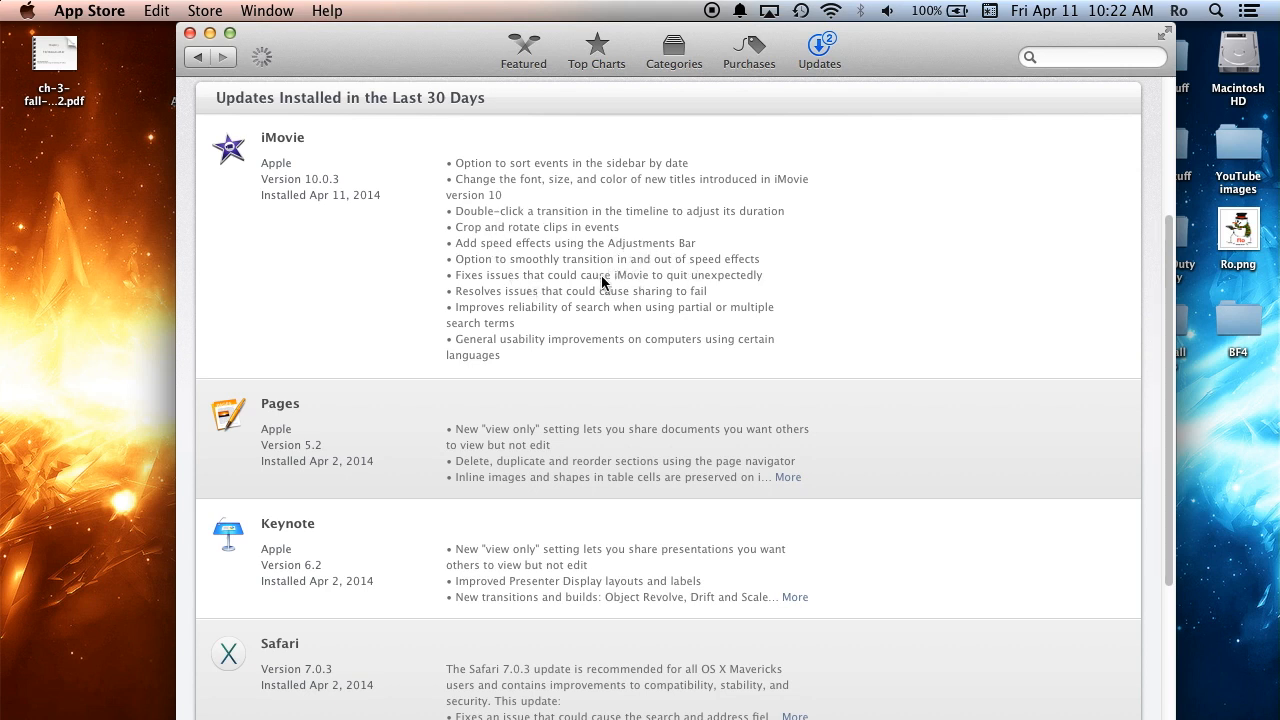
pyautogui.moveTo(490, 253)
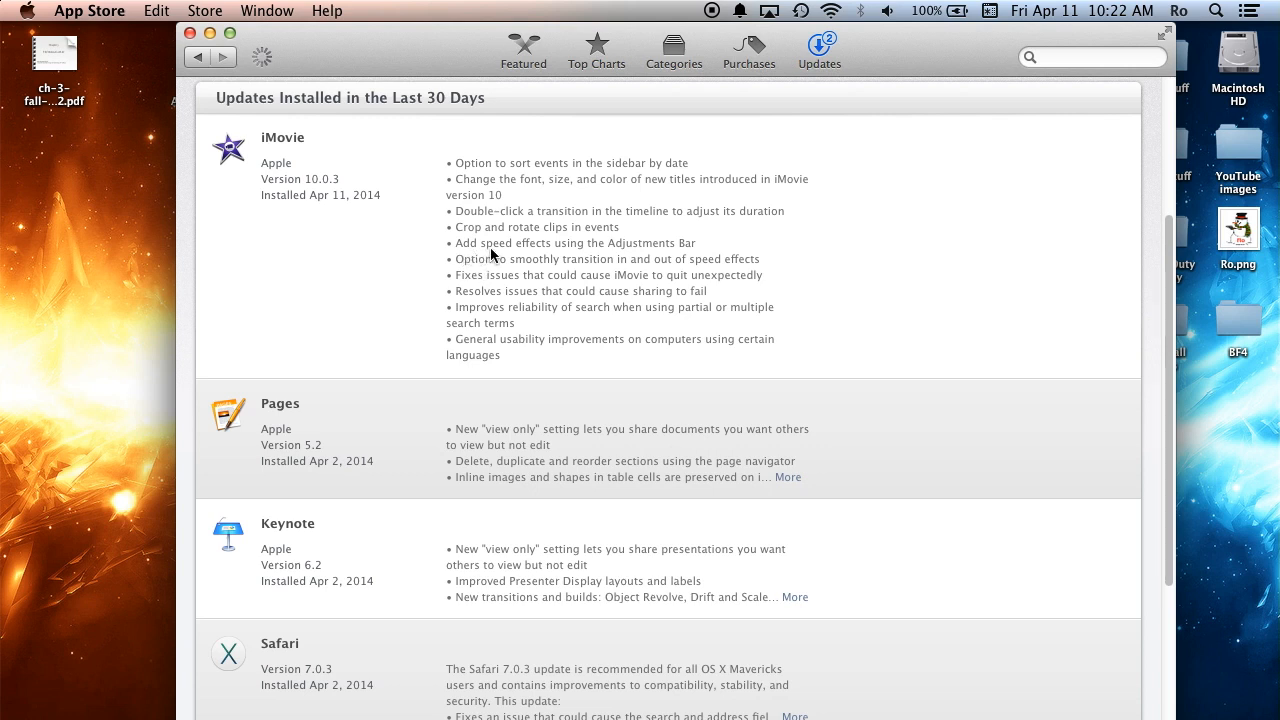
pyautogui.moveTo(680, 250)
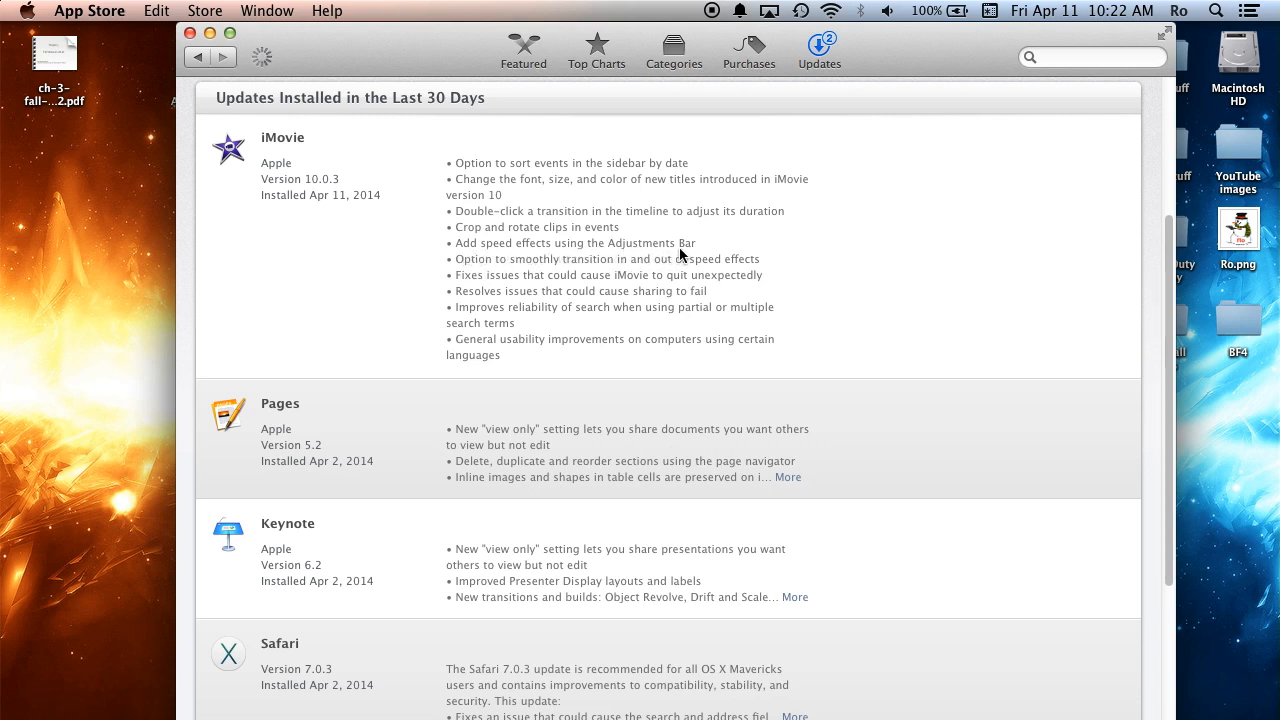
pyautogui.moveTo(570, 270)
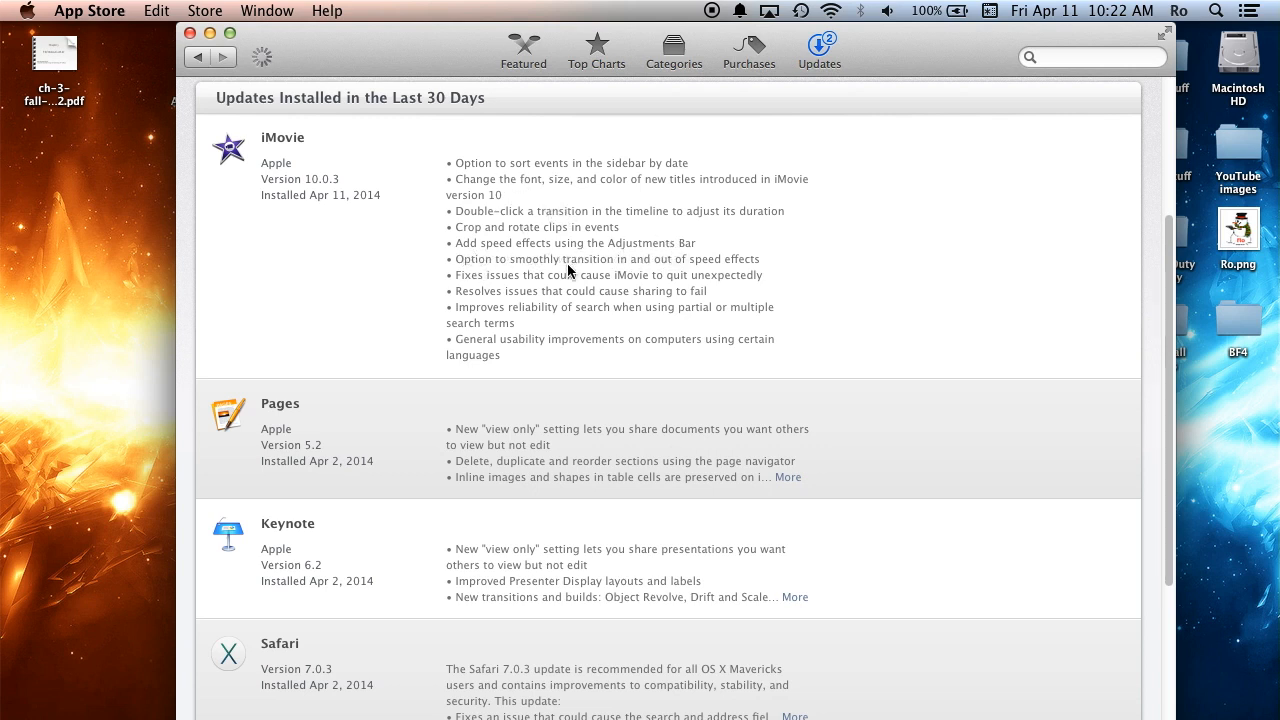
pyautogui.moveTo(610, 267)
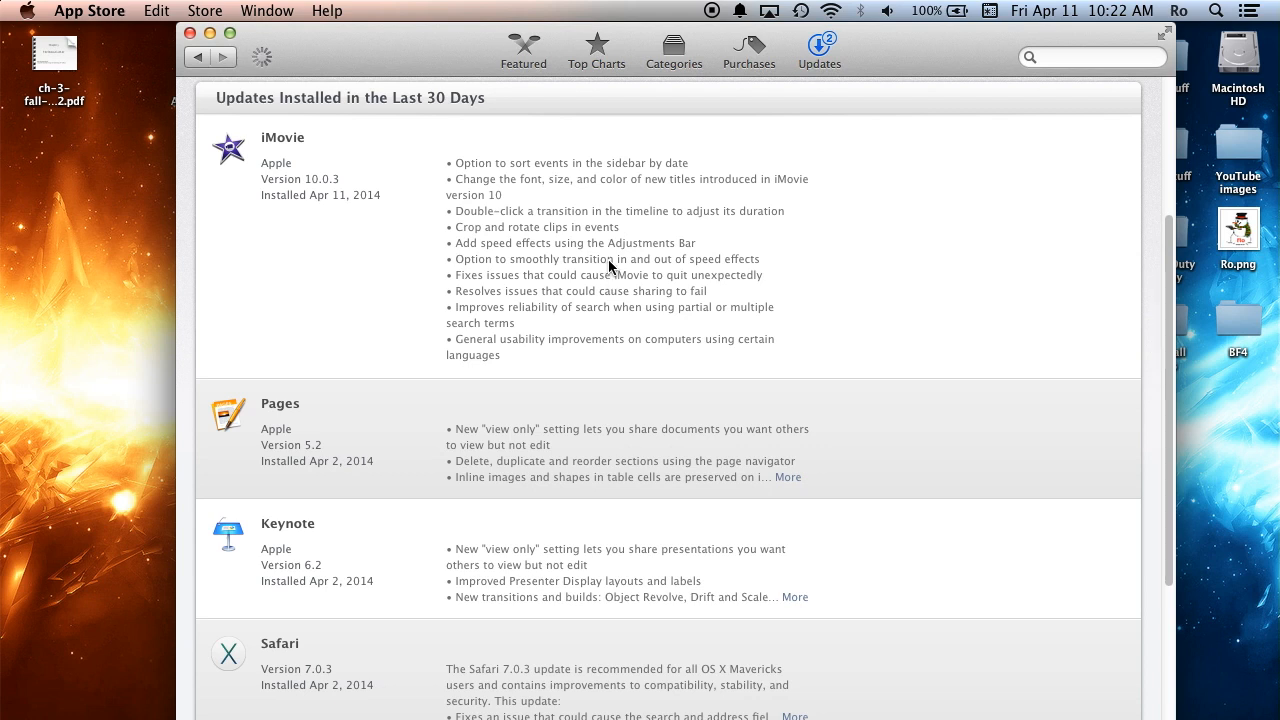
pyautogui.moveTo(595, 243)
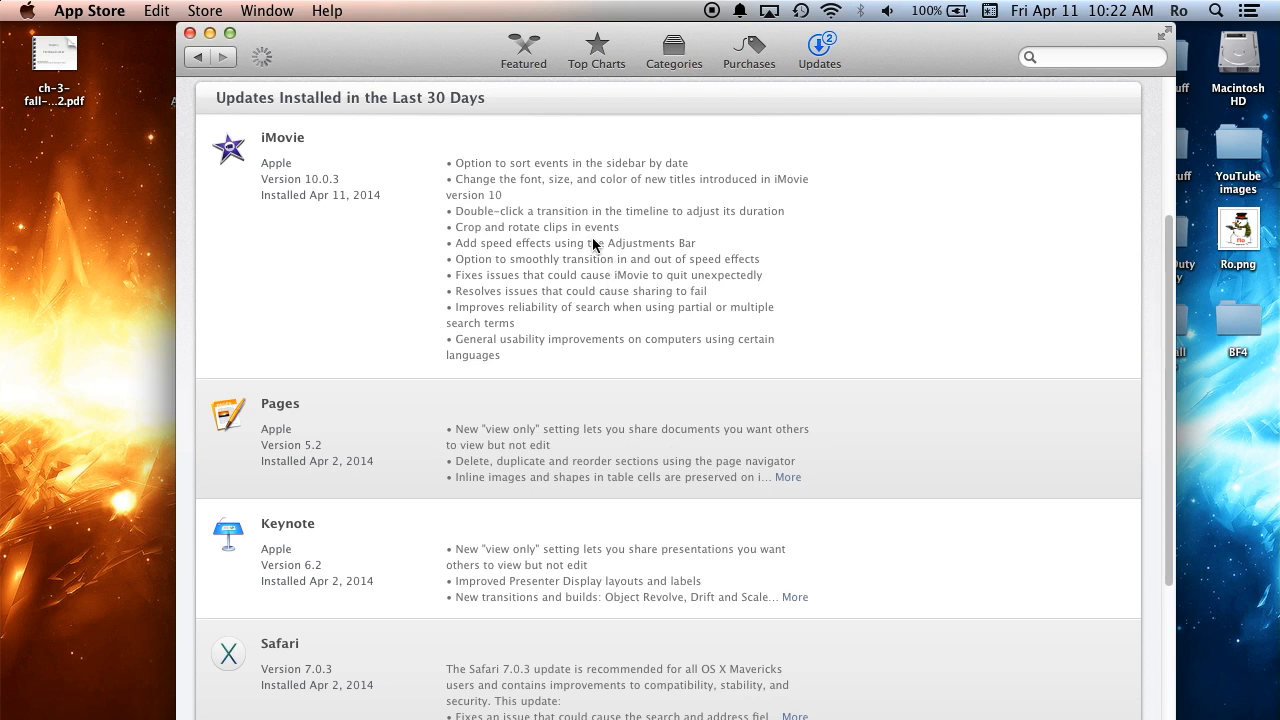
pyautogui.moveTo(199, 33)
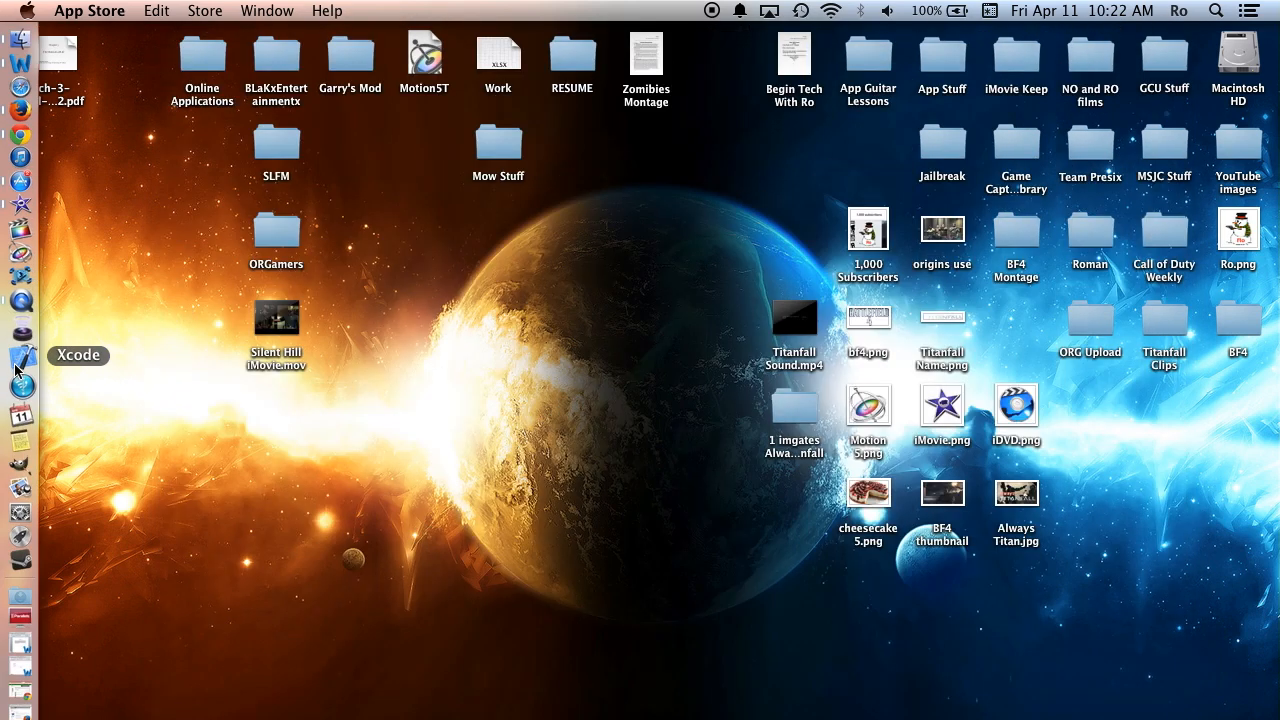
pyautogui.click(20, 383)
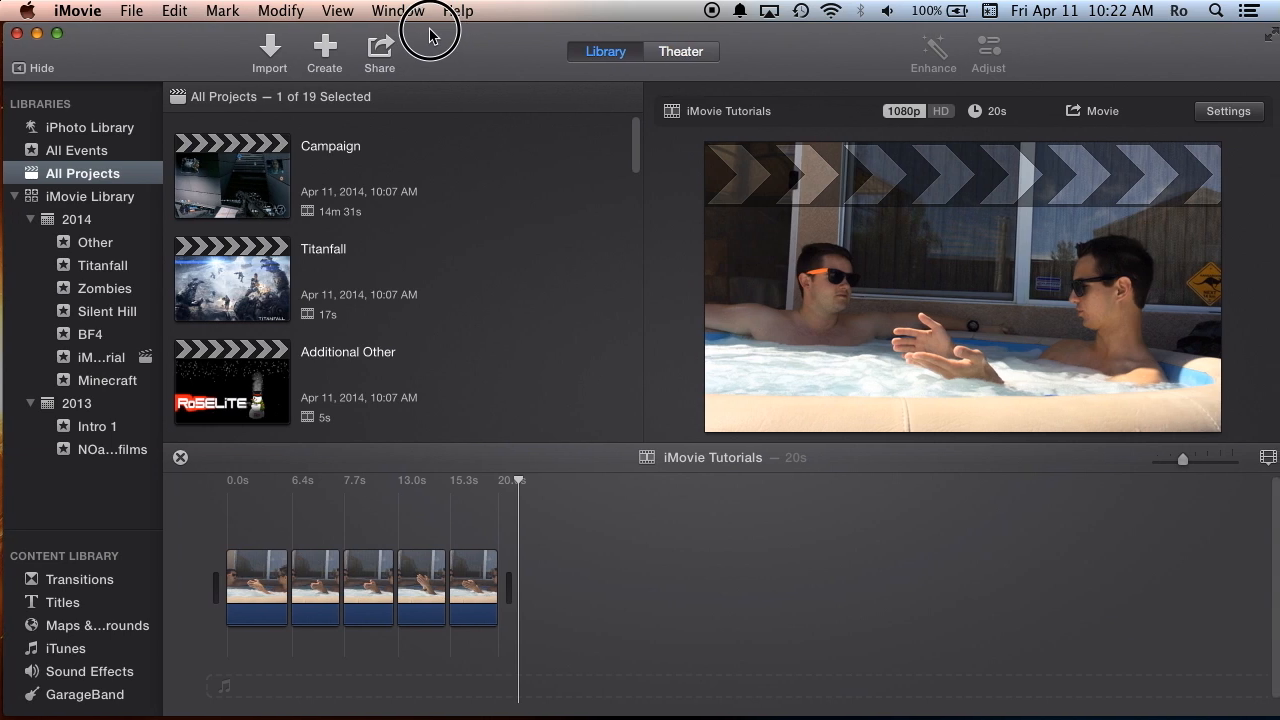
pyautogui.moveTo(256, 221)
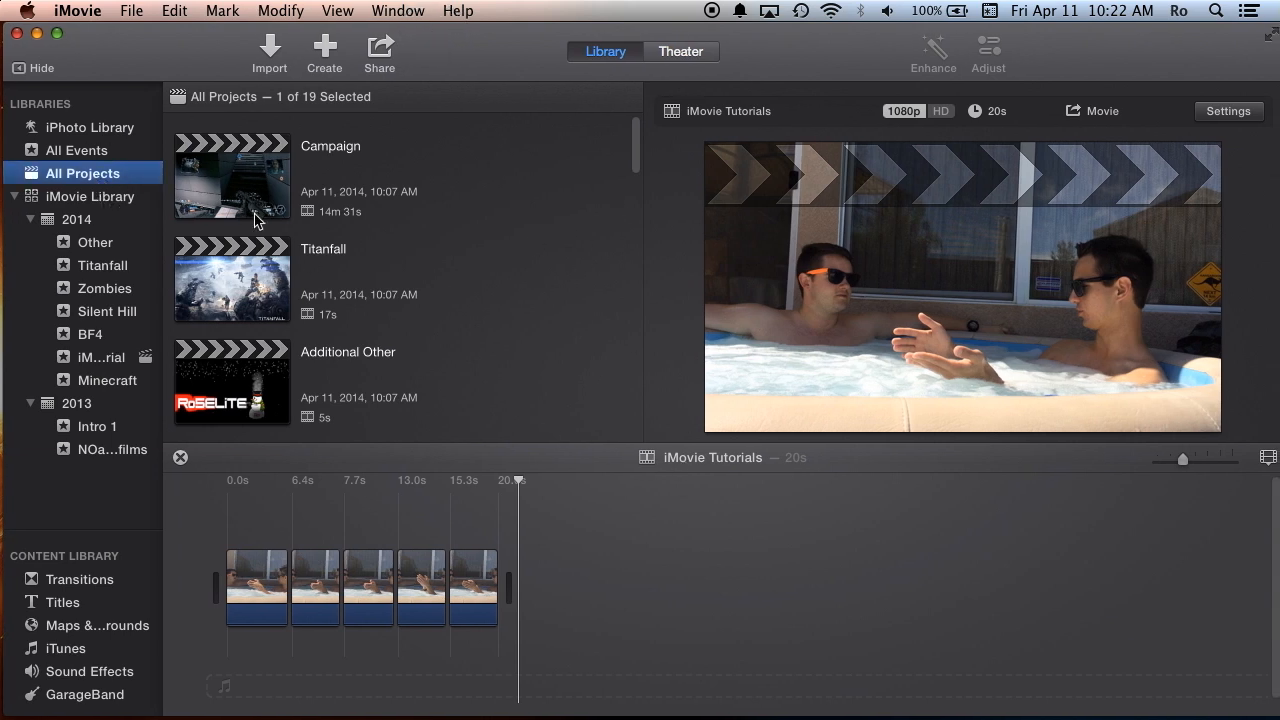
pyautogui.moveTo(703, 294)
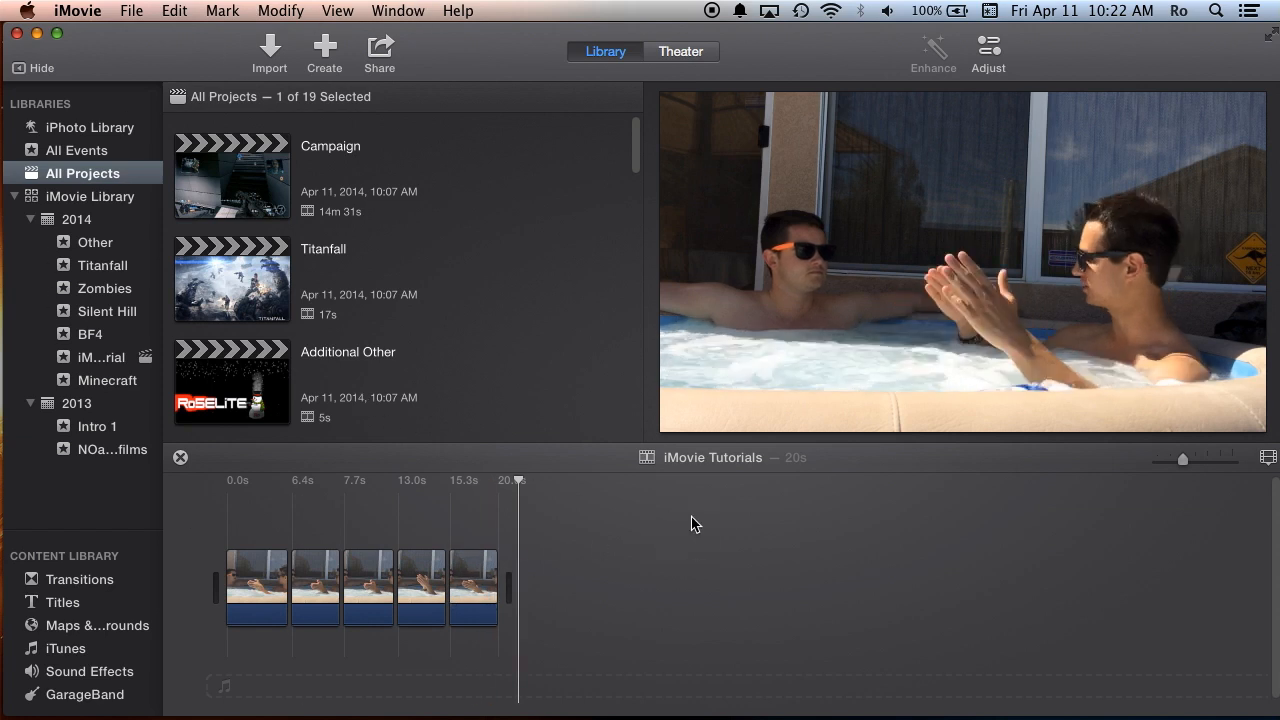
pyautogui.moveTo(535, 148)
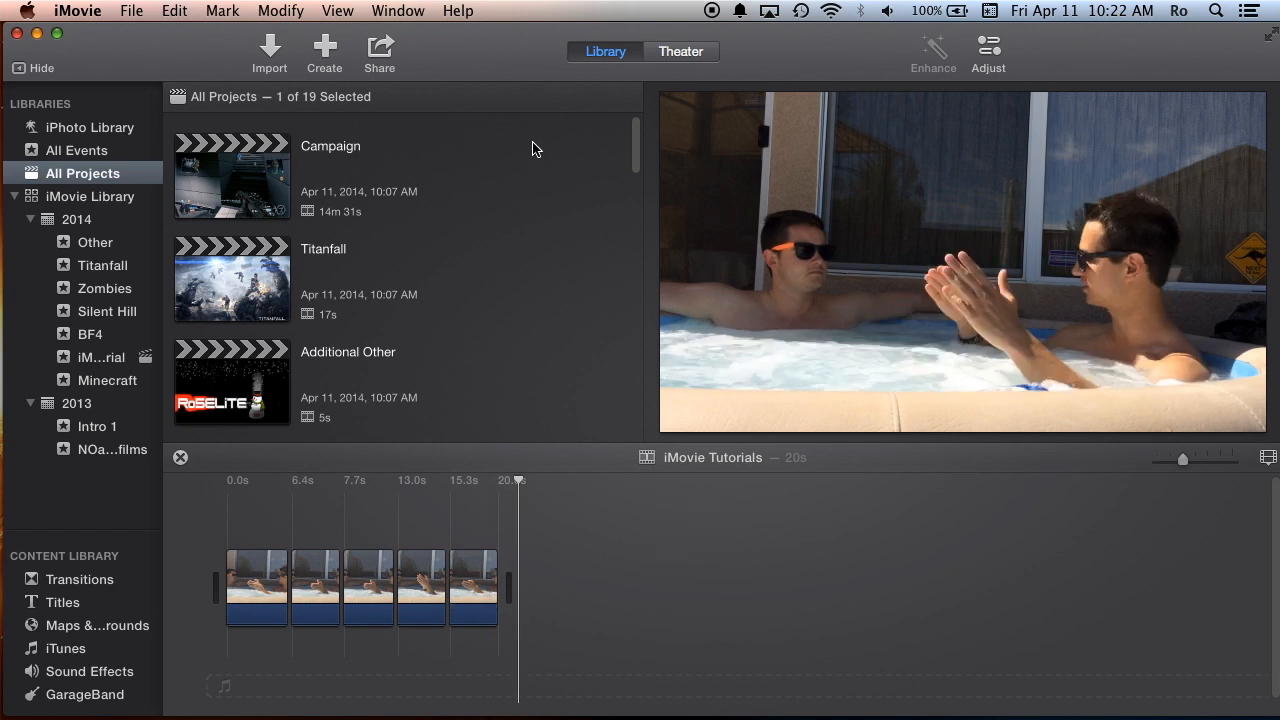
pyautogui.moveTo(630, 533)
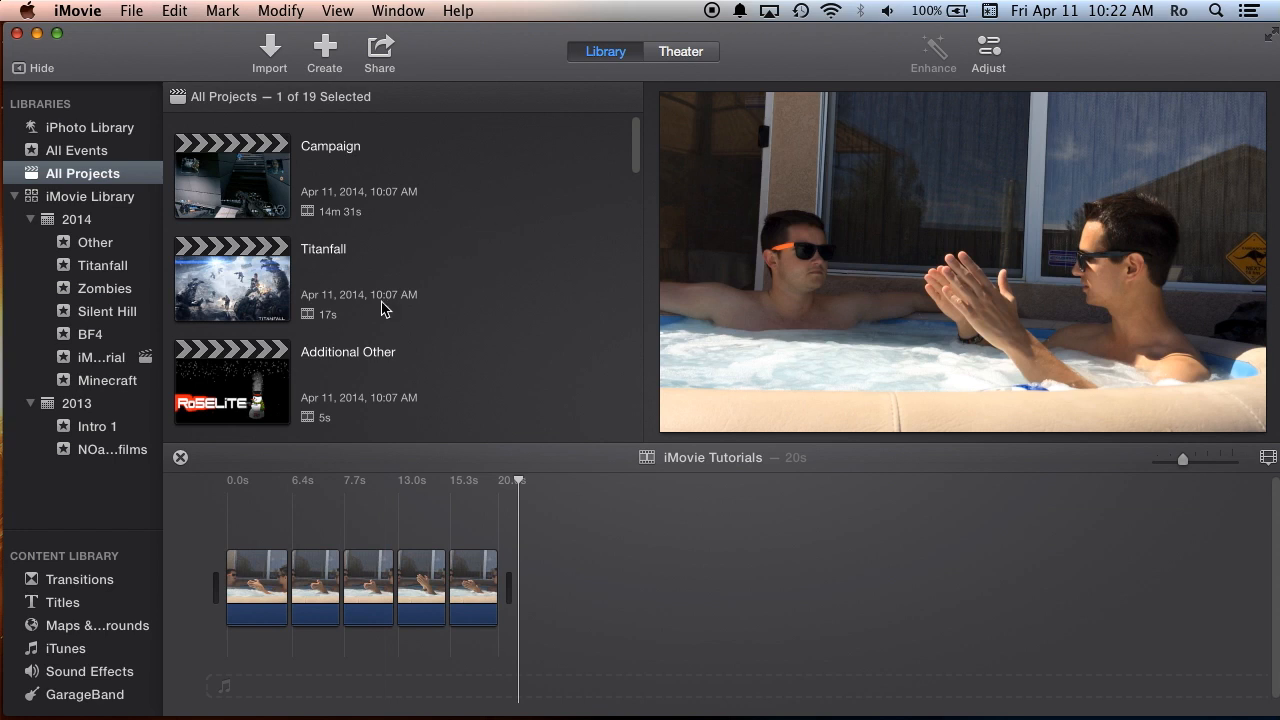
pyautogui.moveTo(613, 584)
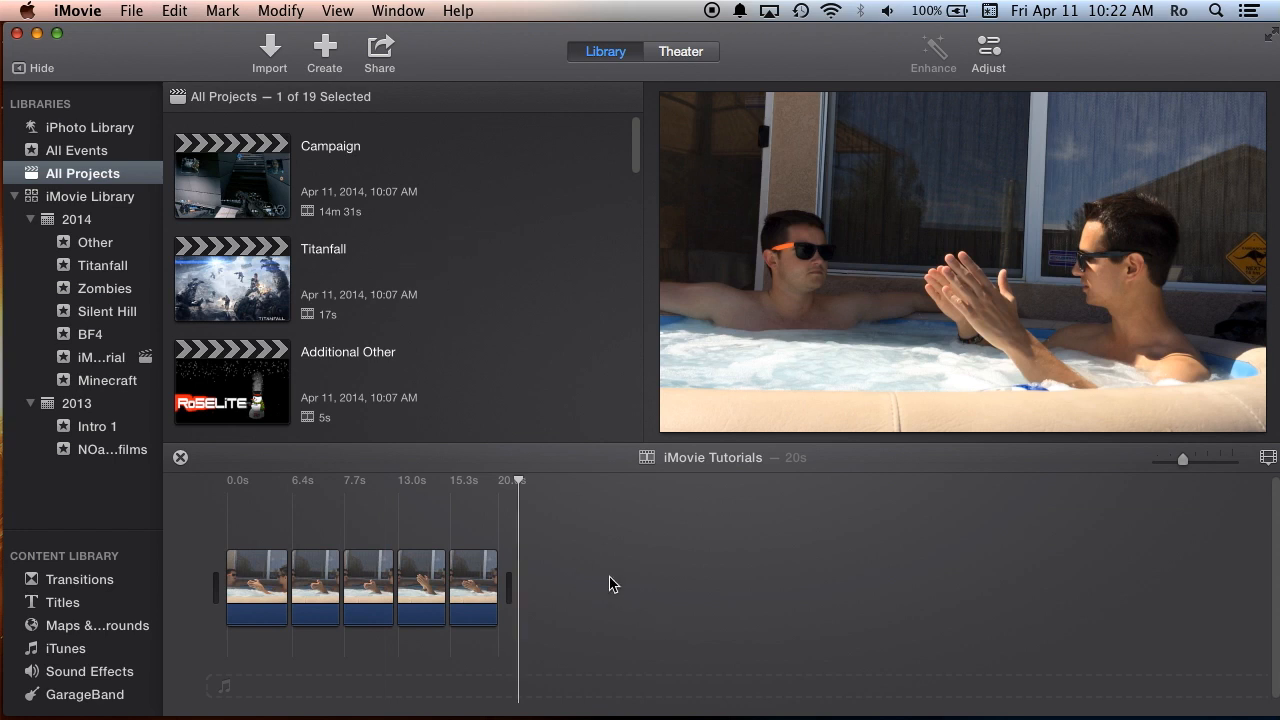
pyautogui.moveTo(84, 279)
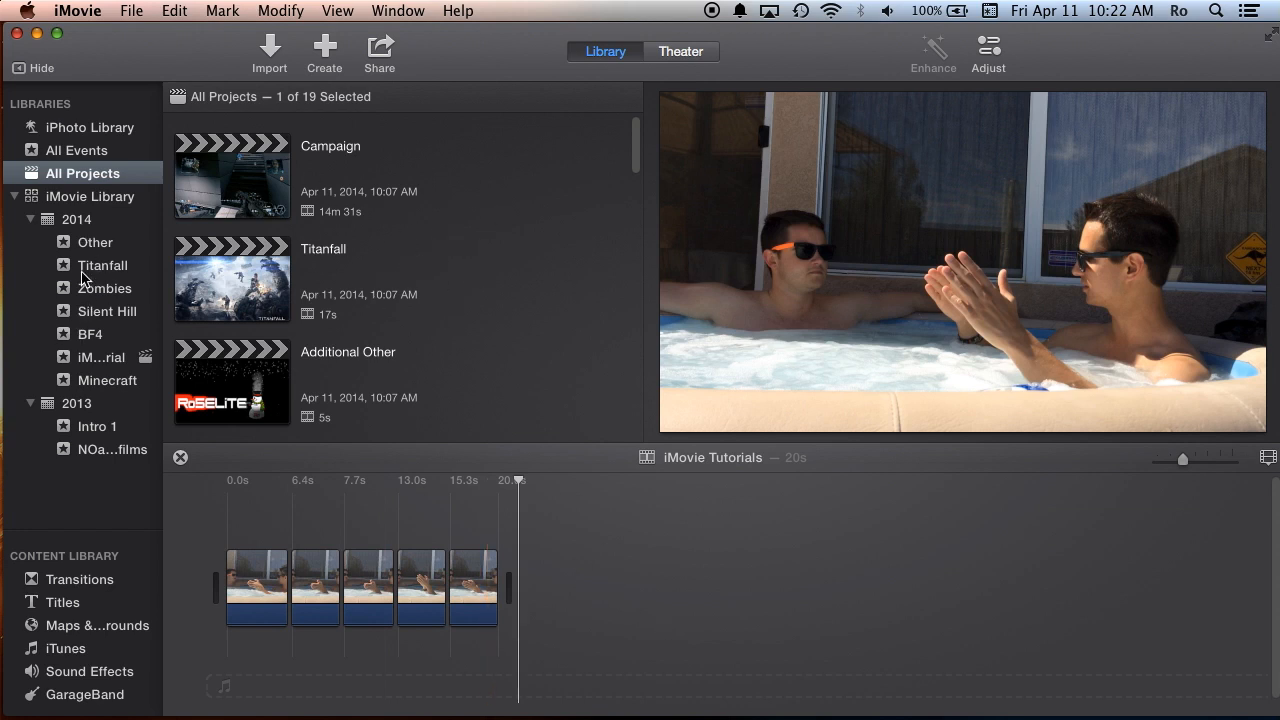
# Step: Show the 2014 iMovie Tutorial event holding the iMovie Tutorials project
pyautogui.click(101, 357)
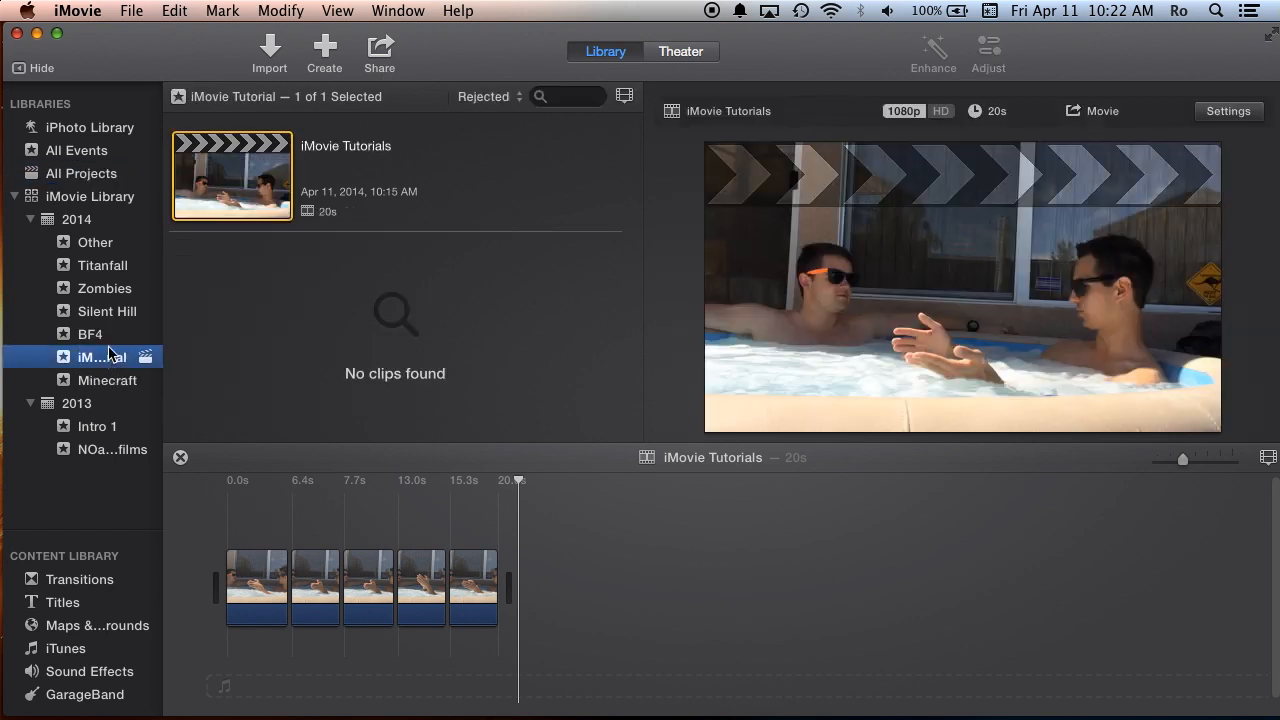
pyautogui.moveTo(95, 360)
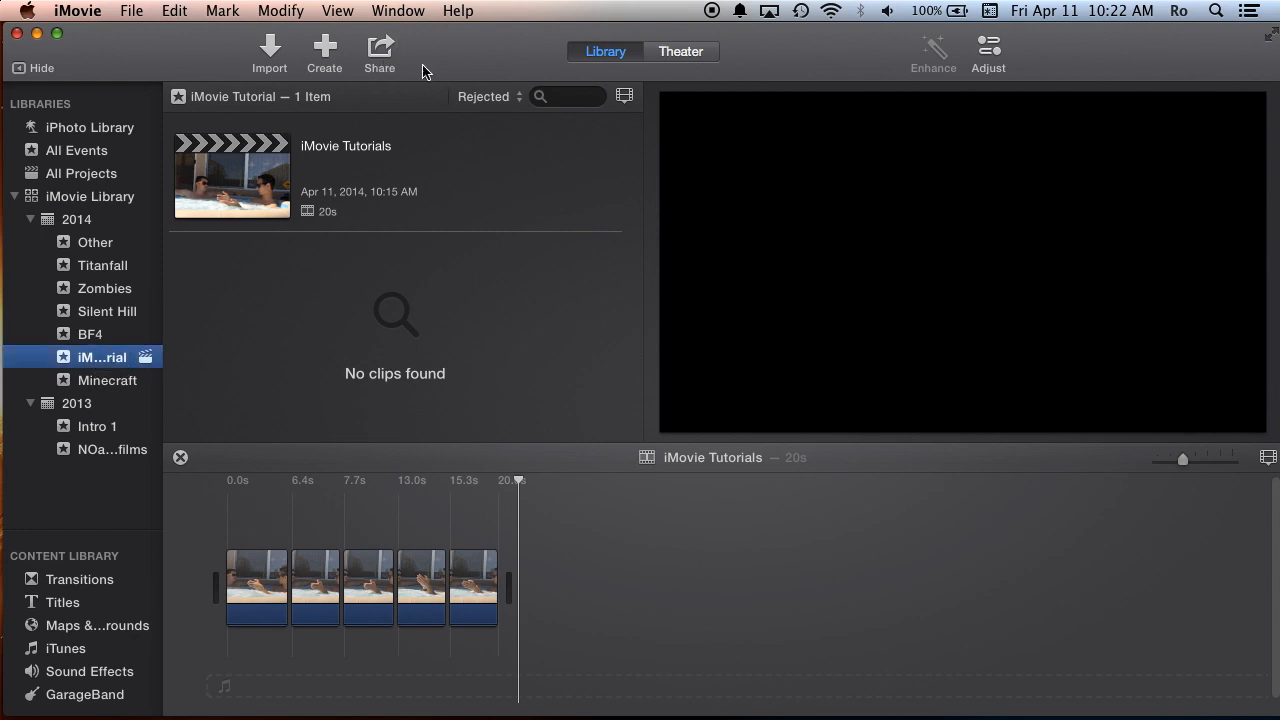
# Step: Use Window > Swap Project and Event to exchange the timeline and event browser
pyautogui.click(398, 11)
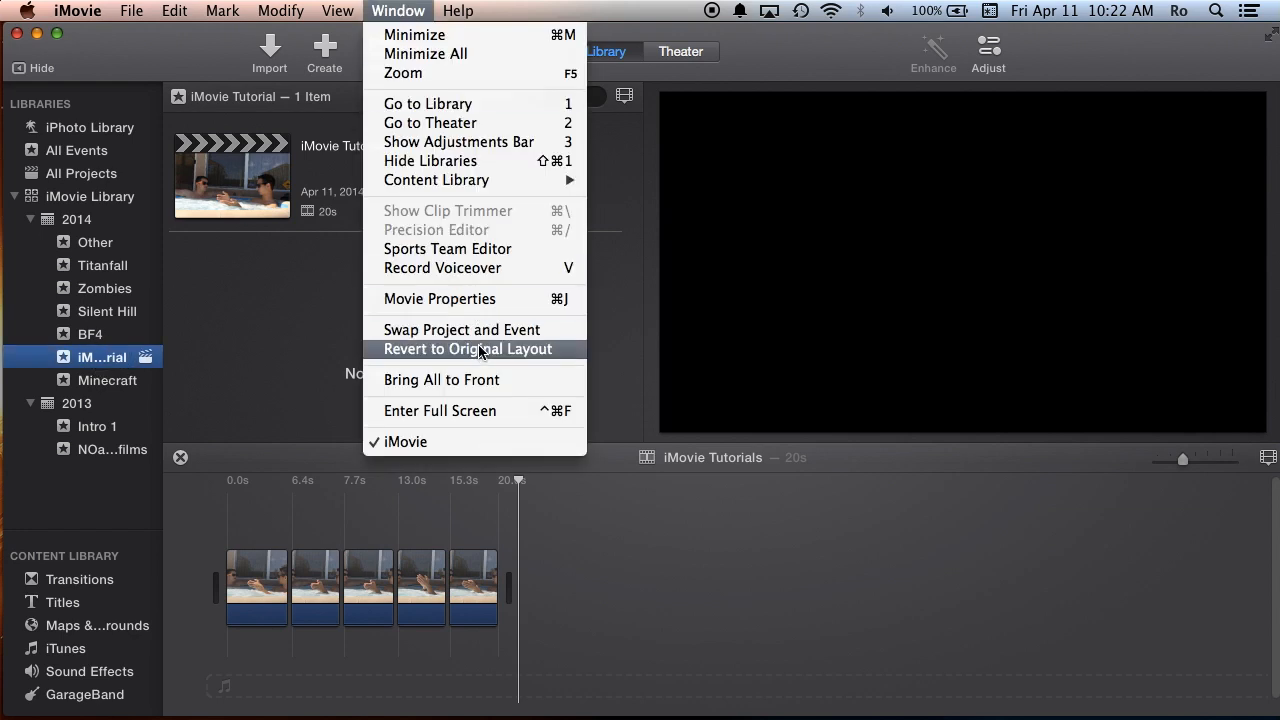
pyautogui.moveTo(461, 329)
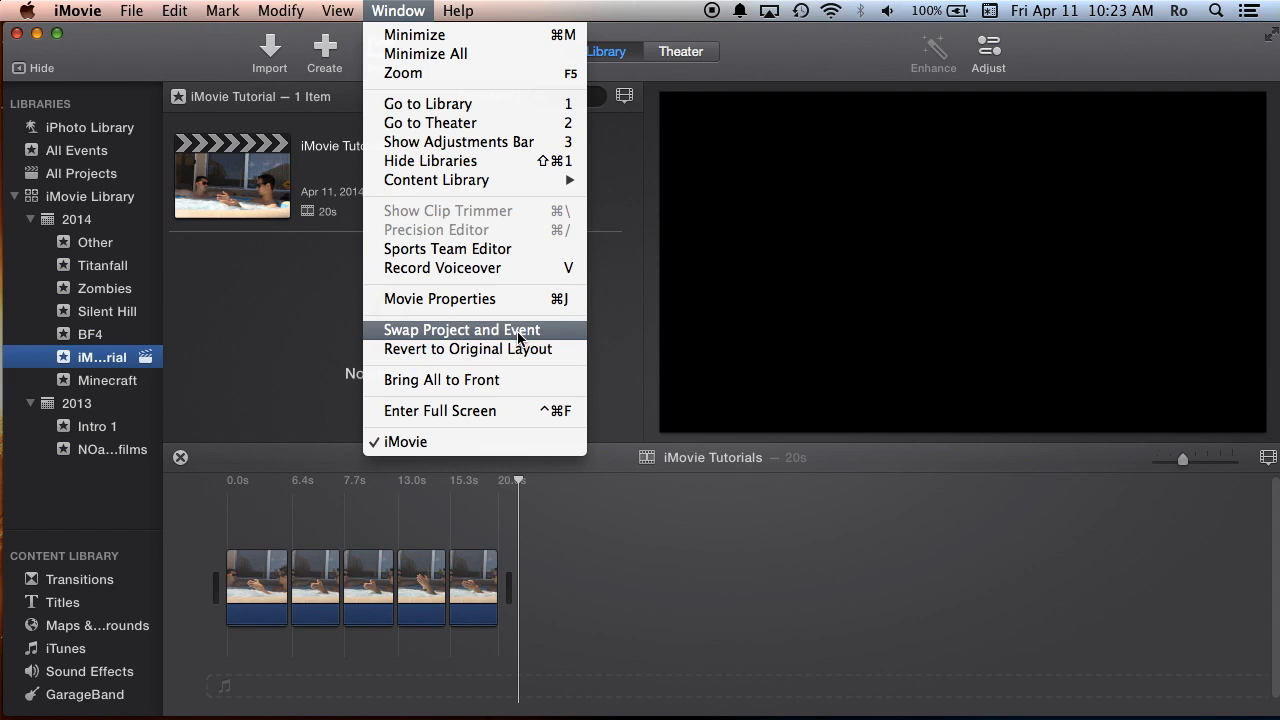
pyautogui.click(461, 330)
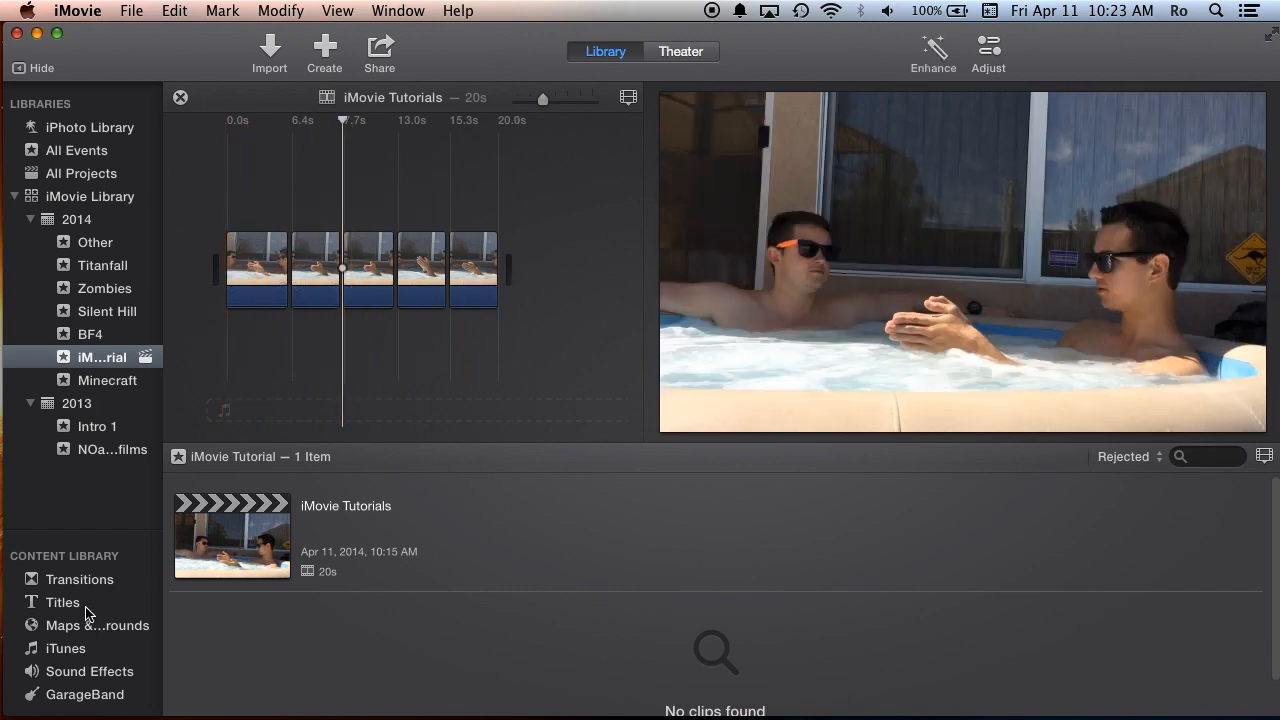
# Step: Add two 4-second title clips, including Standard, after the video clips, making 28 seconds
pyautogui.click(62, 602)
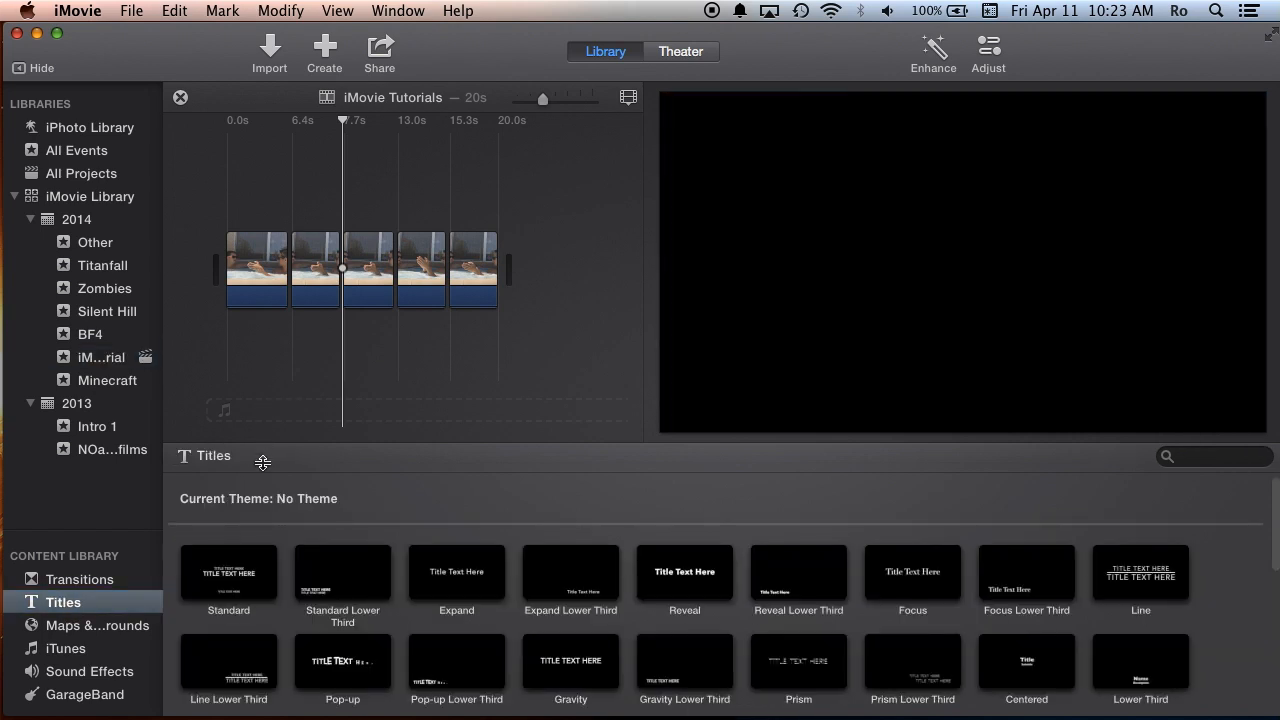
pyautogui.scroll(-3)
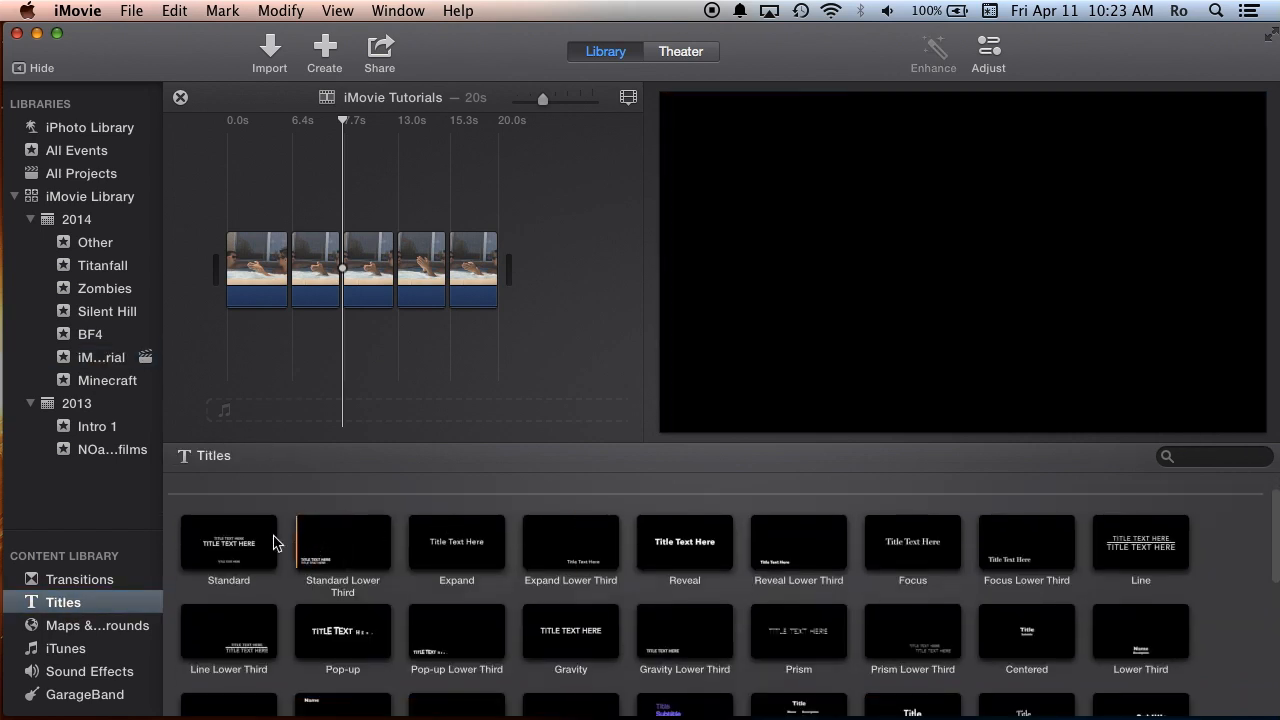
pyautogui.click(228, 542)
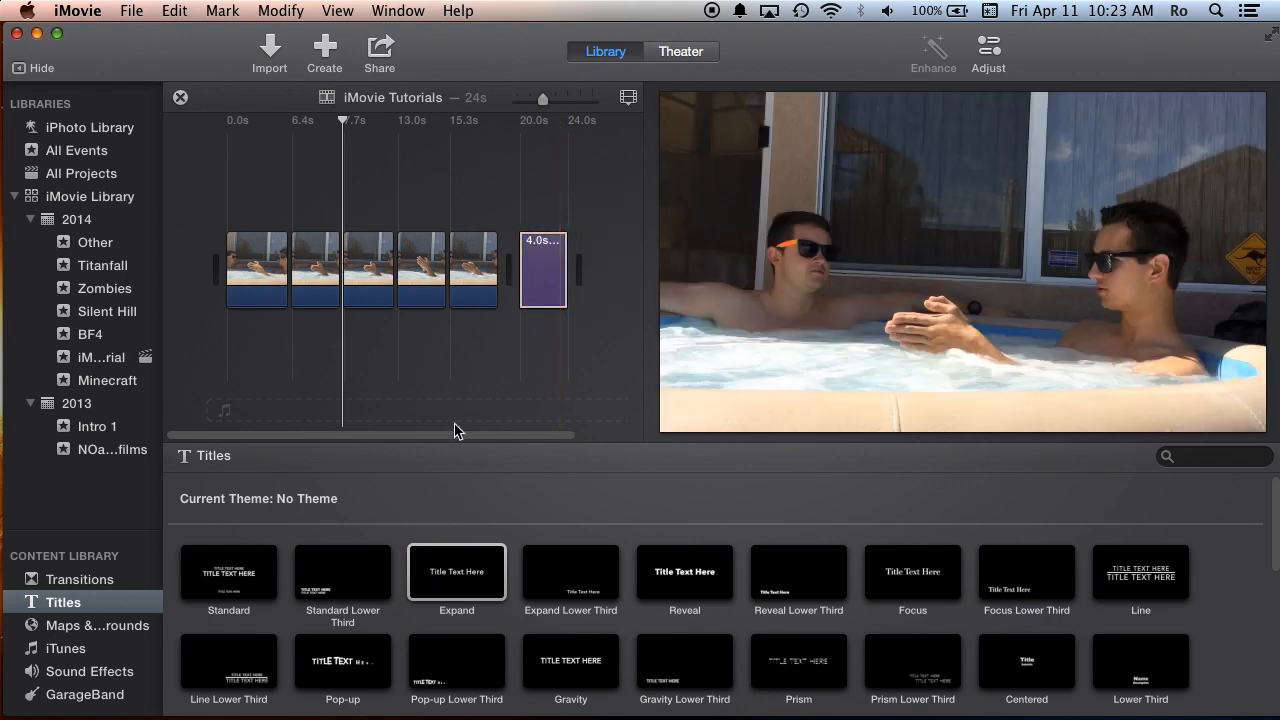
pyautogui.click(228, 572)
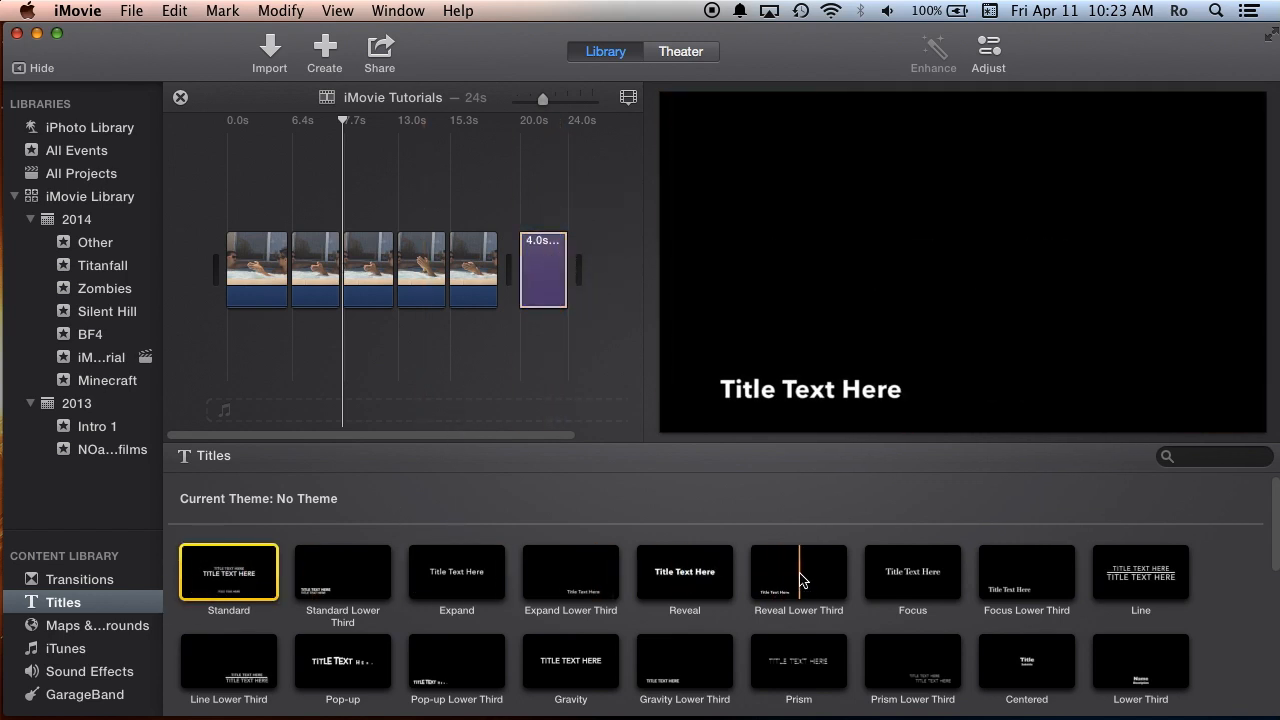
pyautogui.click(1140, 572)
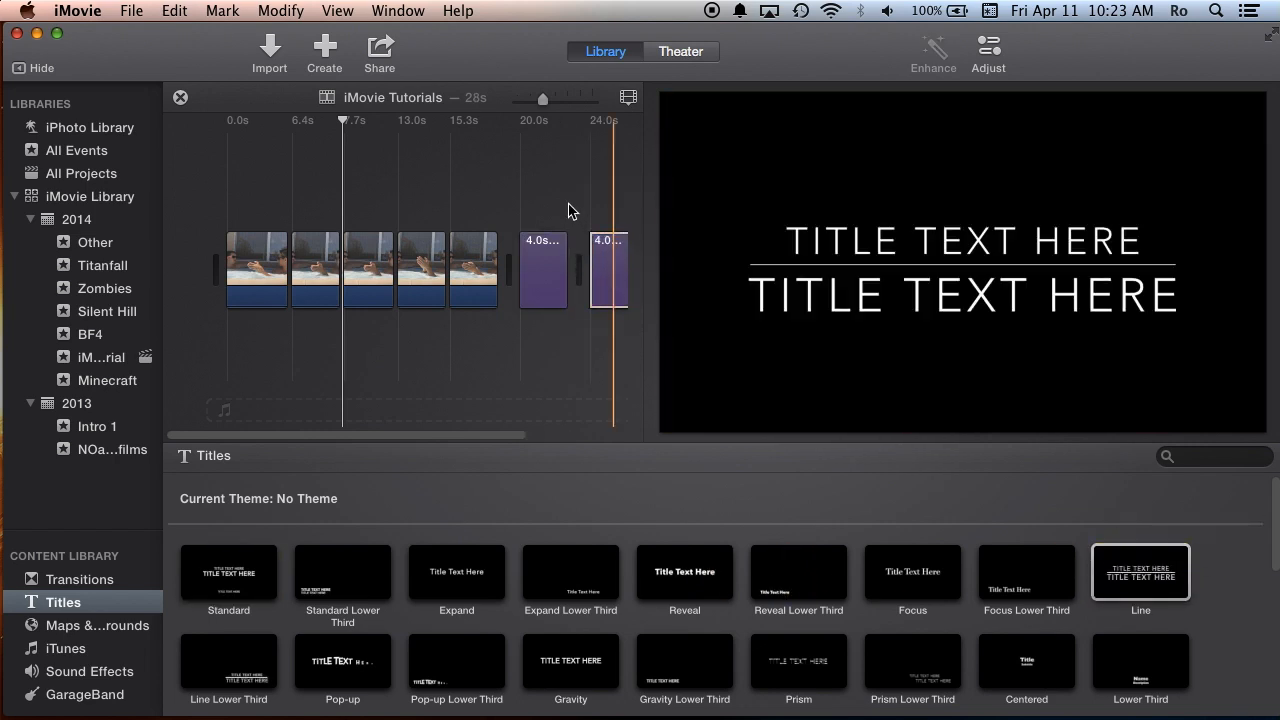
pyautogui.click(543, 270)
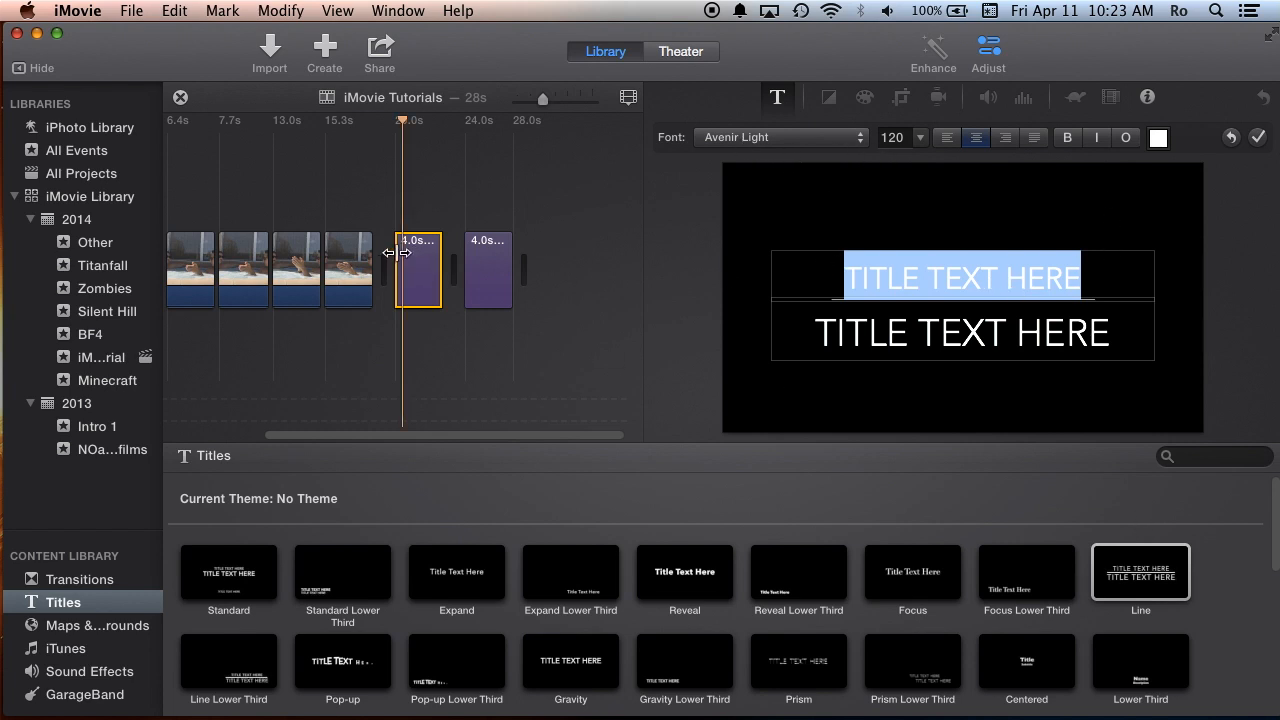
# Step: Select the first title clip to view its Font and size controls, then deselect it
pyautogui.click(798, 572)
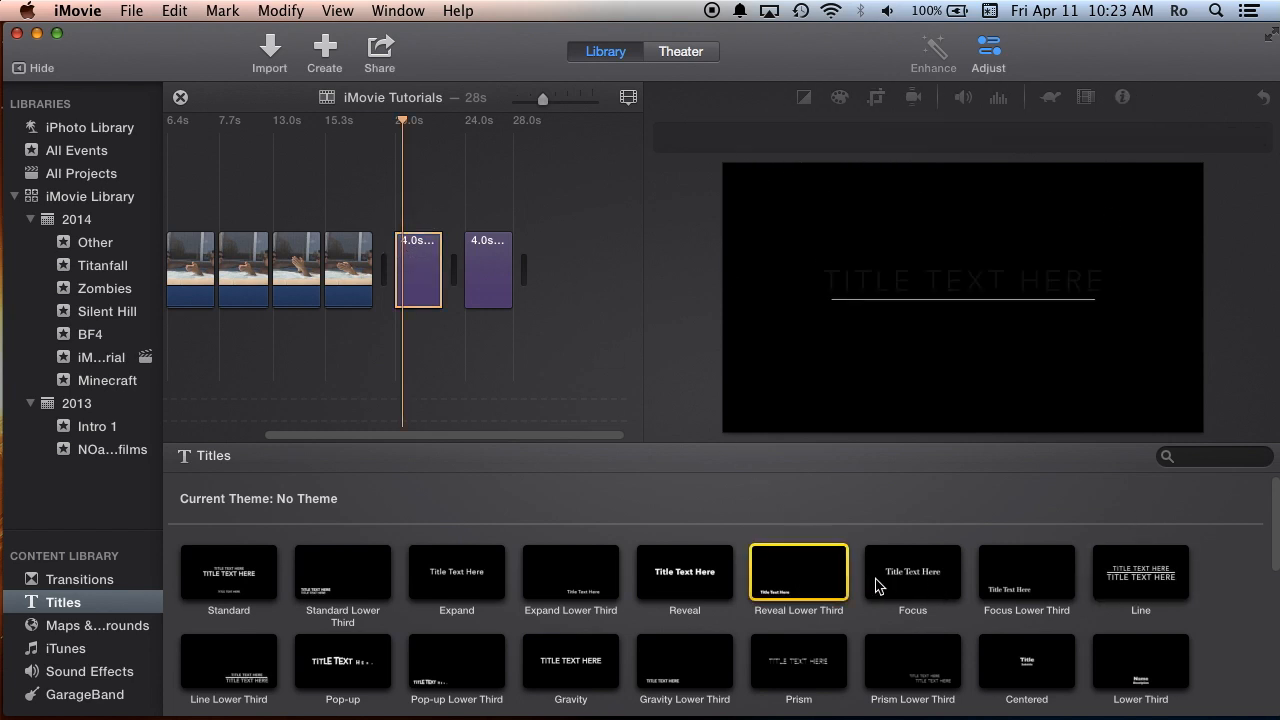
pyautogui.click(684, 572)
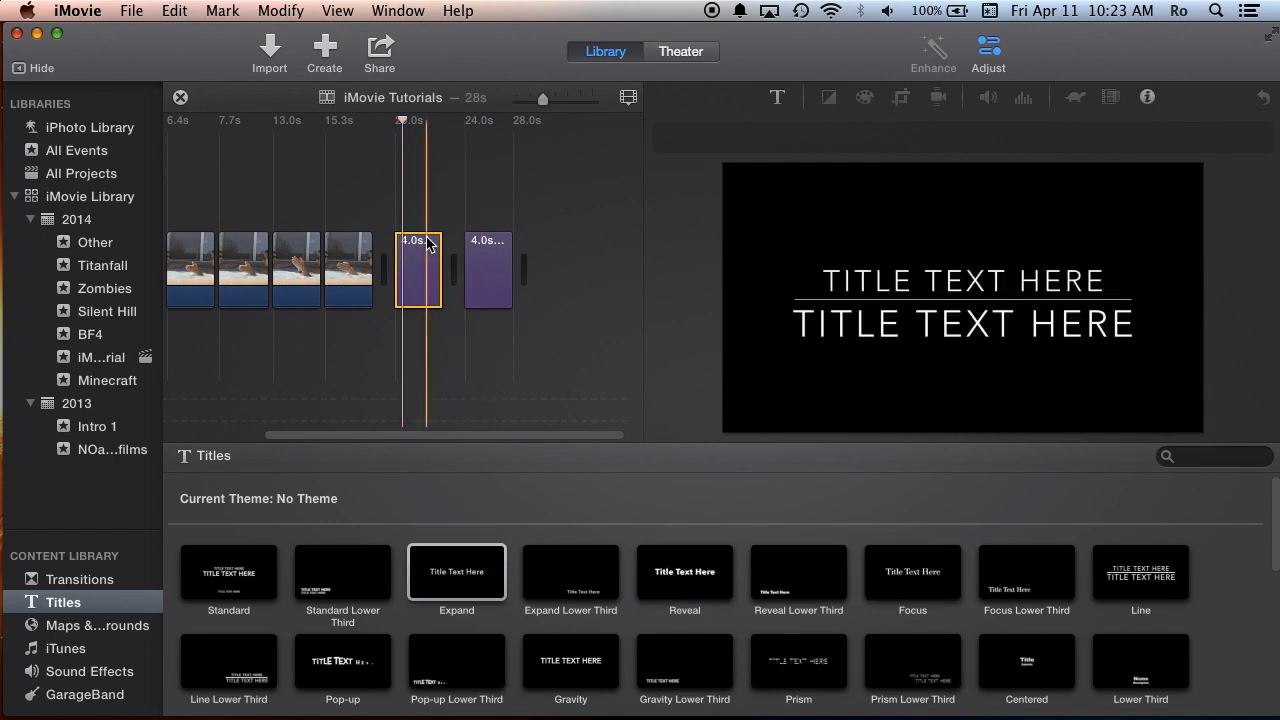
pyautogui.click(1140, 572)
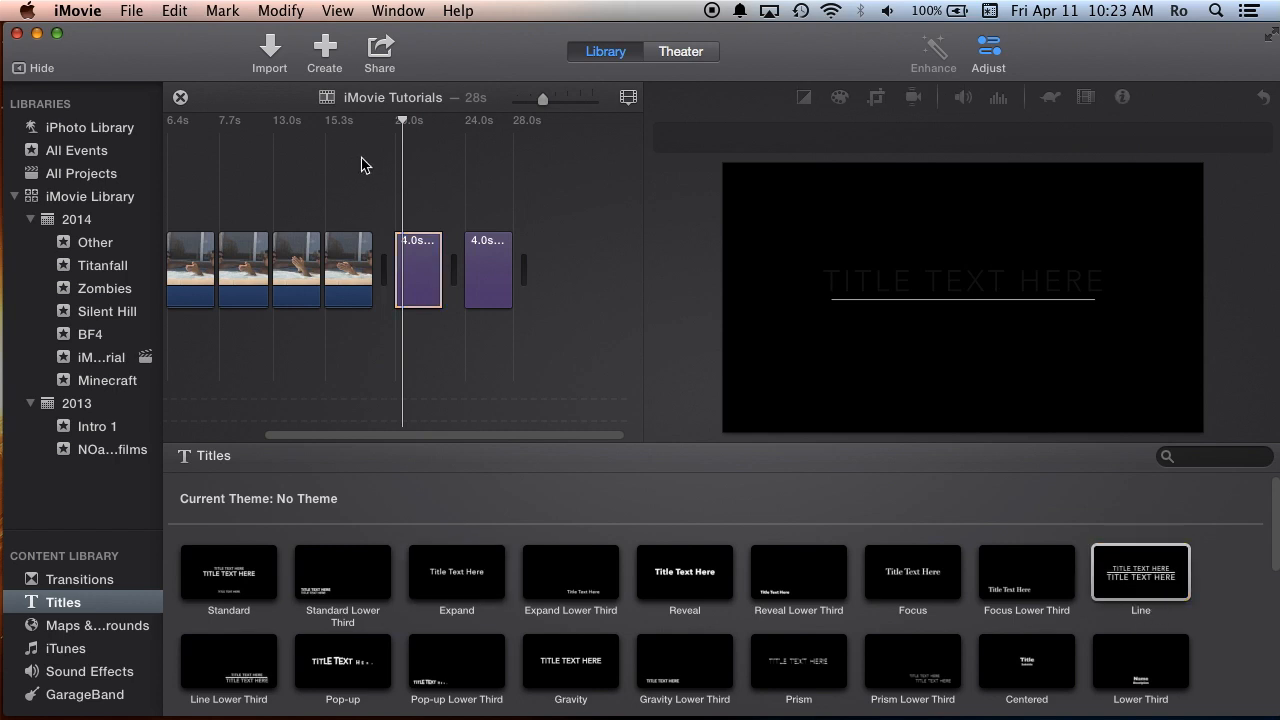
pyautogui.click(487, 270)
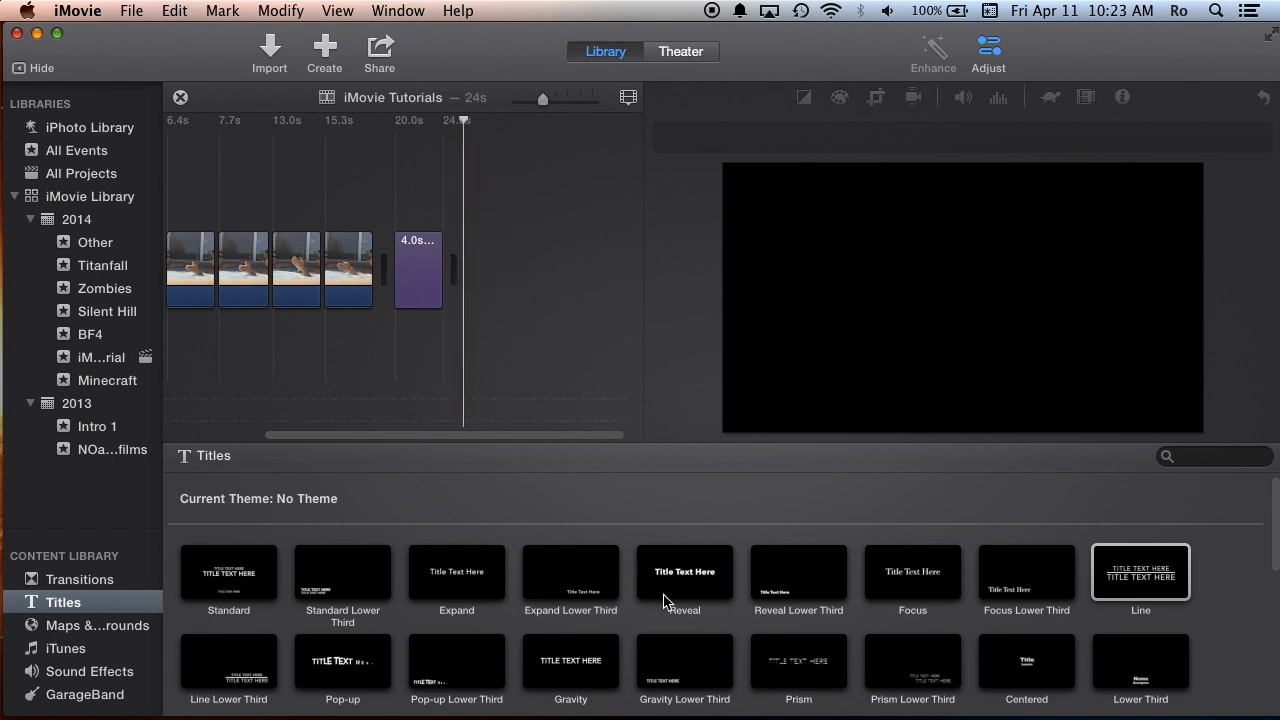
# Step: Insert a Prism title between clips, edit its text, and place Scrolling Credits near the end
pyautogui.scroll(-3)
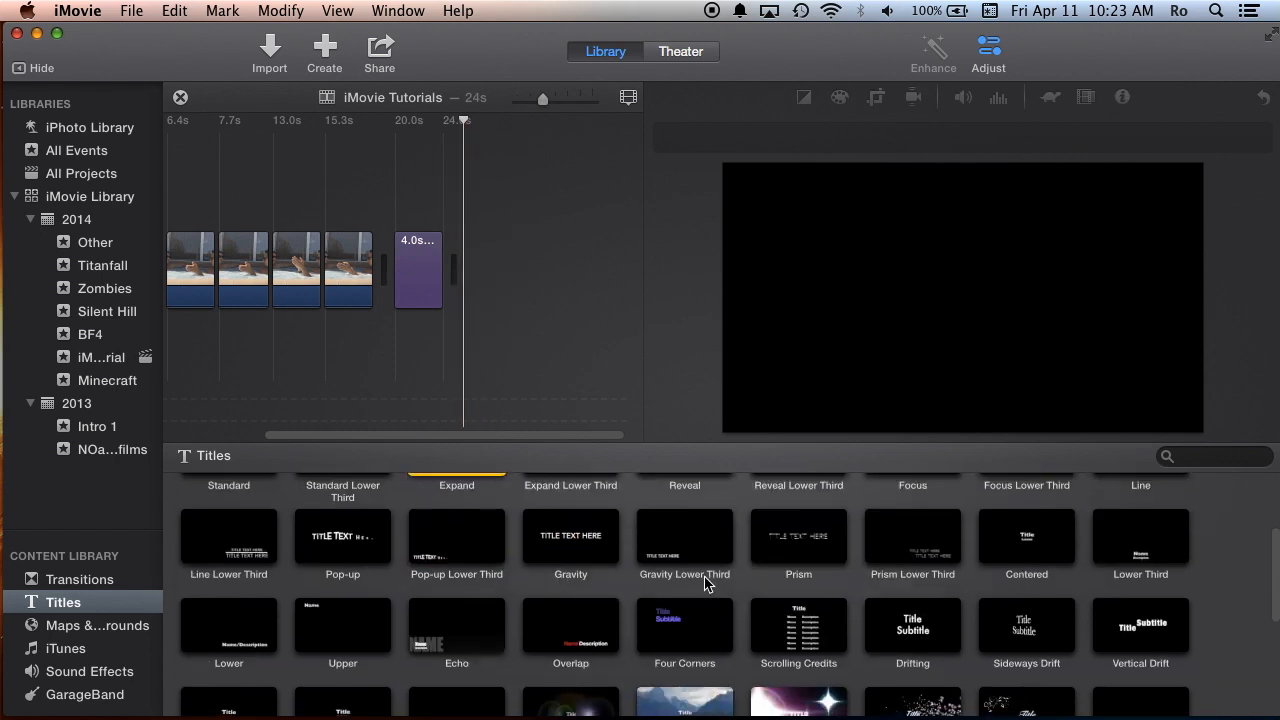
pyautogui.click(798, 545)
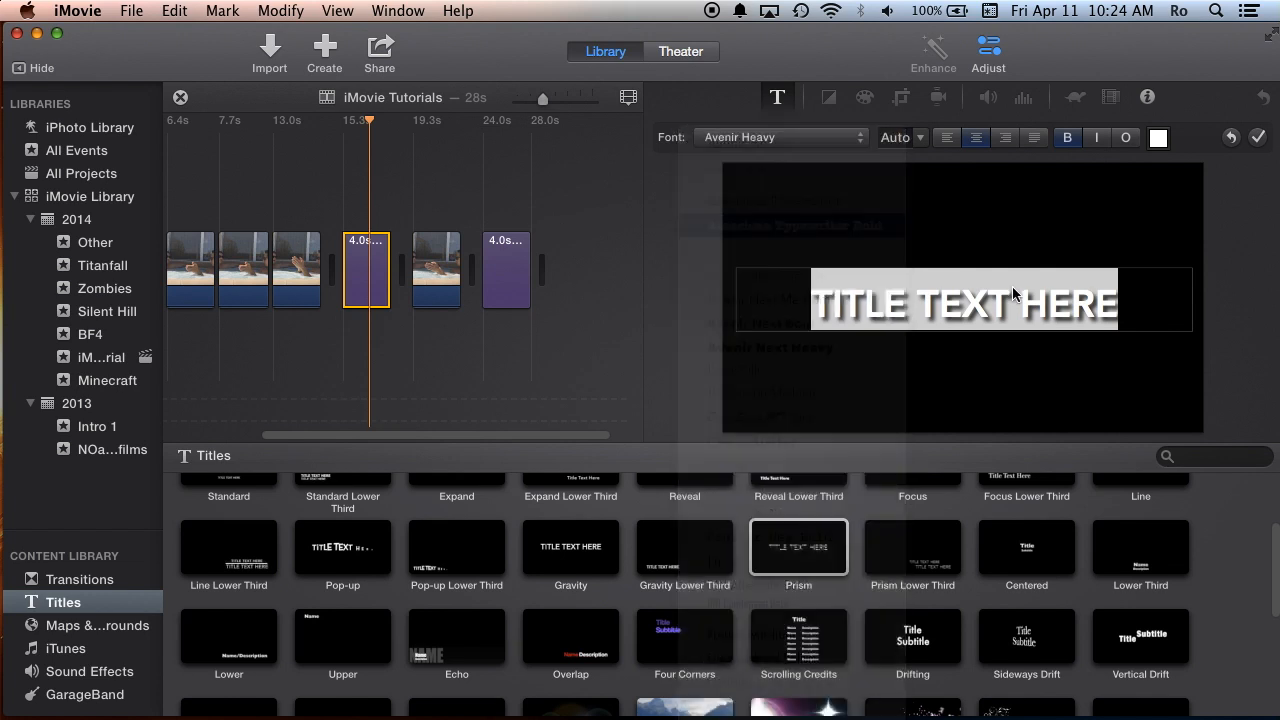
pyautogui.click(780, 137)
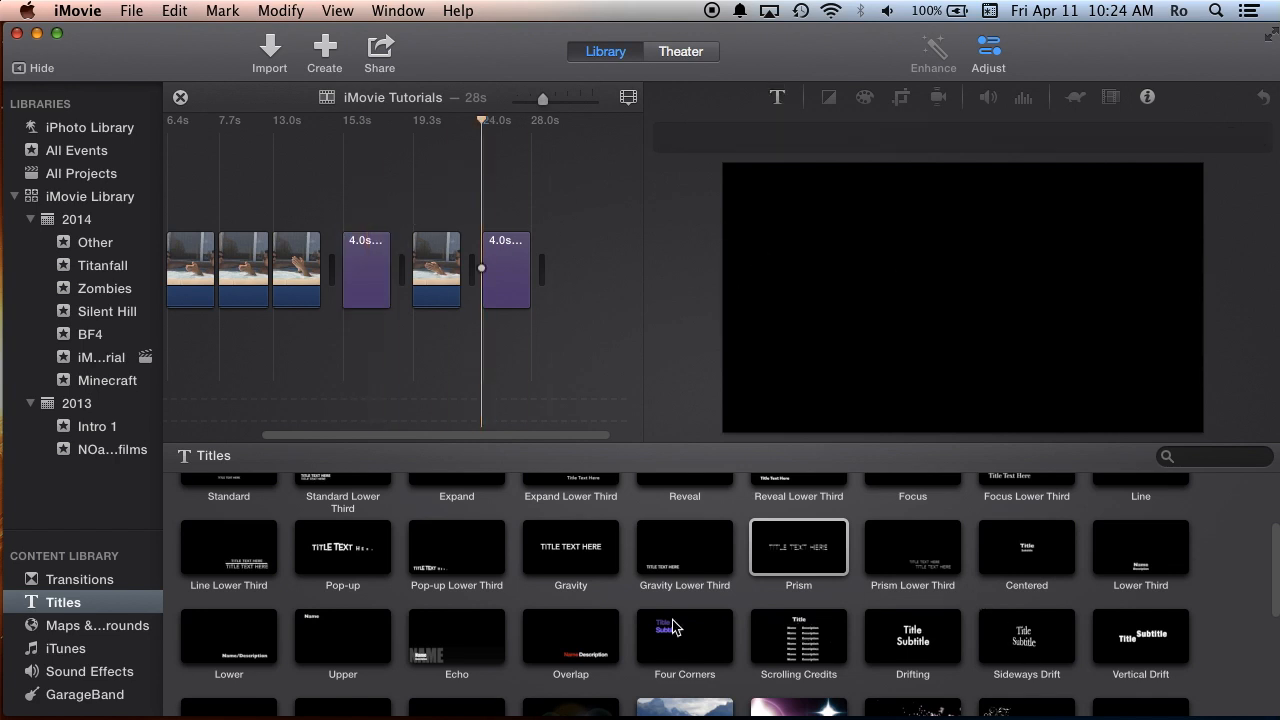
pyautogui.moveTo(798, 637); pyautogui.dragTo(545, 210)
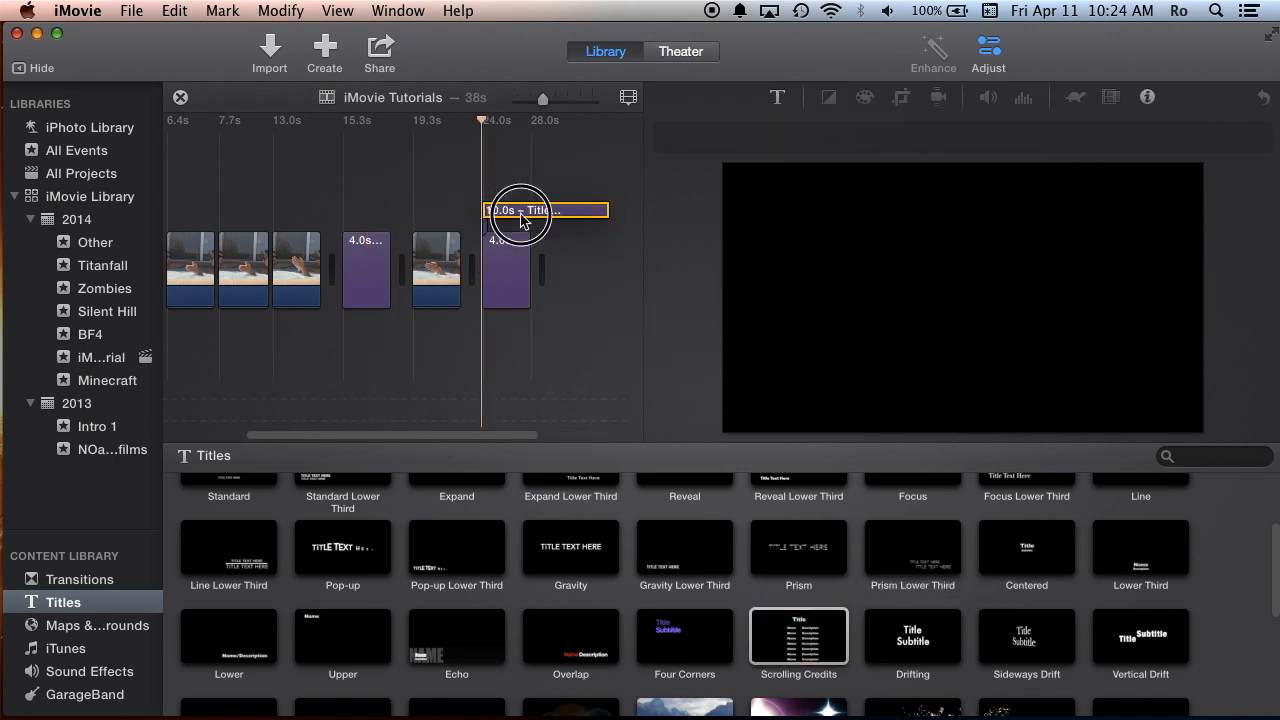
pyautogui.moveTo(545, 210); pyautogui.dragTo(590, 270)
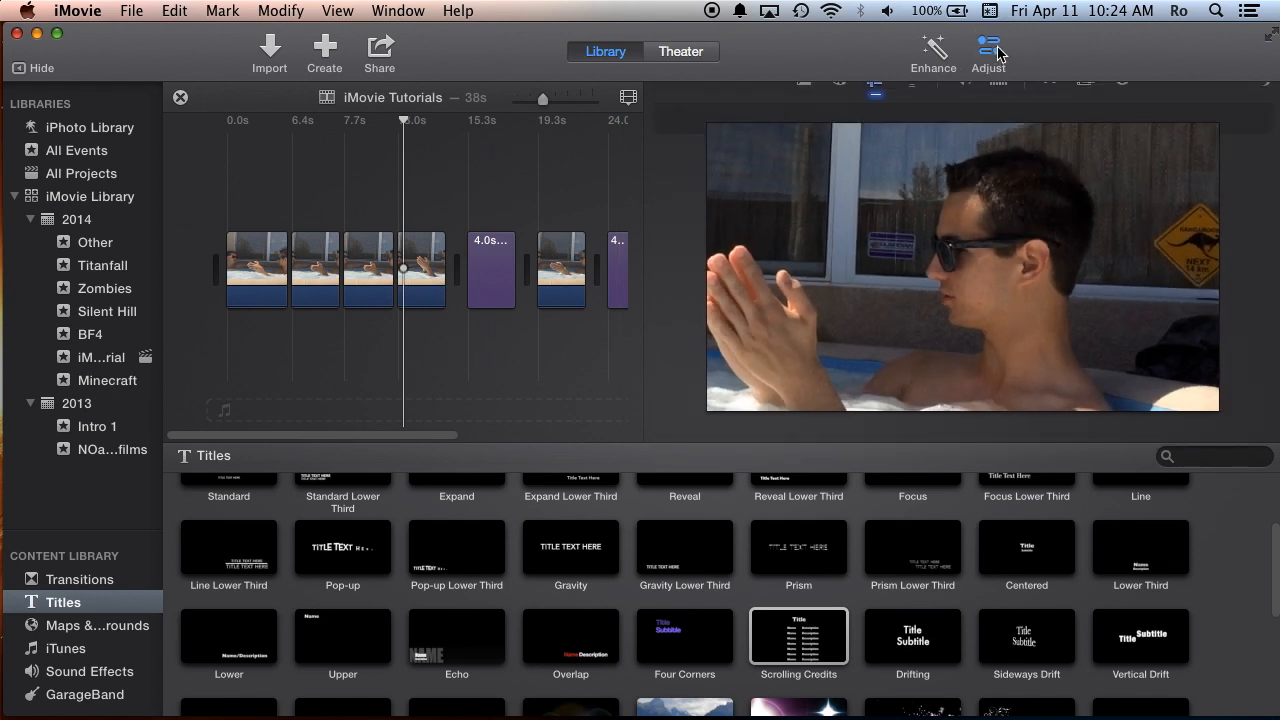
# Step: Step through color correction, color balance and Crop, trying Crop to Fill before restoring Ken Burns
pyautogui.click(988, 52)
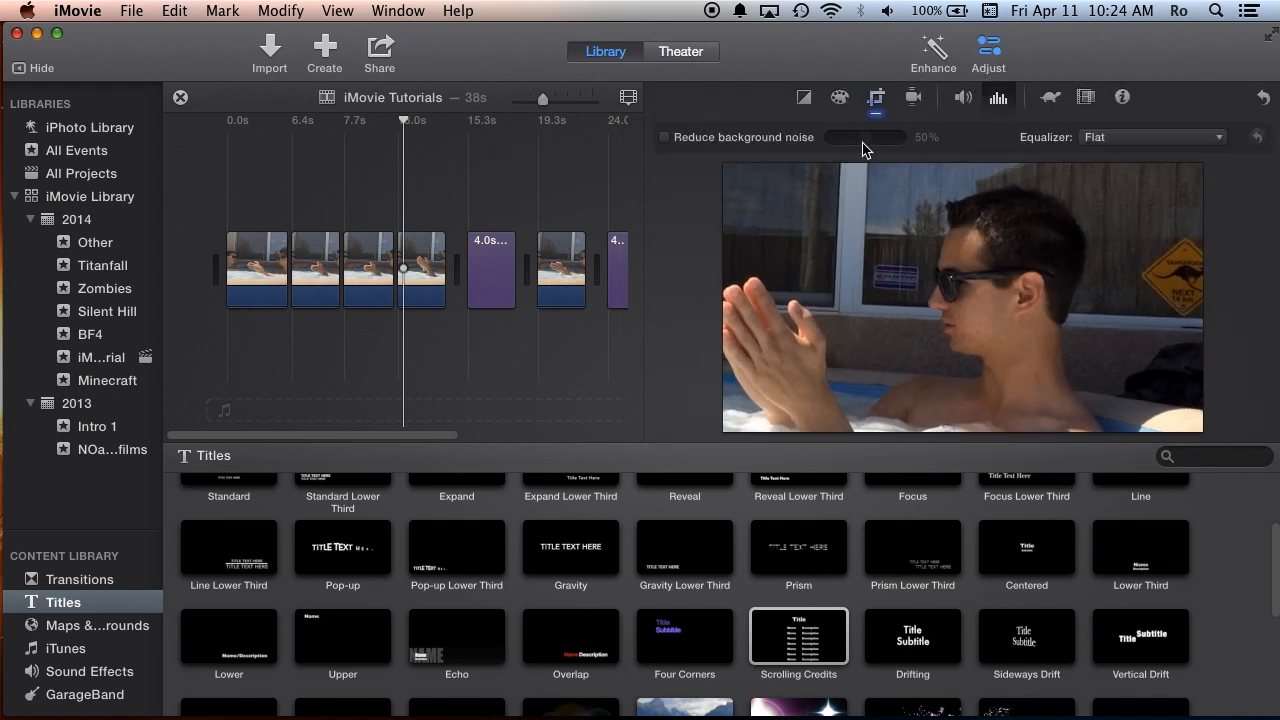
pyautogui.click(1150, 137)
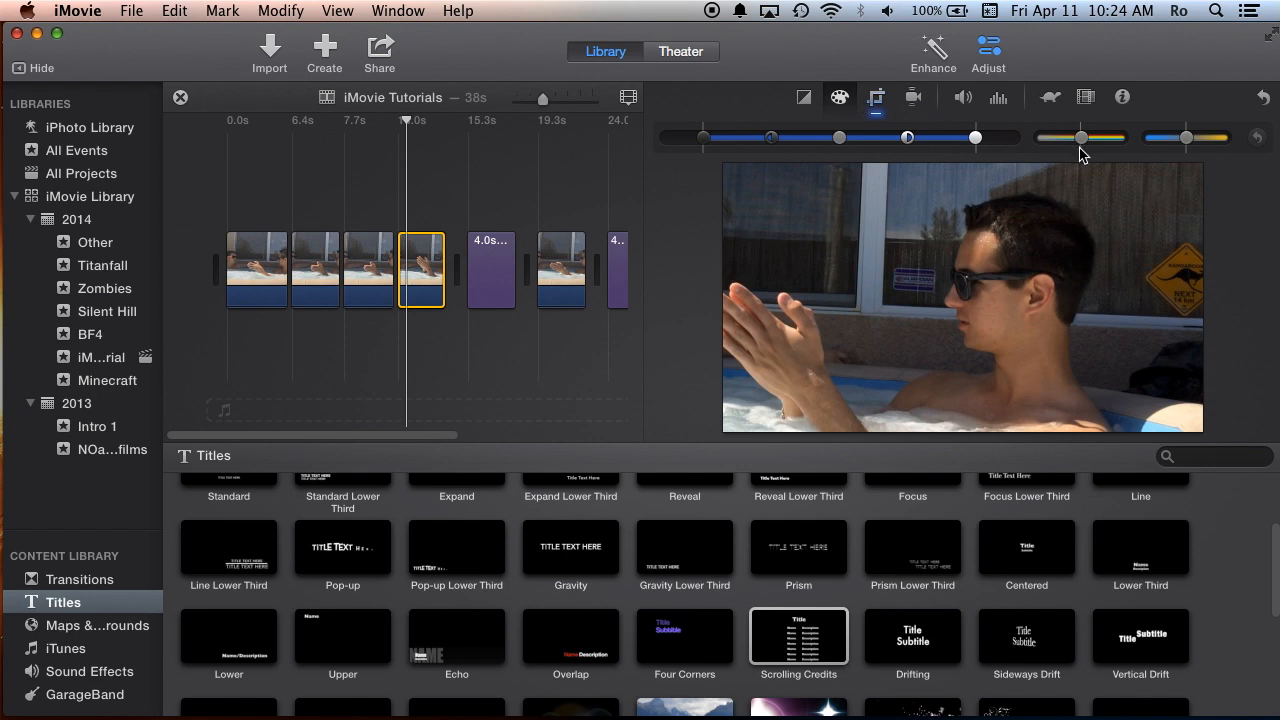
pyautogui.click(804, 97)
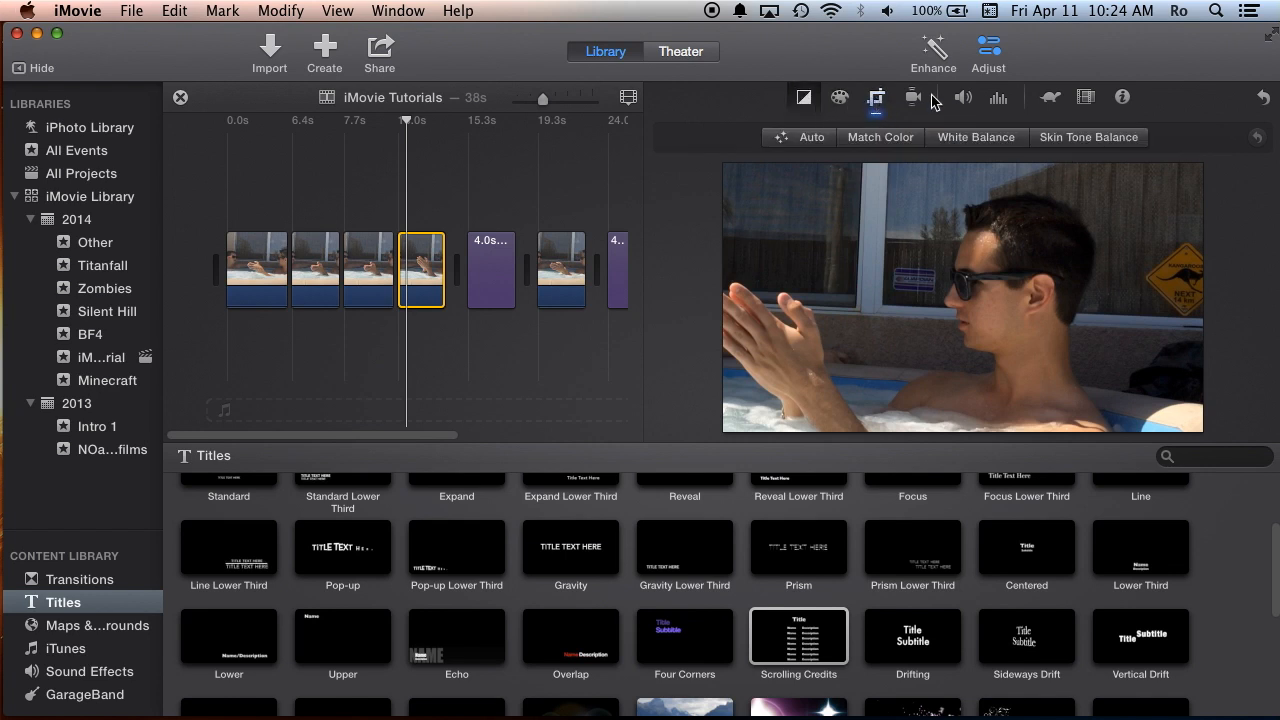
pyautogui.click(875, 97)
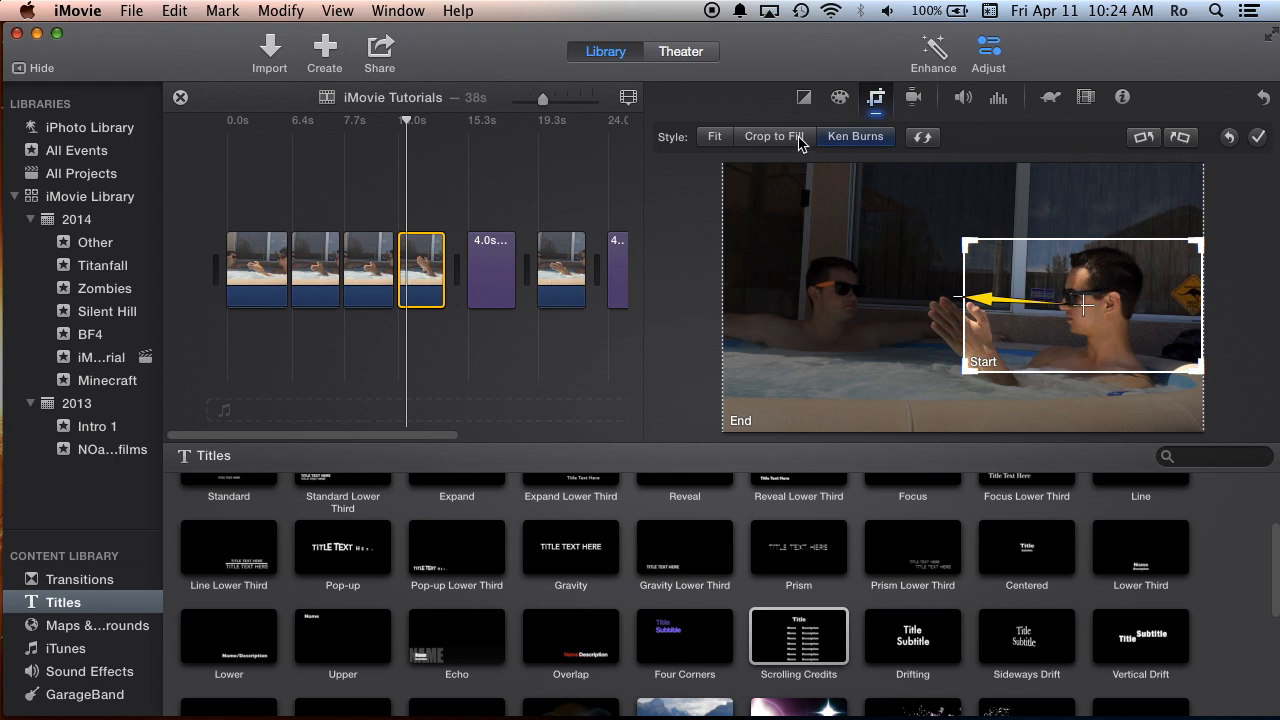
pyautogui.click(774, 136)
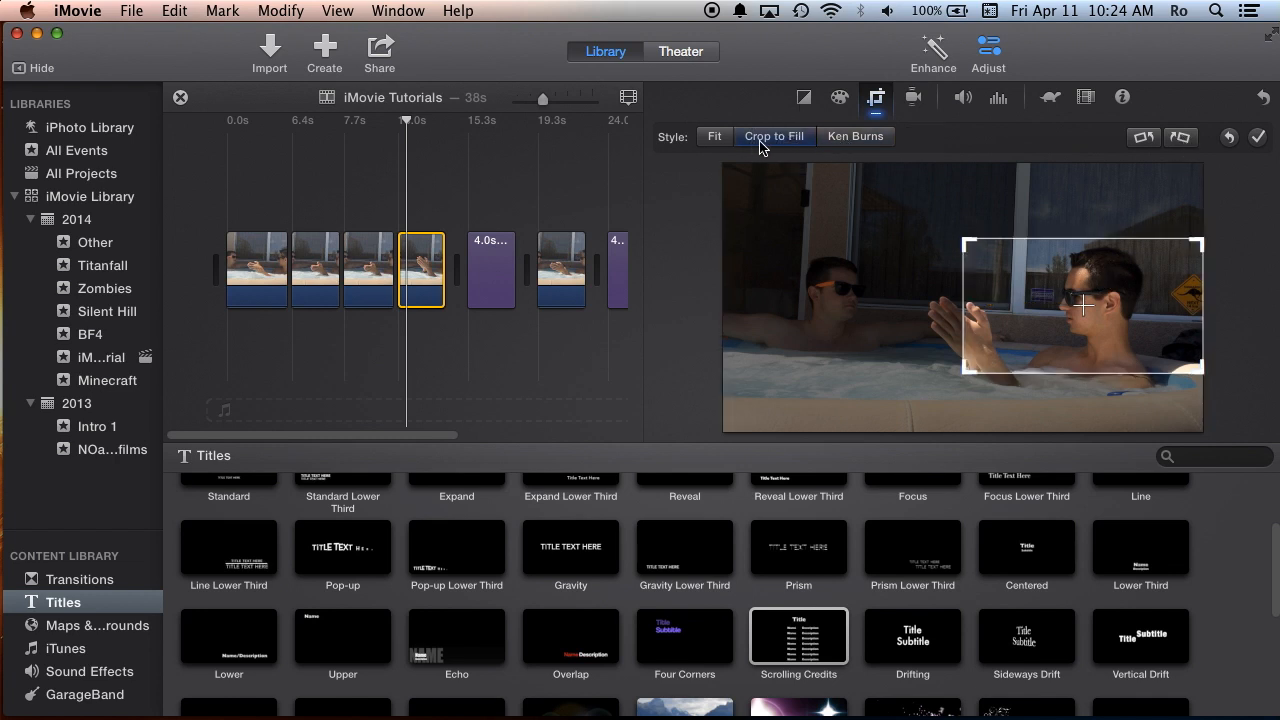
pyautogui.click(855, 136)
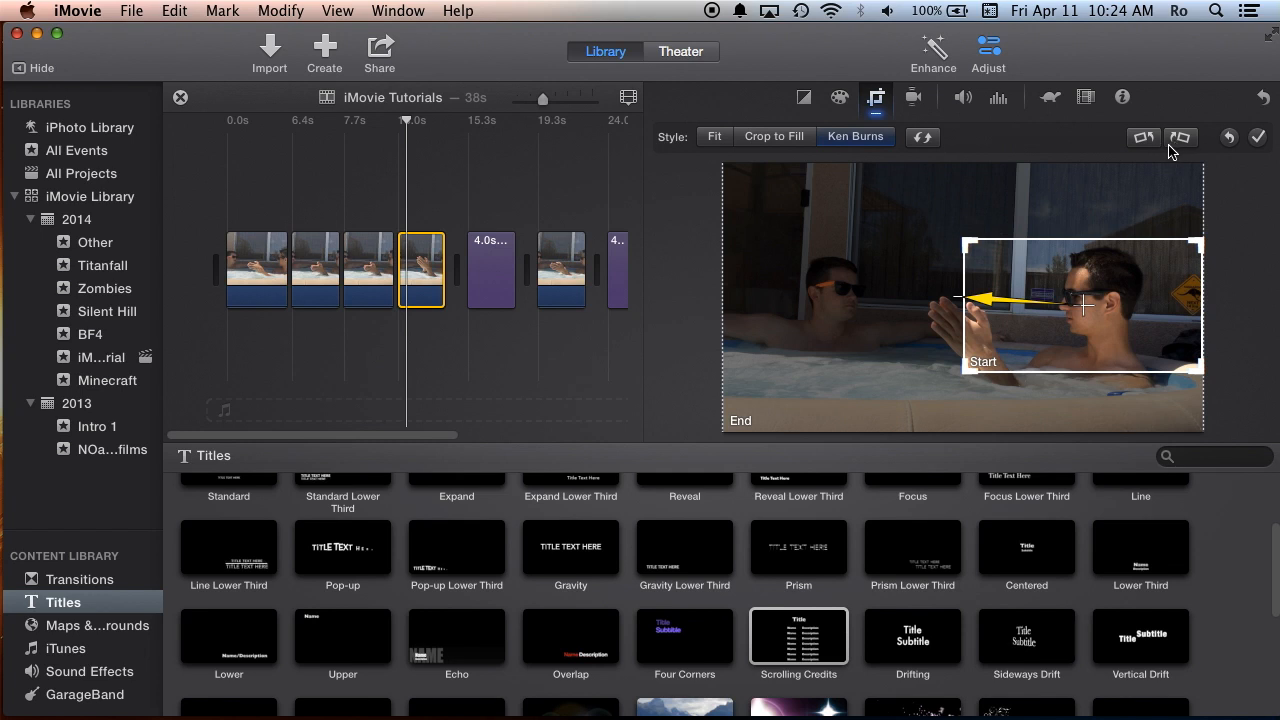
pyautogui.moveTo(1007, 99)
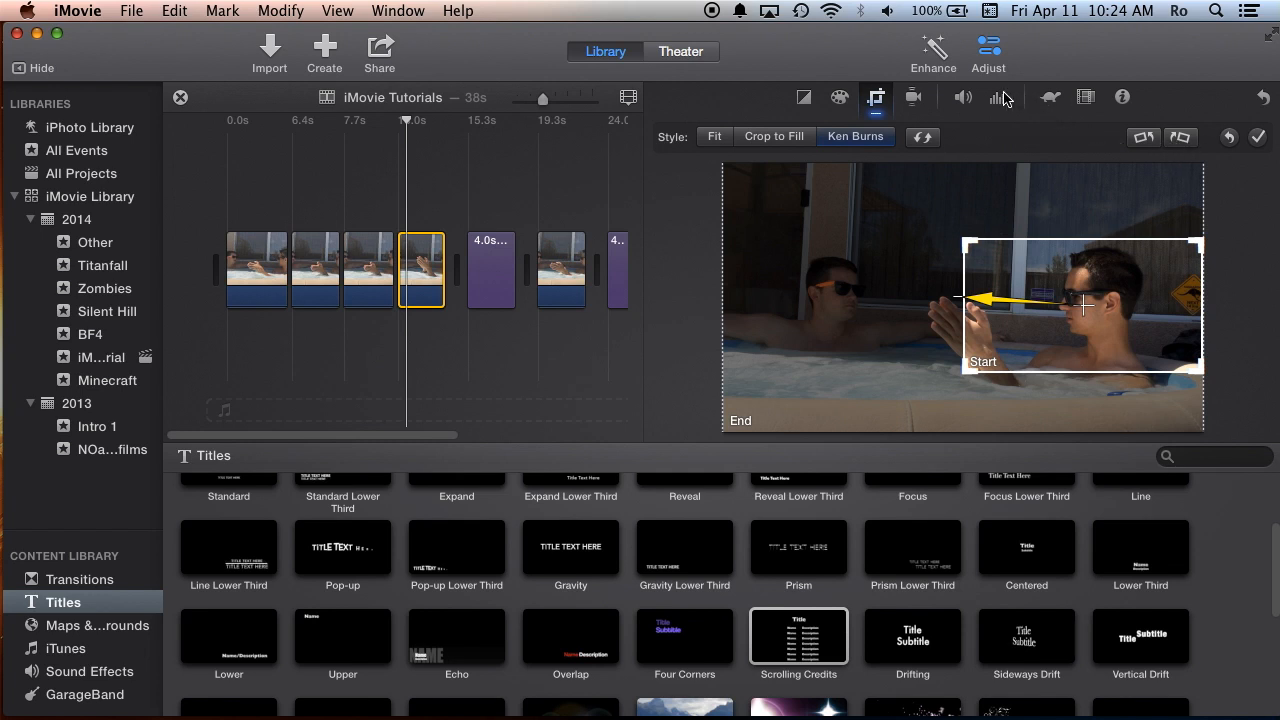
# Step: Keep the fourth clip's speed at Normal, preview the following title, and show sharing destinations
pyautogui.click(1050, 97)
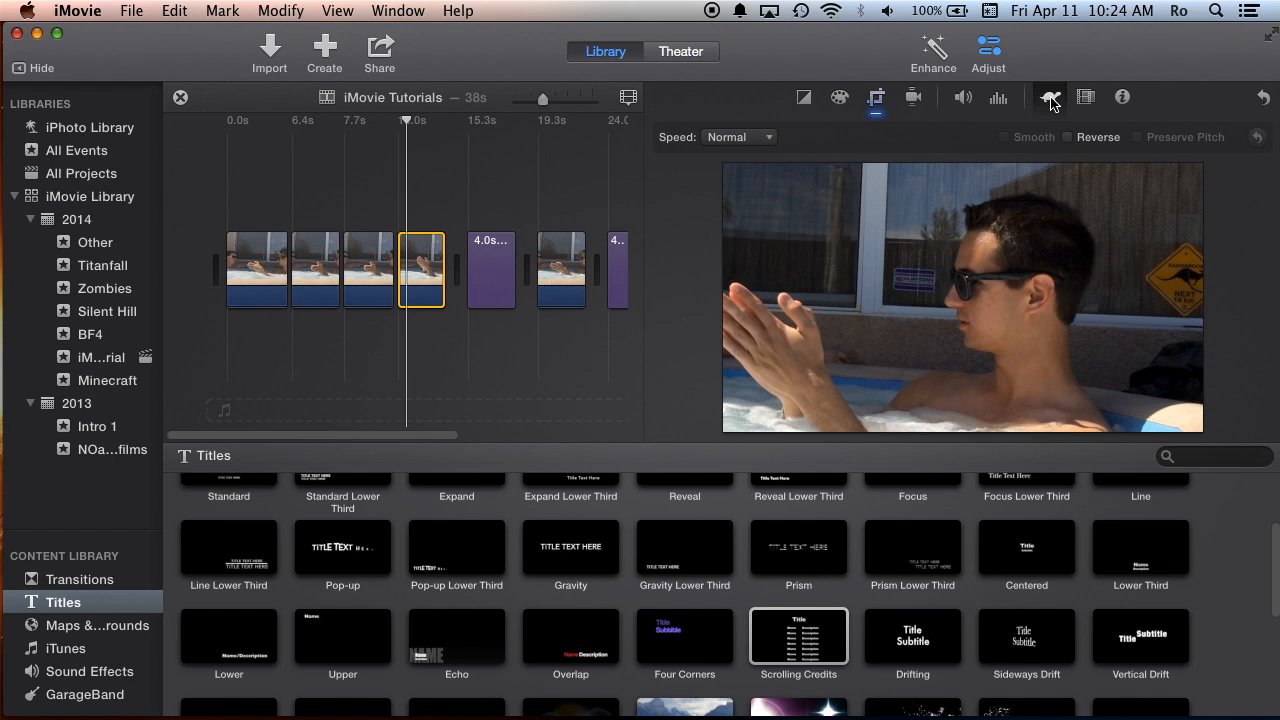
pyautogui.moveTo(1065, 113)
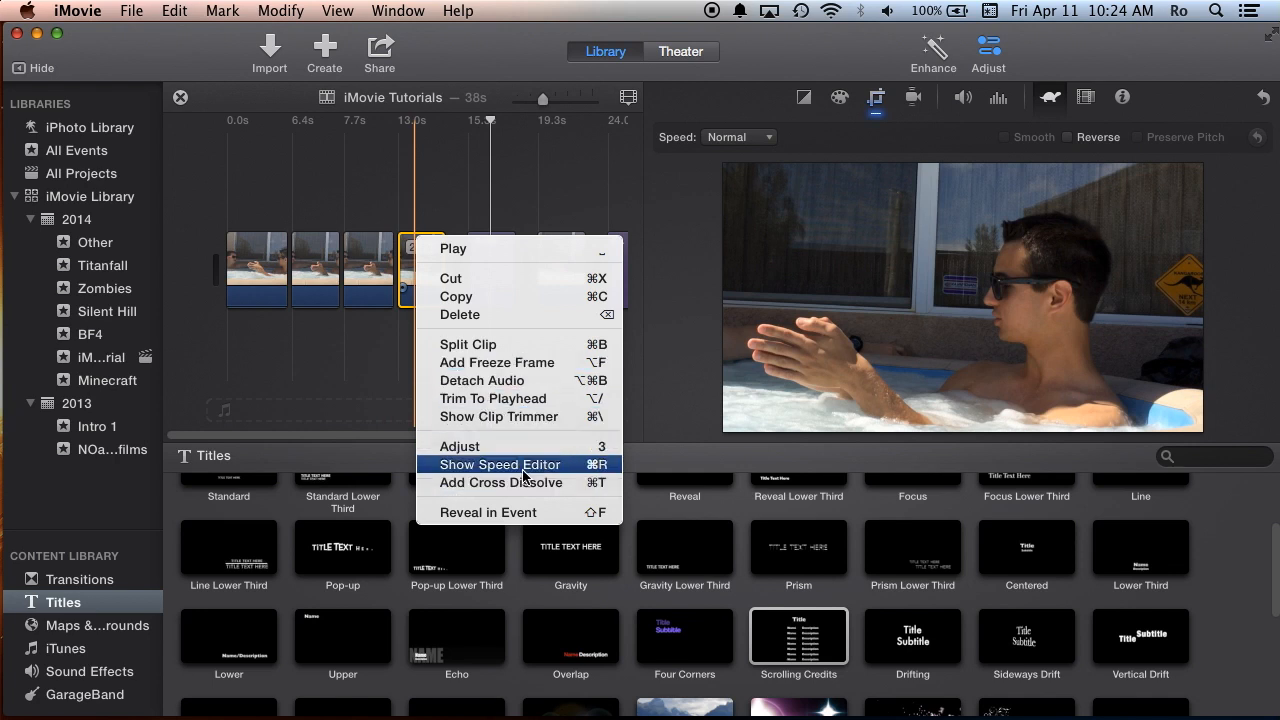
pyautogui.click(499, 464)
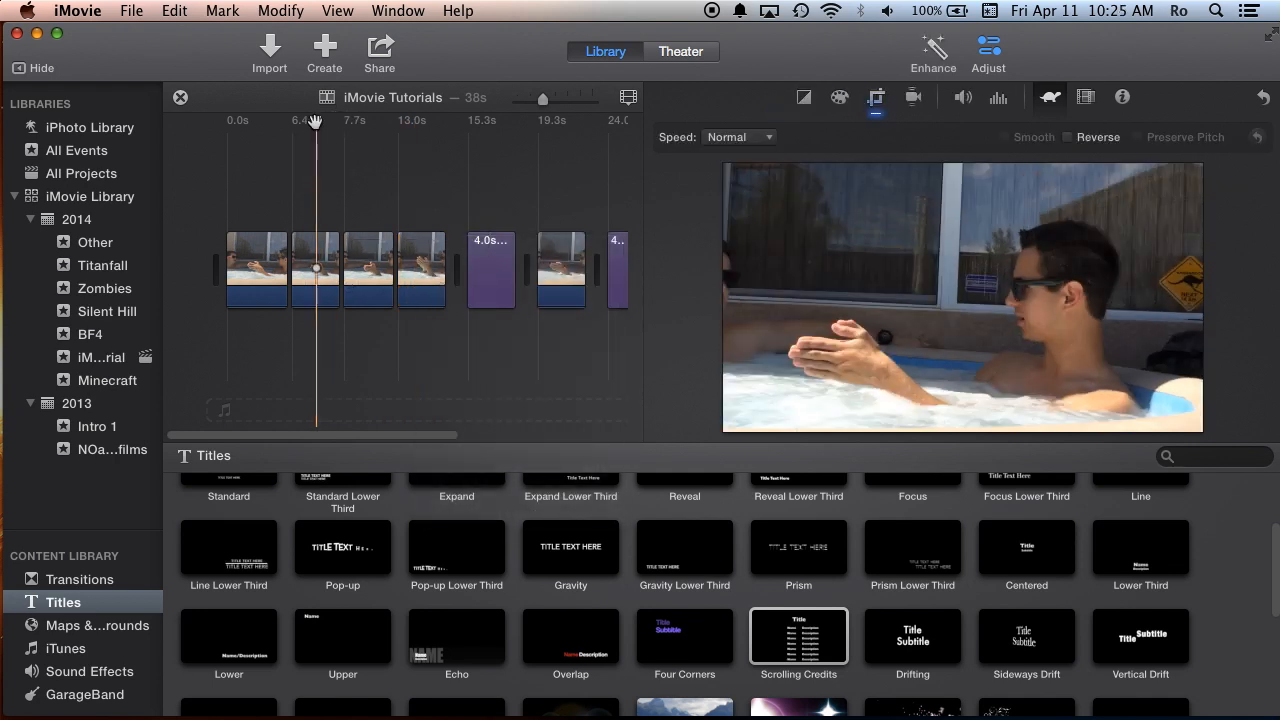
pyautogui.click(281, 10)
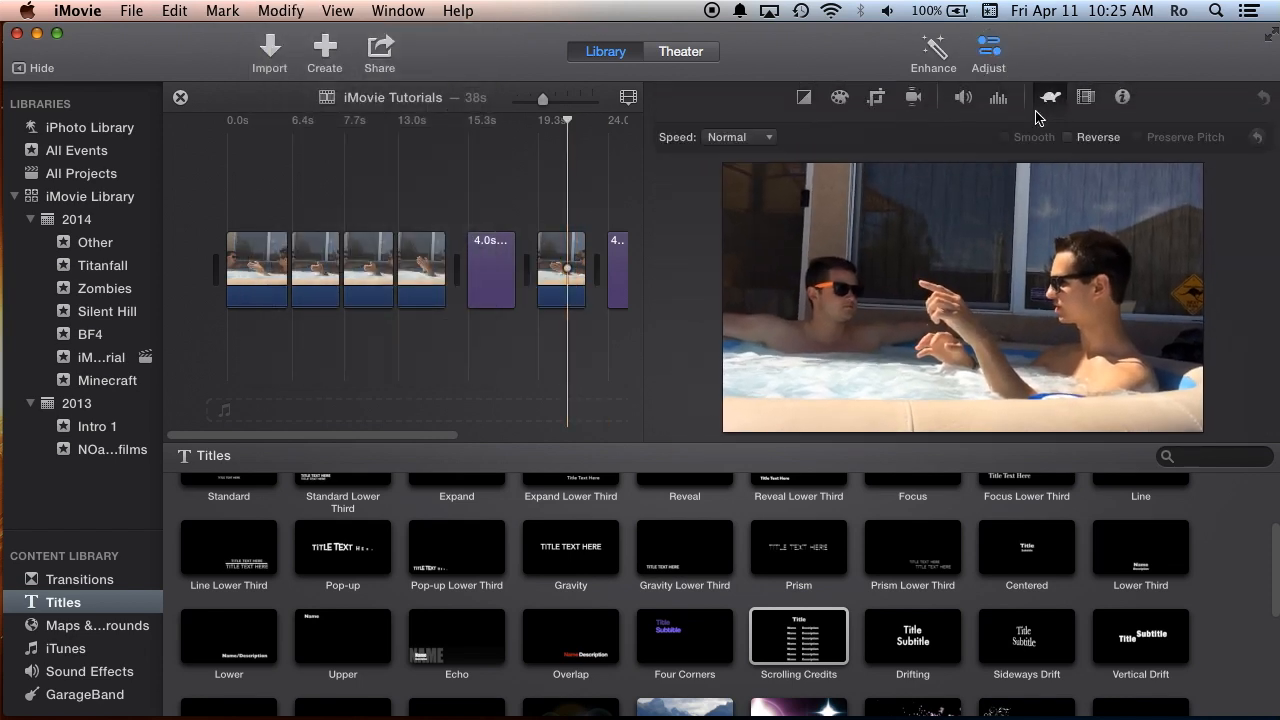
pyautogui.click(421, 270)
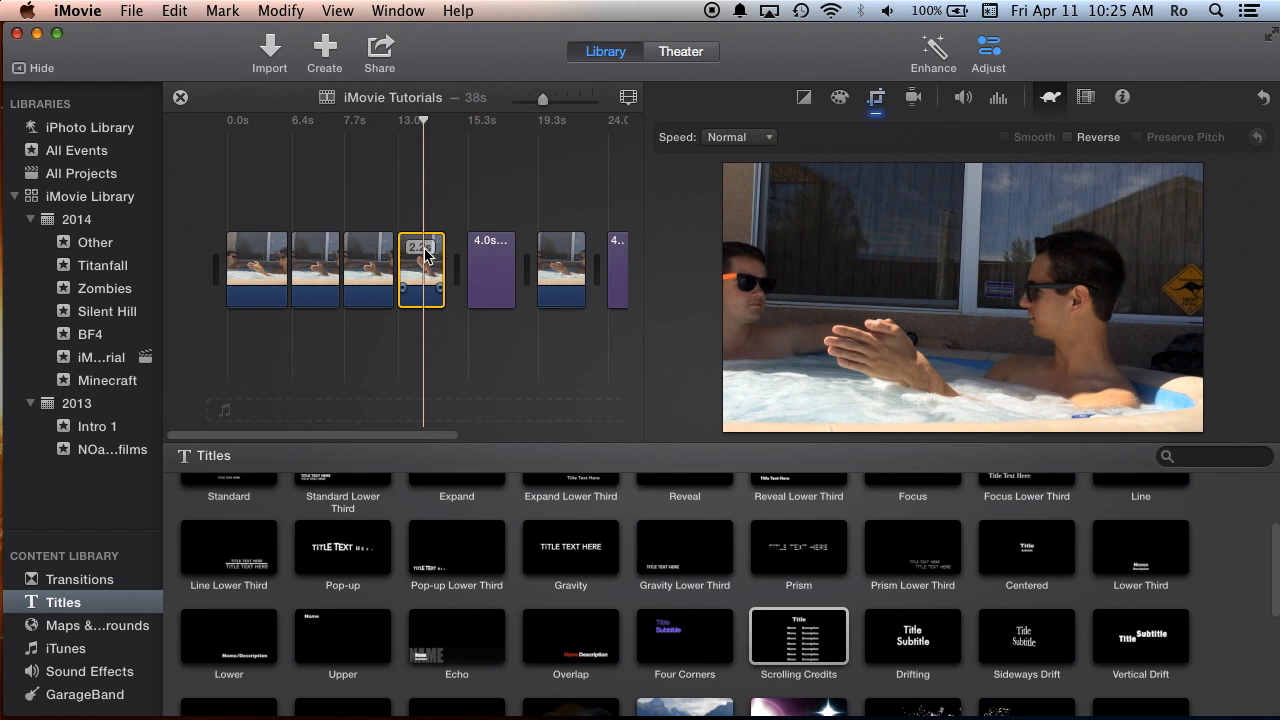
pyautogui.moveTo(738, 149)
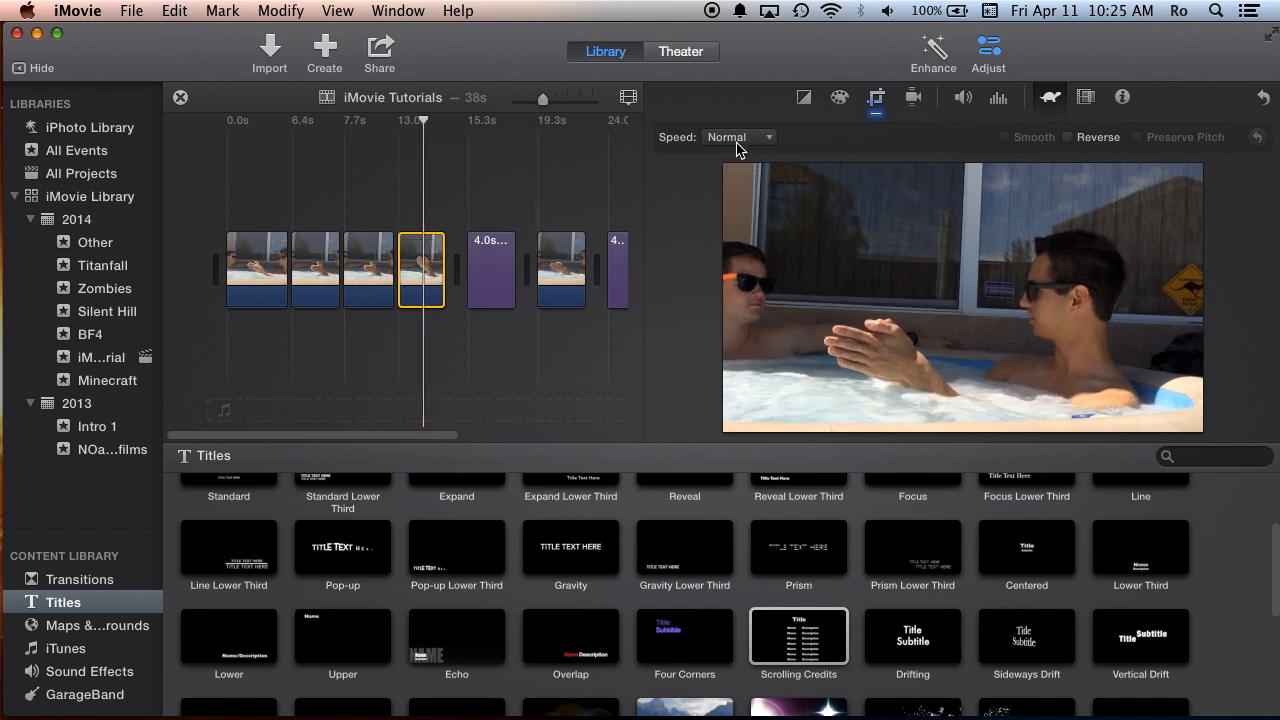
pyautogui.moveTo(1122, 108)
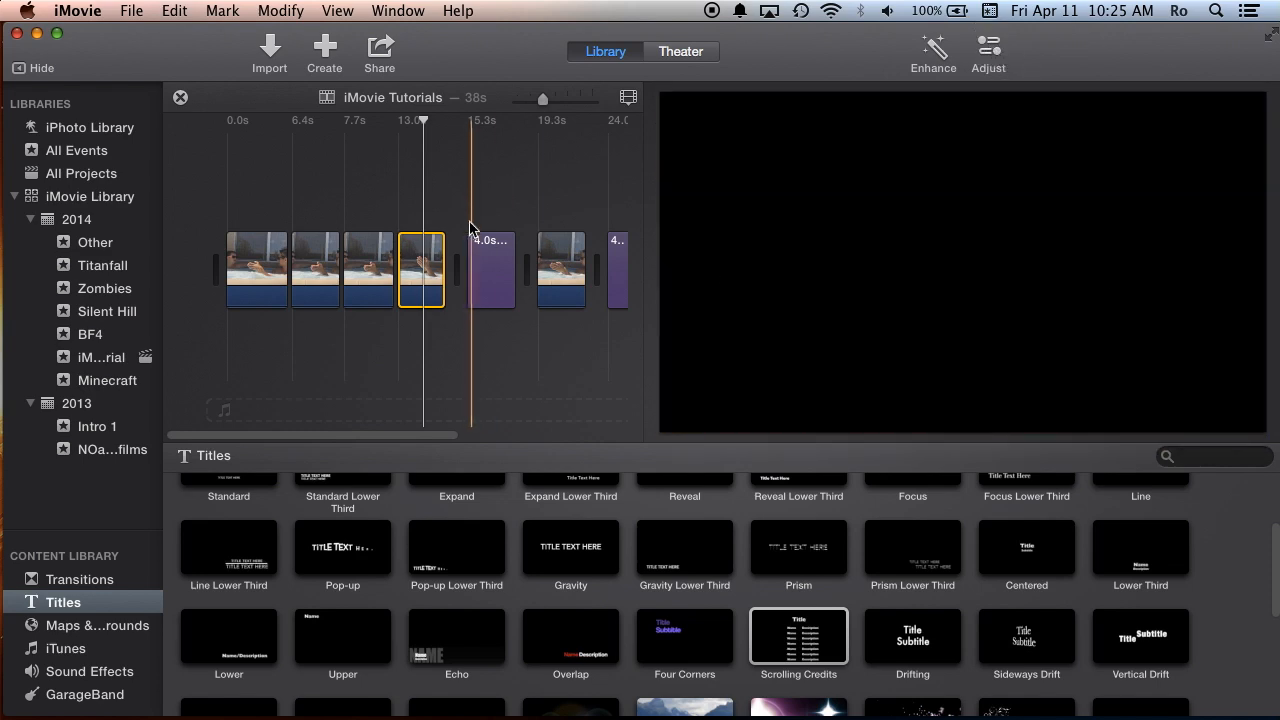
pyautogui.click(490, 268)
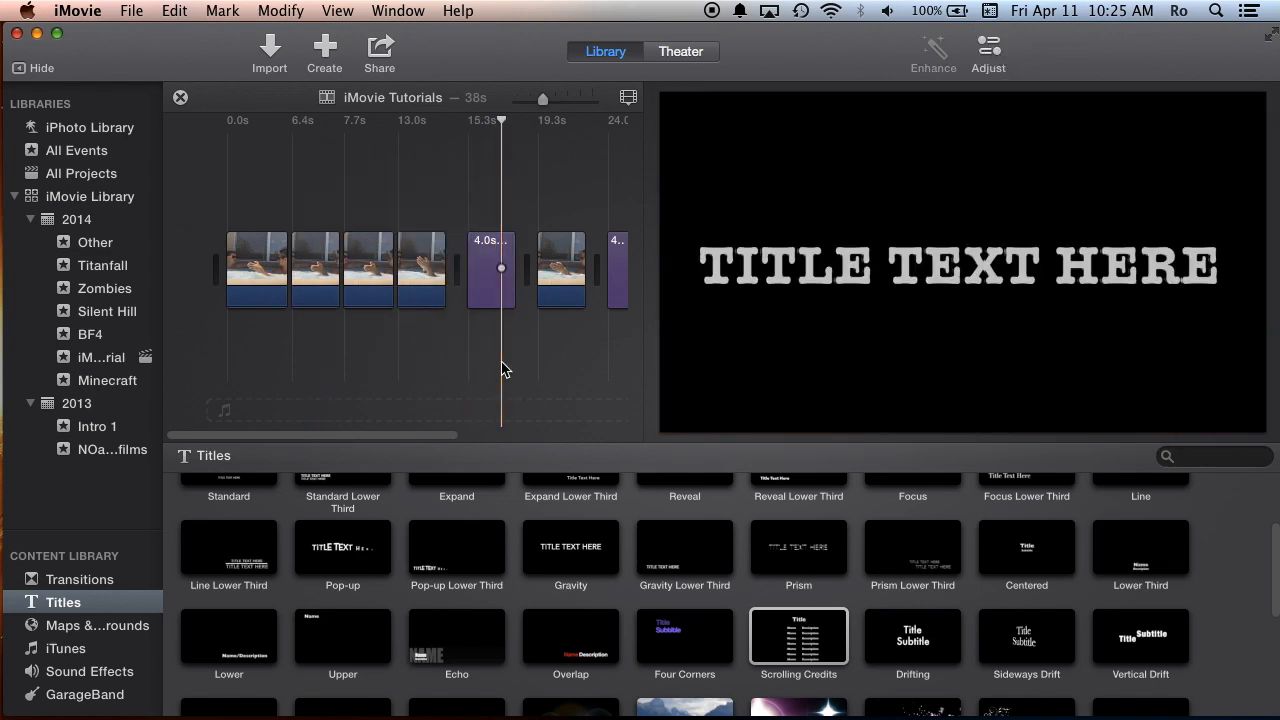
pyautogui.click(379, 48)
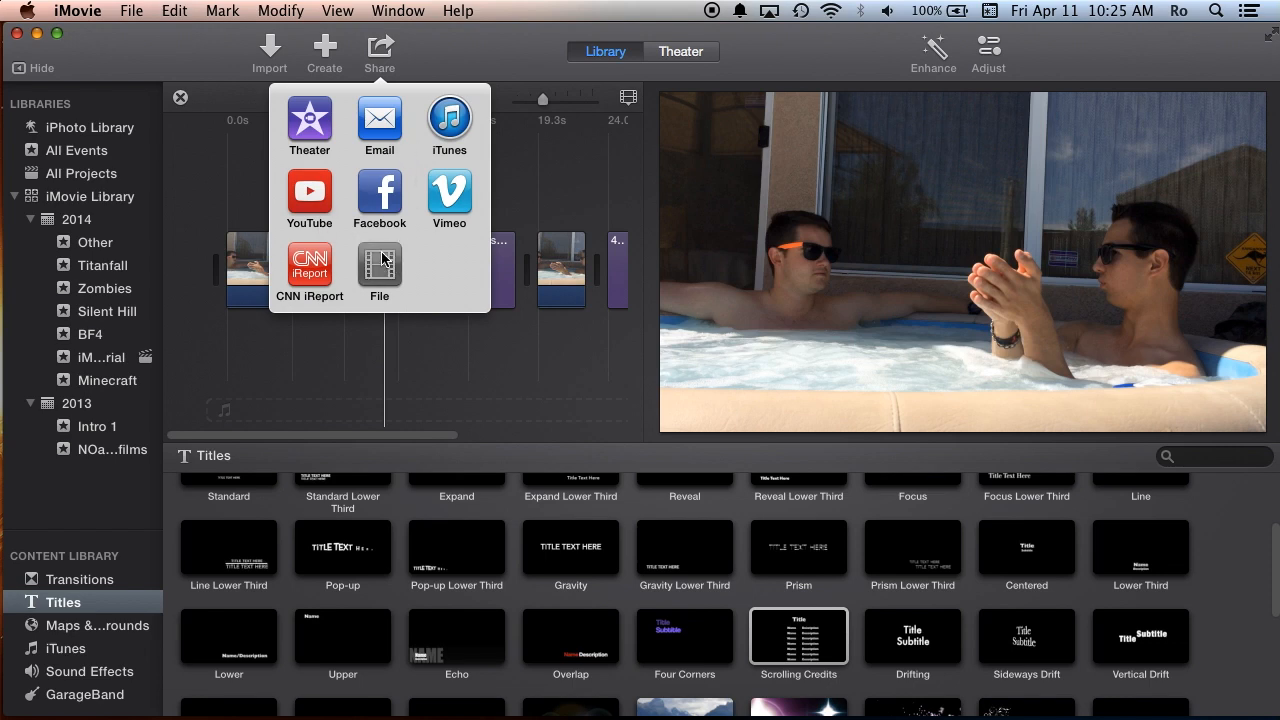
pyautogui.click(379, 265)
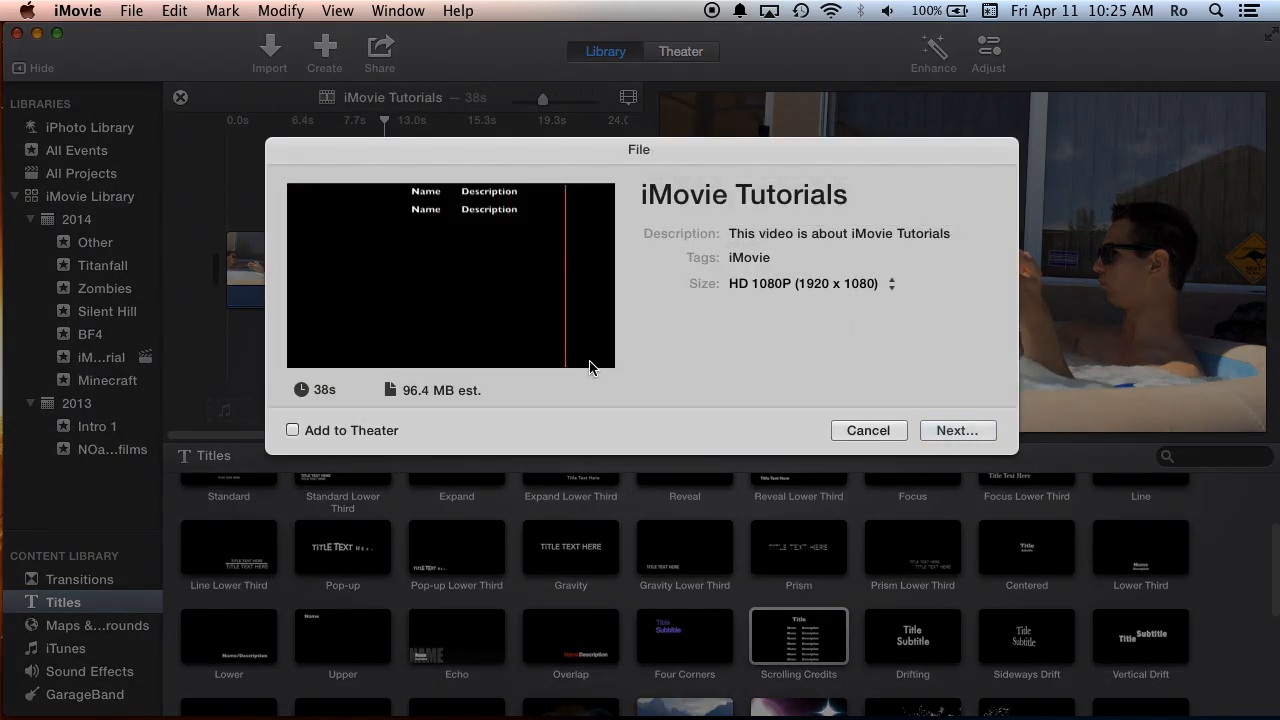
pyautogui.click(857, 258)
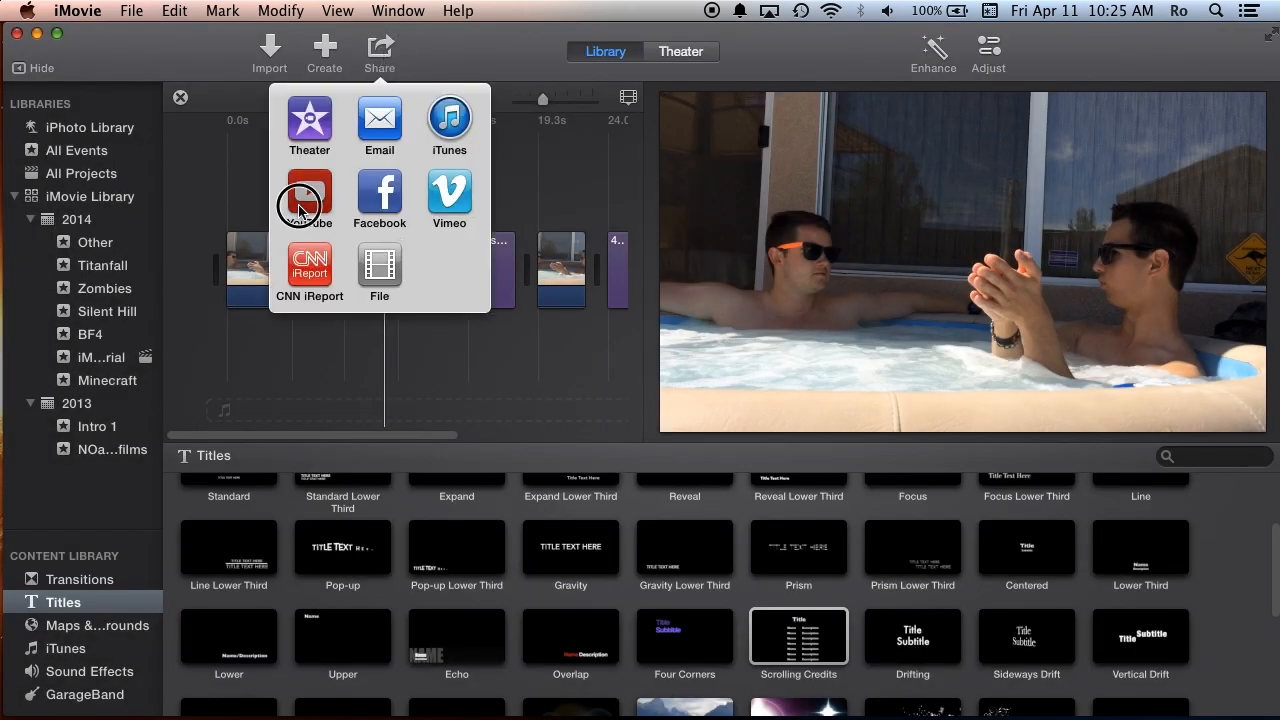
pyautogui.click(309, 198)
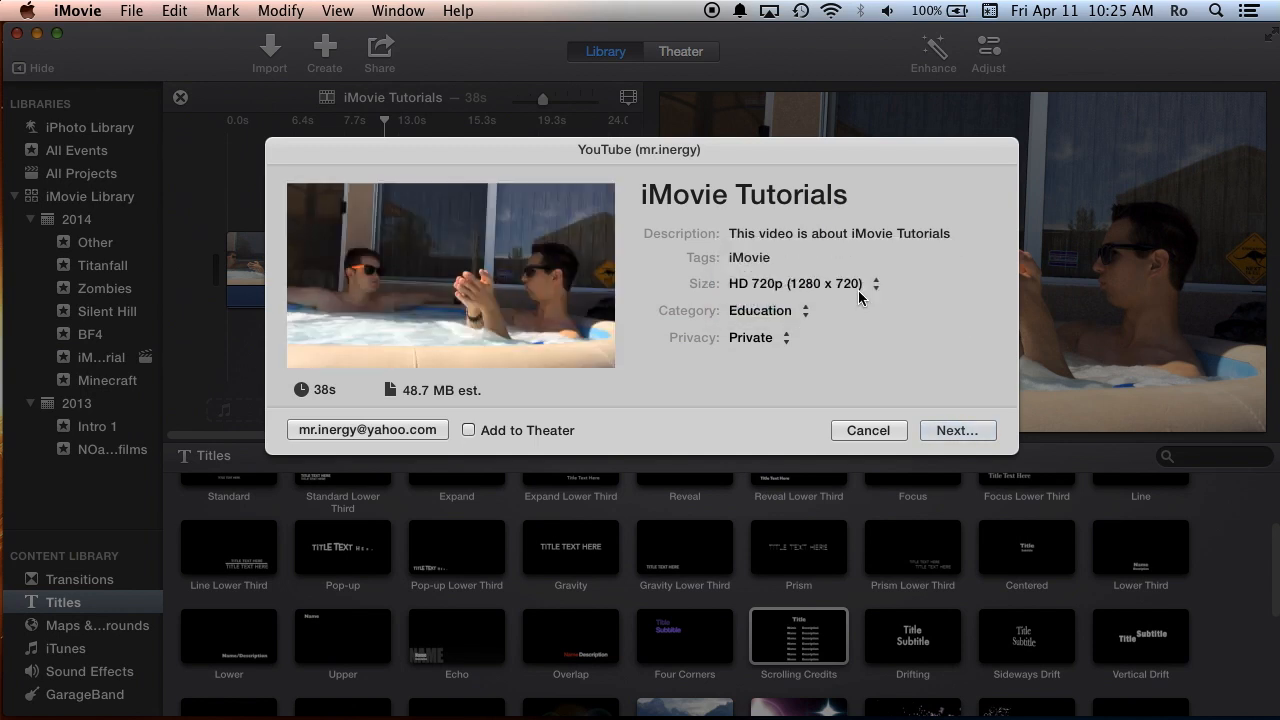
pyautogui.click(867, 430)
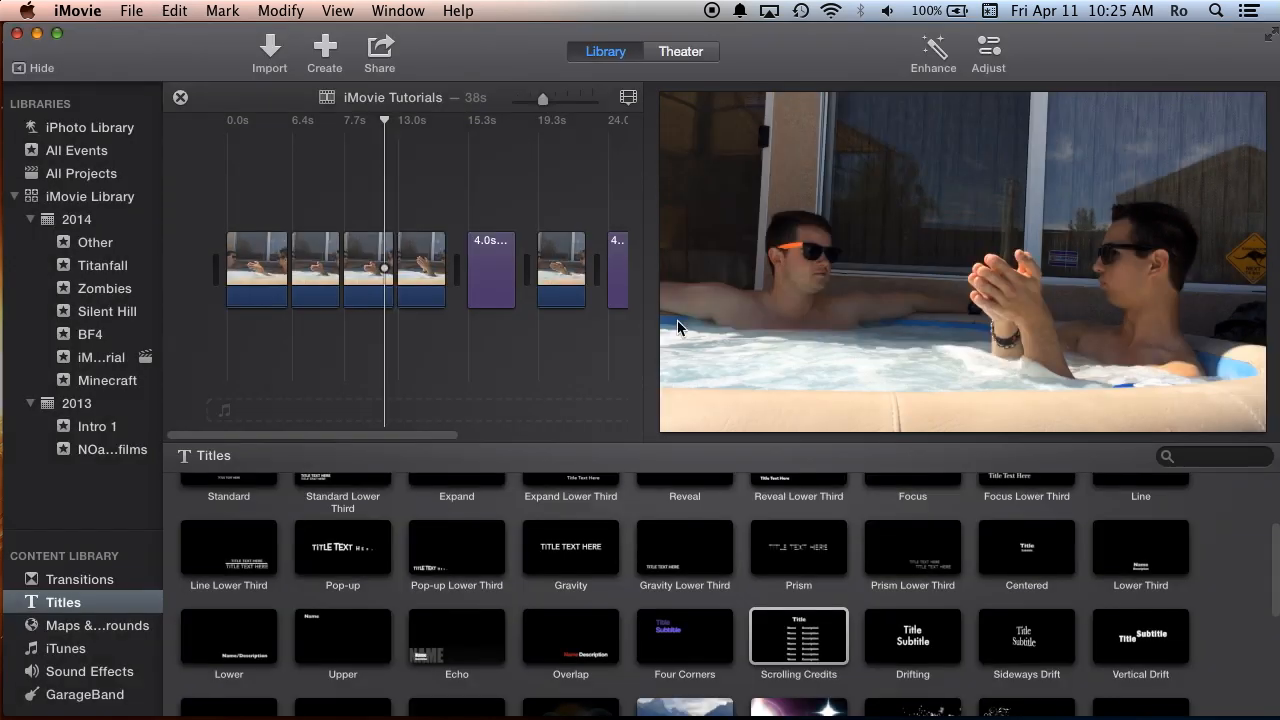